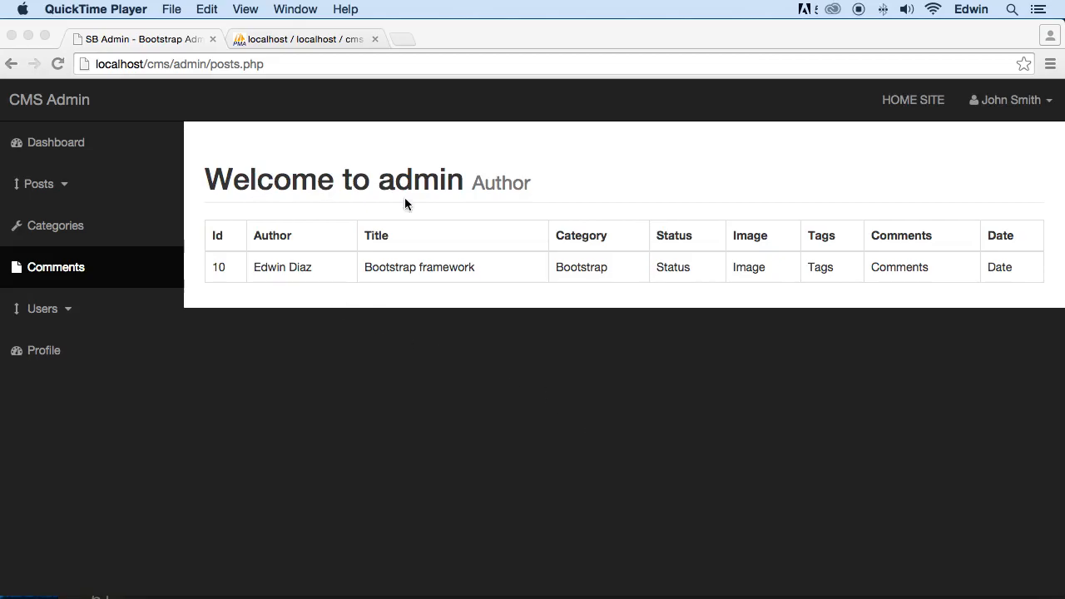
mouse_move(767, 248)
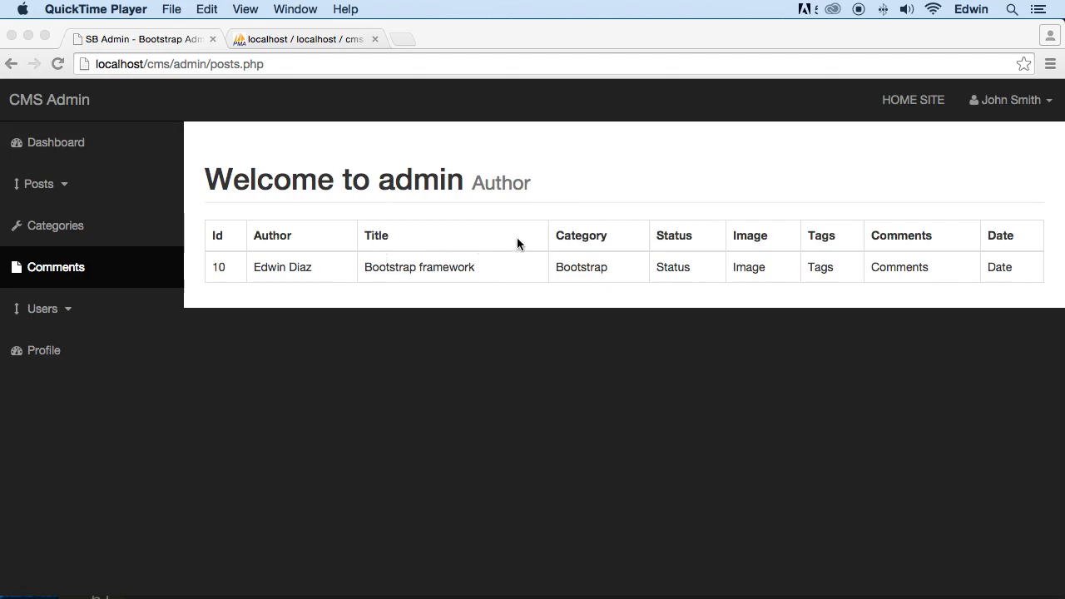
mouse_move(756, 298)
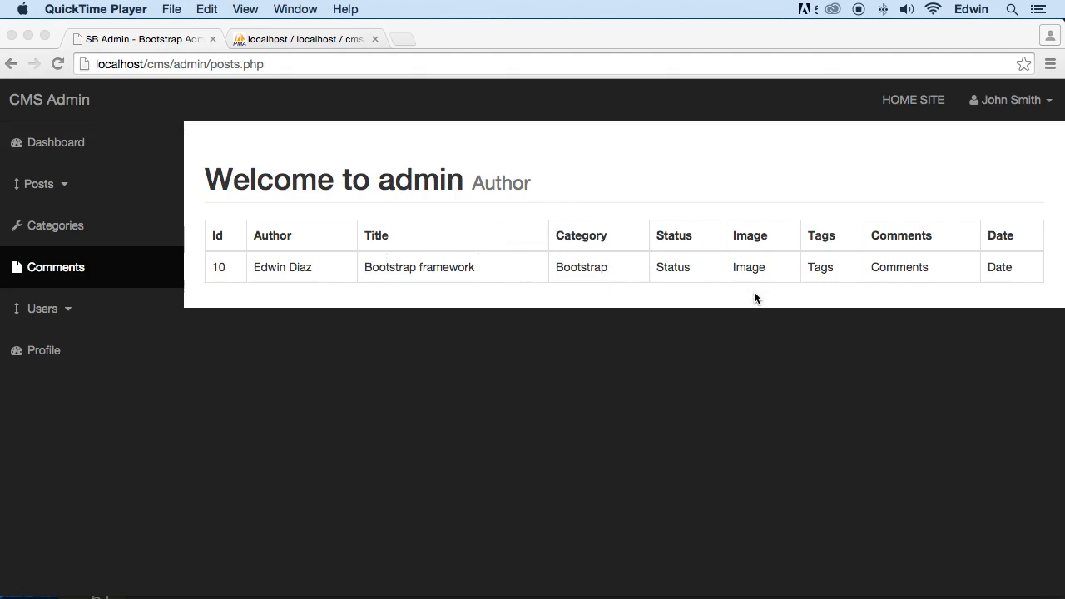
mouse_move(649, 292)
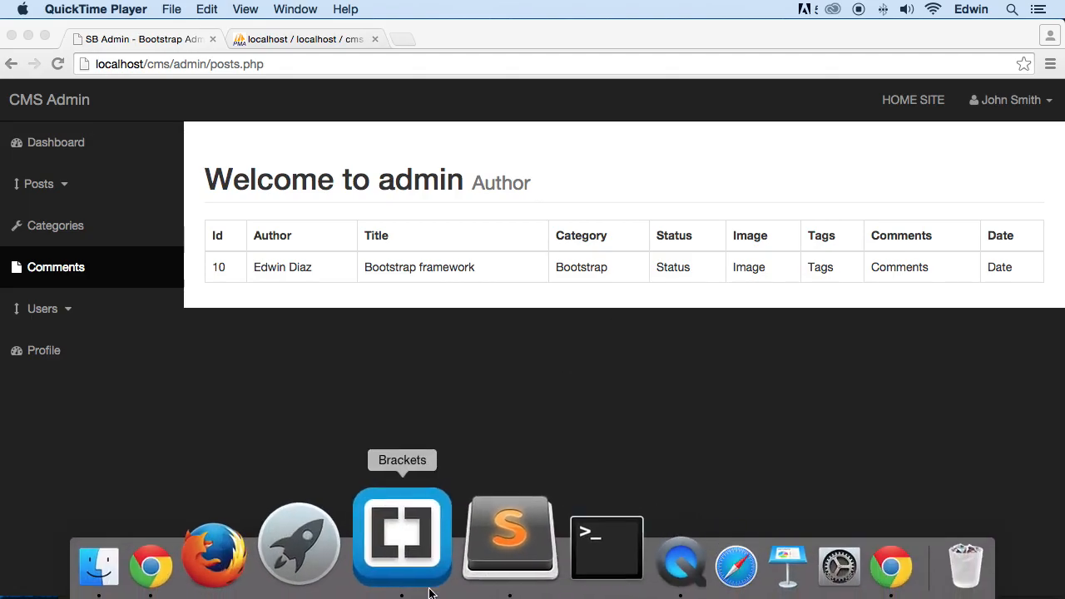
Step: Delete the opening <tr> tag in posts.php's tbody, keeping the hardcoded post cells
left_click(402, 537)
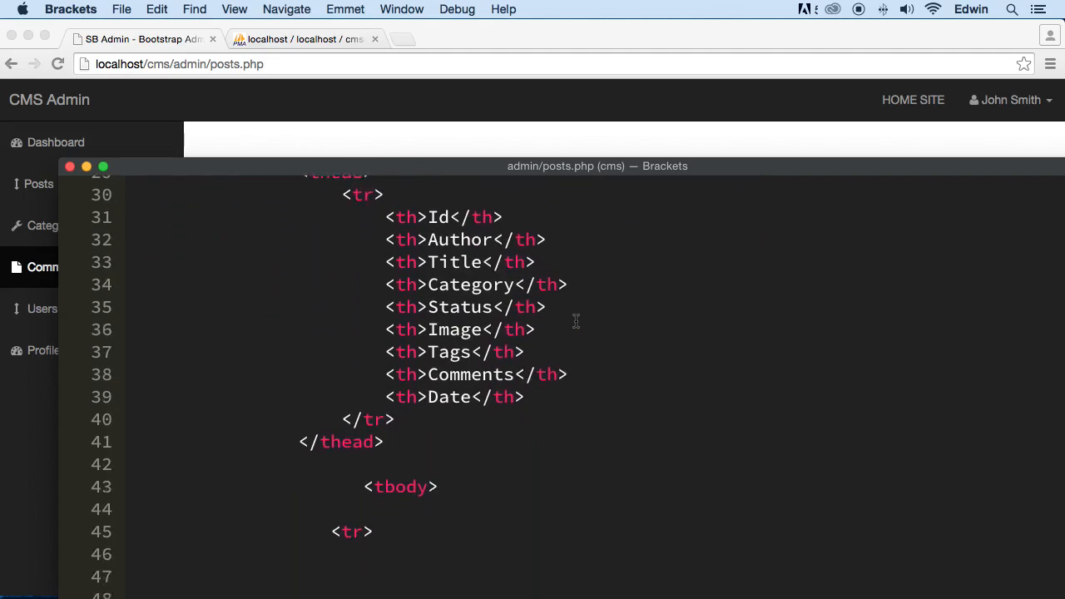
scroll("down", 3)
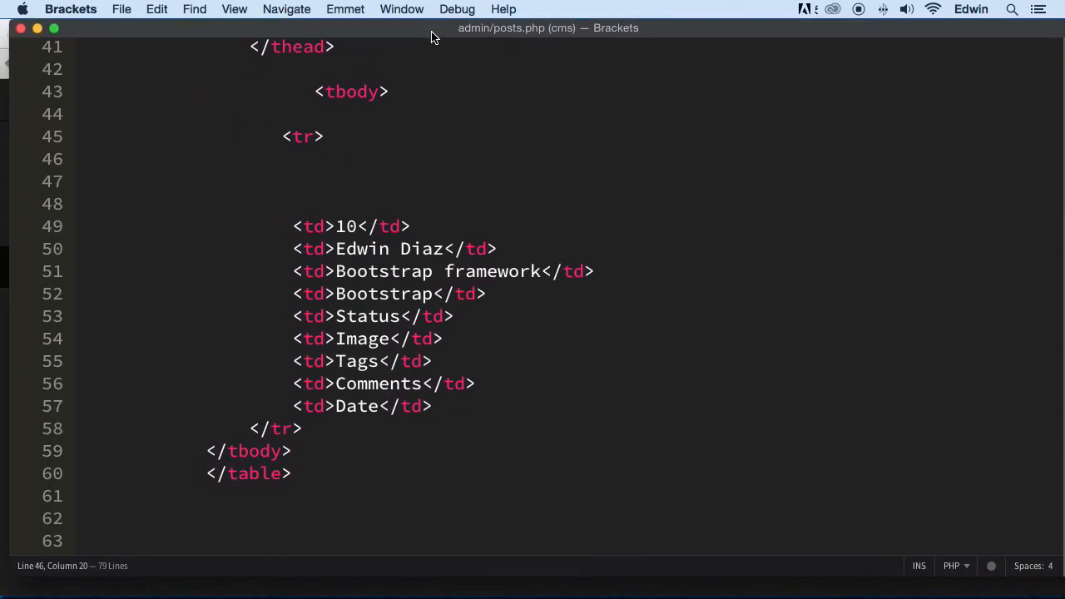
scroll("up", 3)
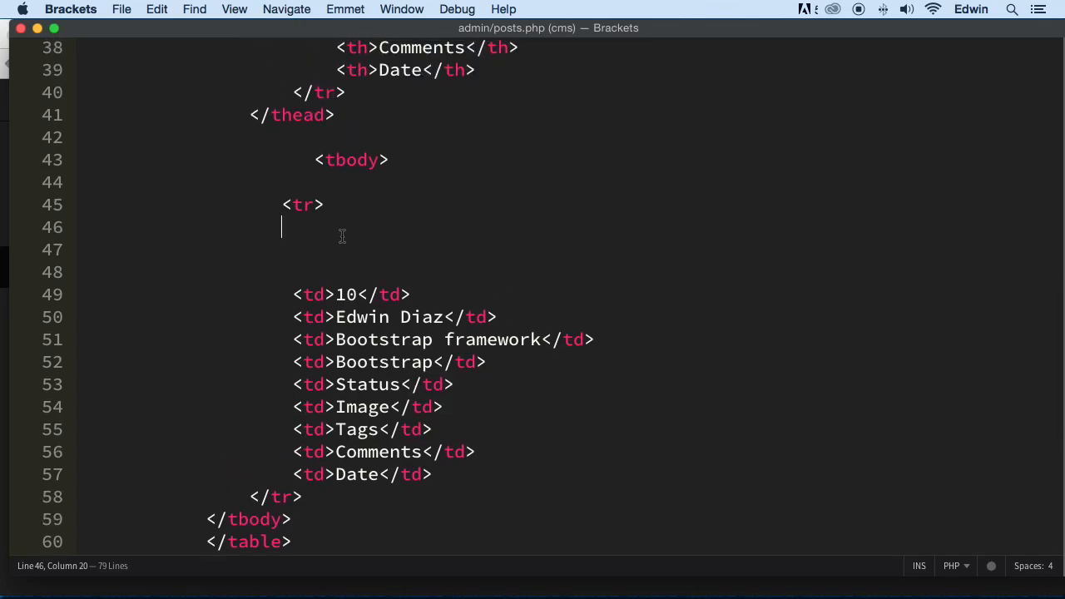
double_click(303, 190)
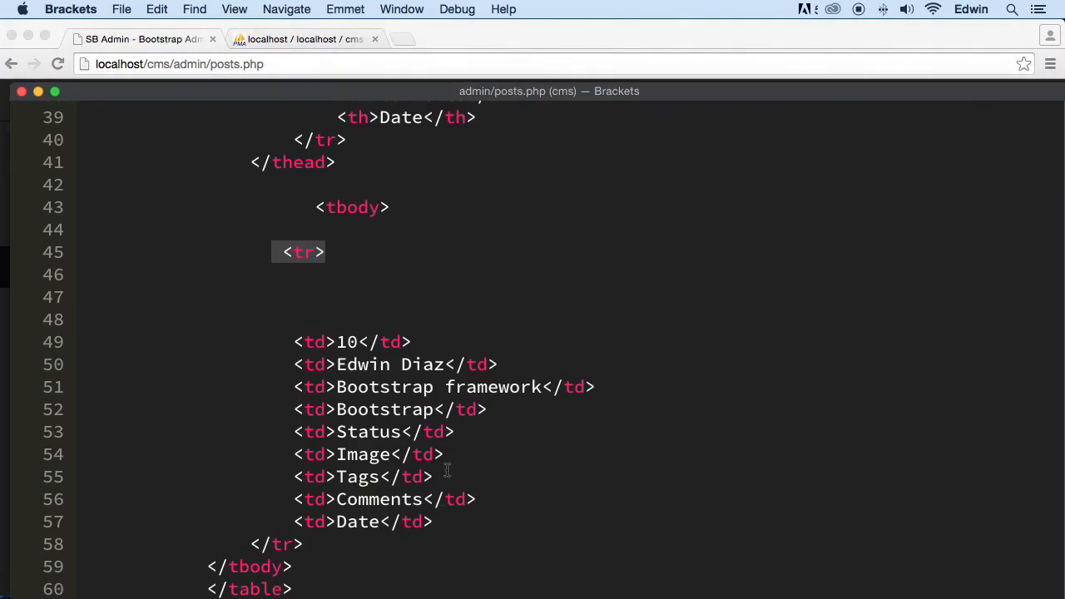
left_click(304, 39)
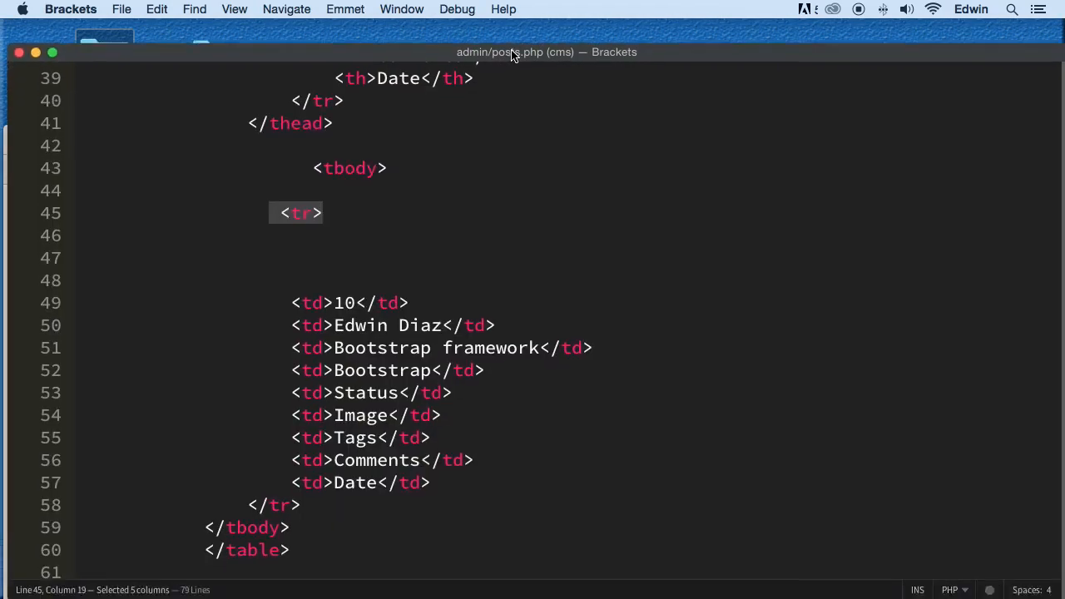
left_click(319, 212)
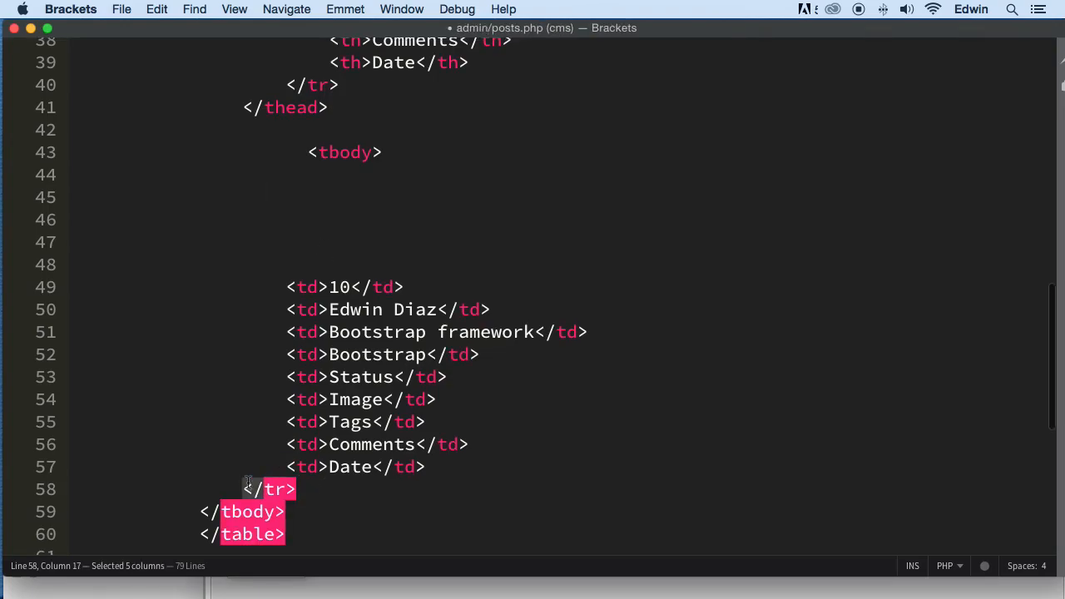
Step: Add an empty multi-line <?php ?> block right after the <tbody> tag
left_click(383, 152)
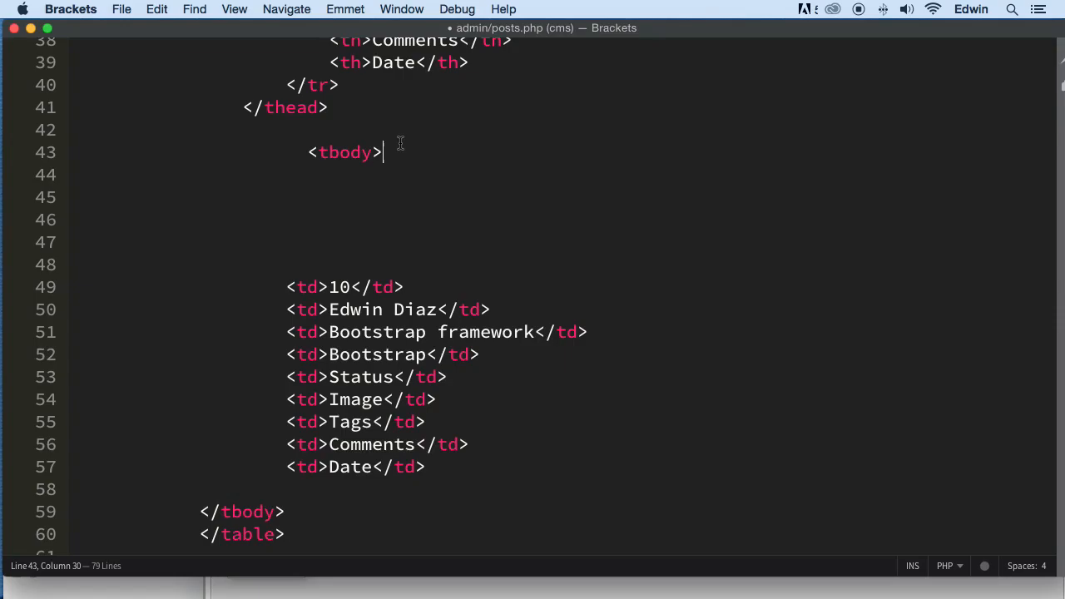
key("enter")
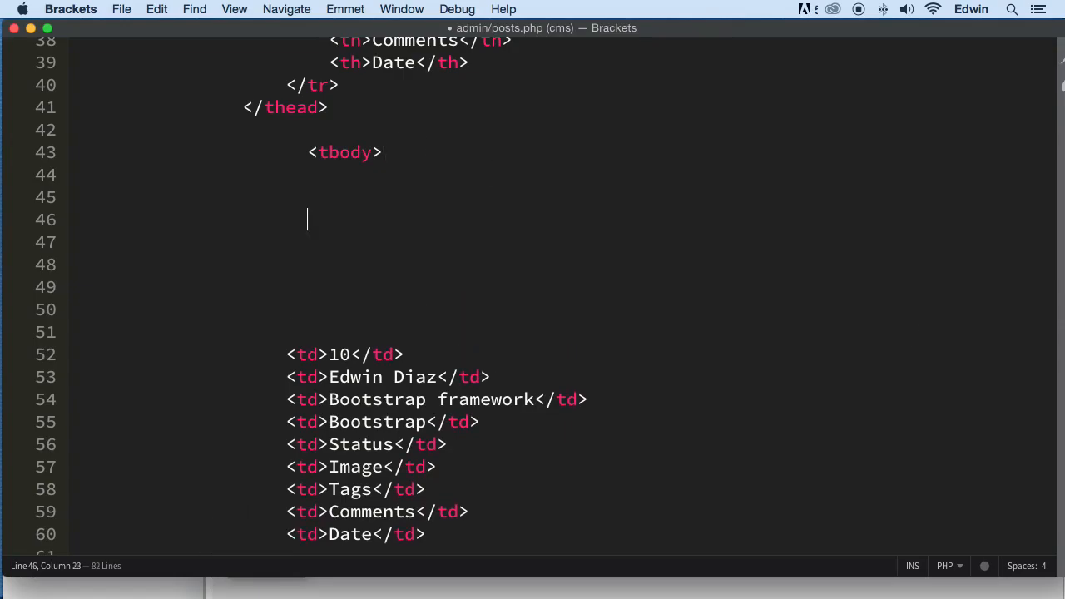
type("<?php ?>")
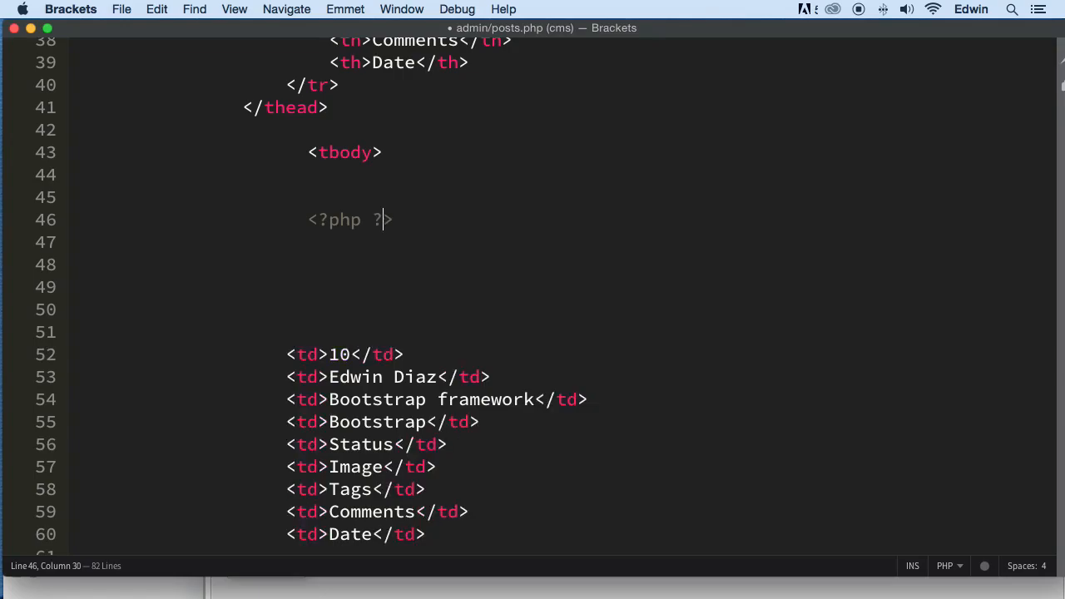
key("enter")
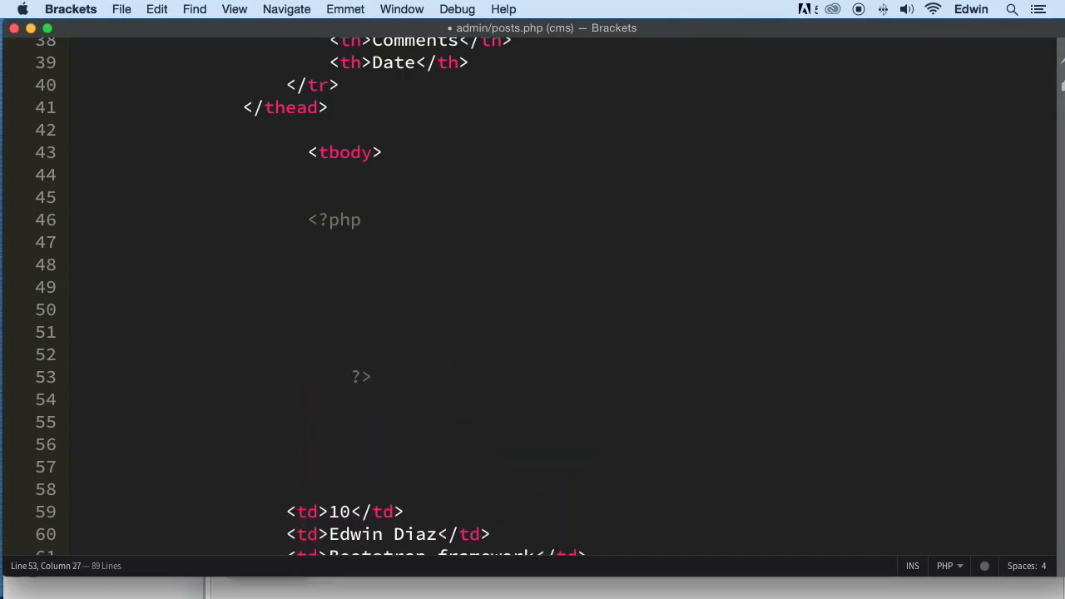
type("k")
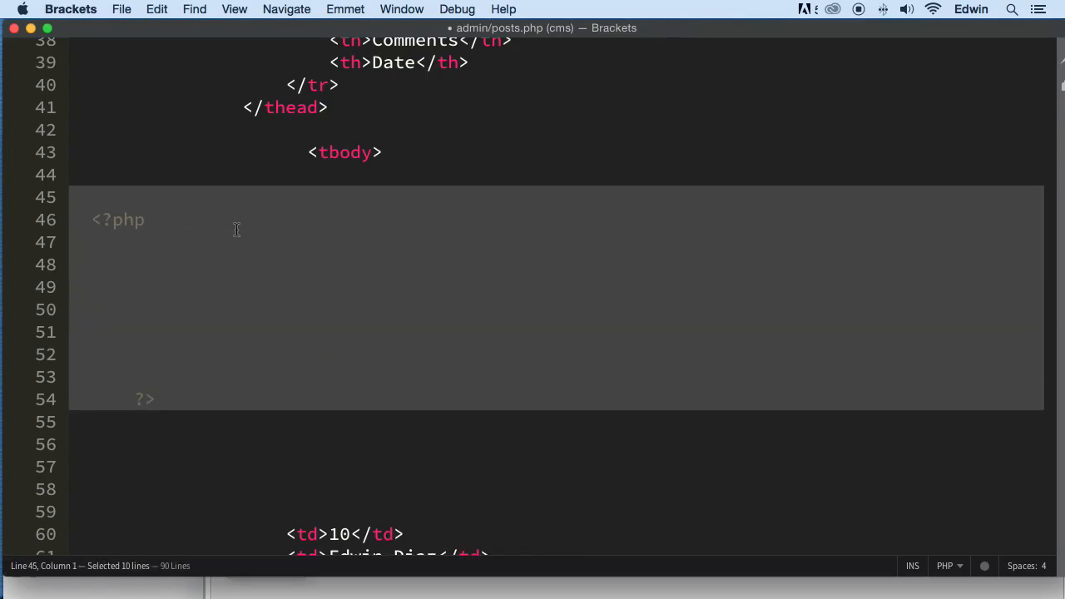
Step: Start typing a $query variable inside the PHP block, then remove it
left_click(237, 235)
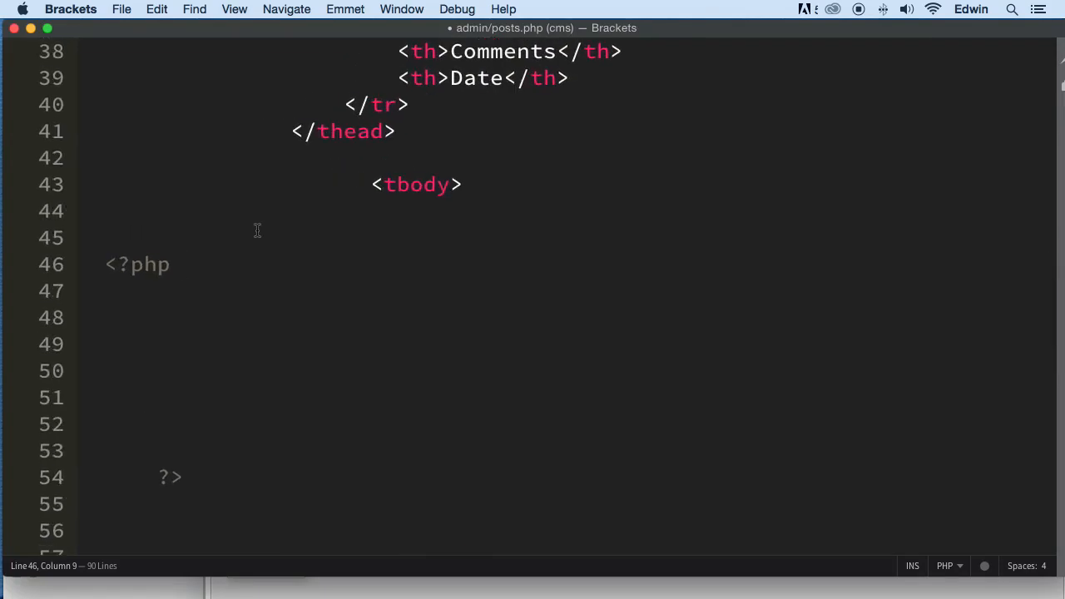
type("@")
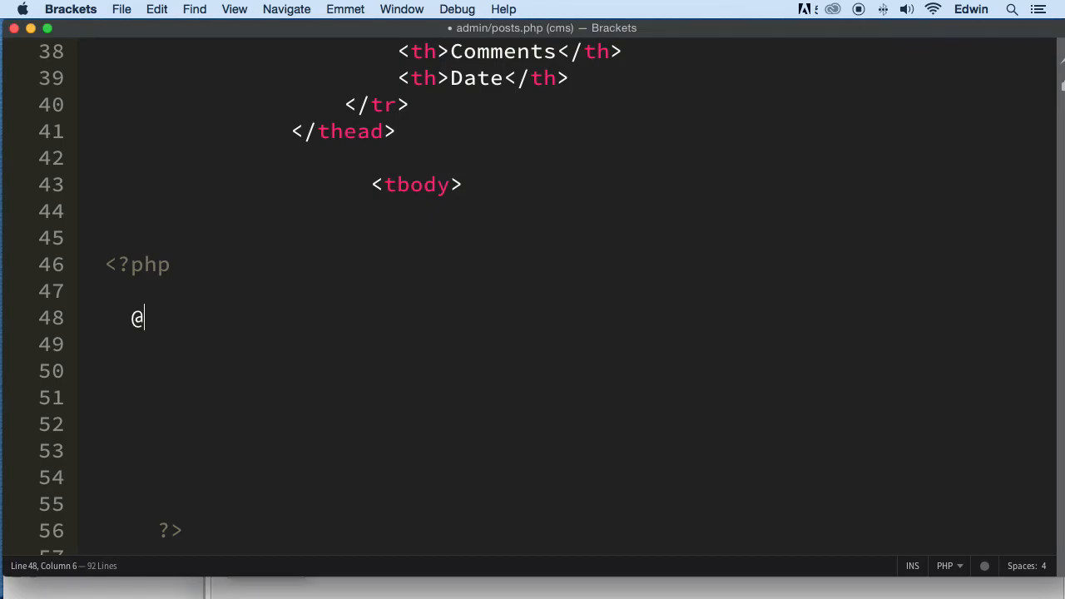
type("$q")
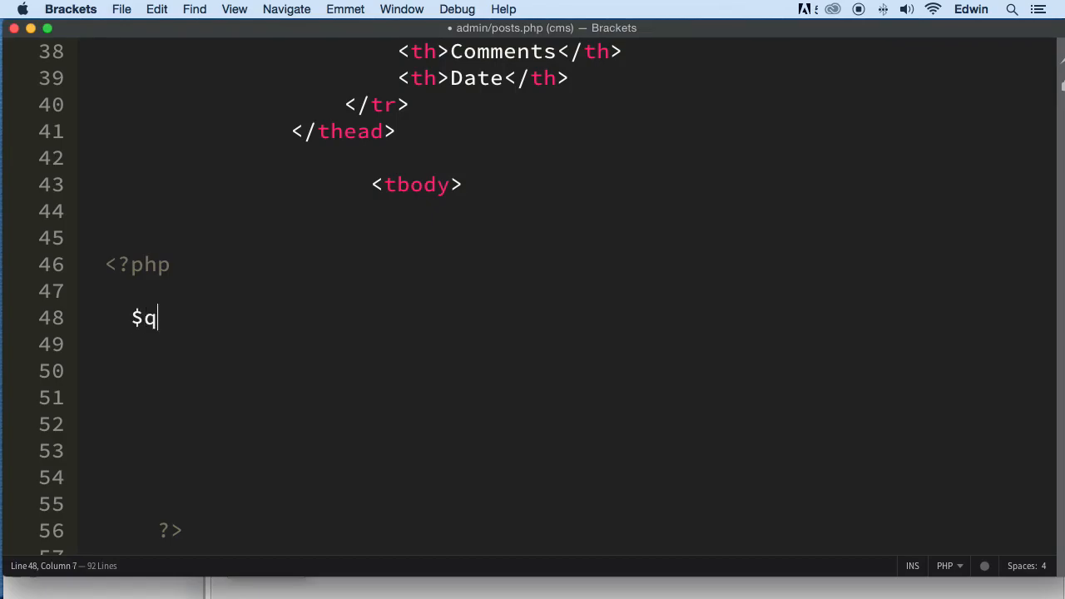
type("uery")
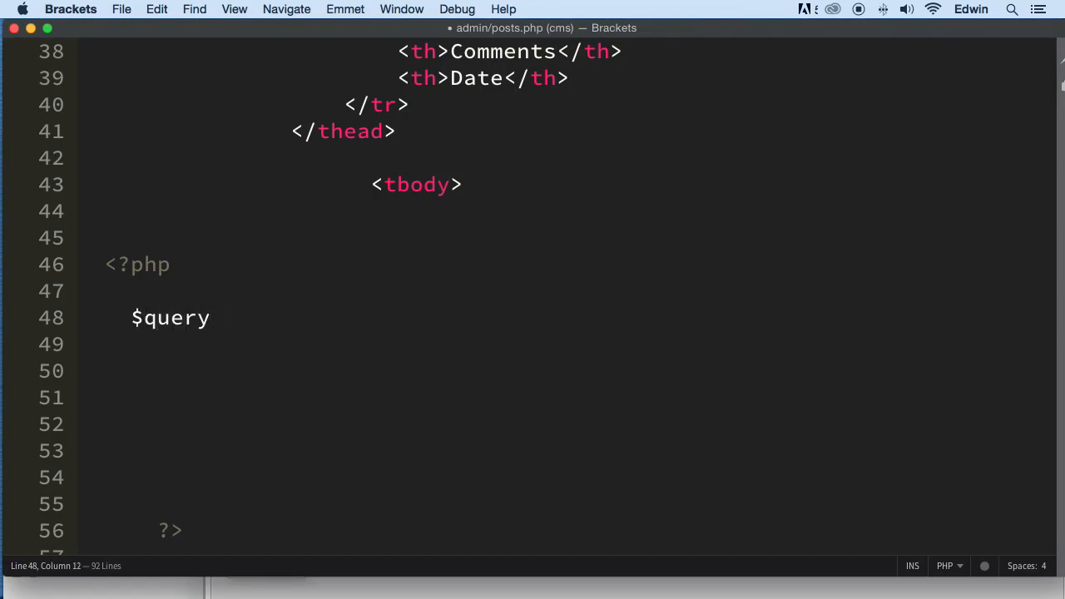
key("backspace")
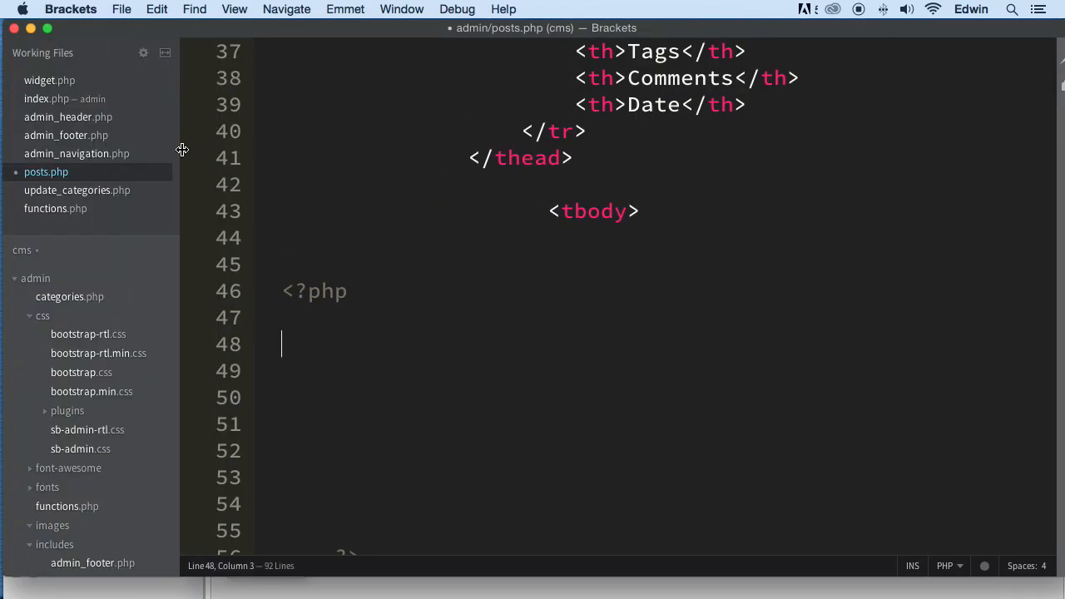
mouse_move(104, 170)
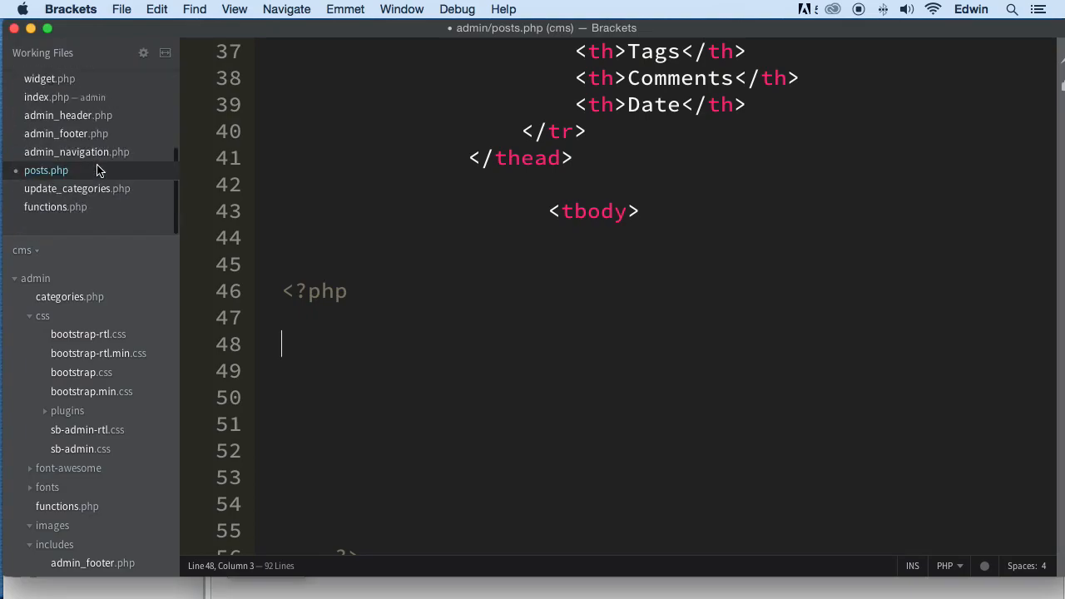
Step: Copy lines 33–38 of findAllCategories (the categories query and fetch loop) from functions.php
left_click(69, 296)
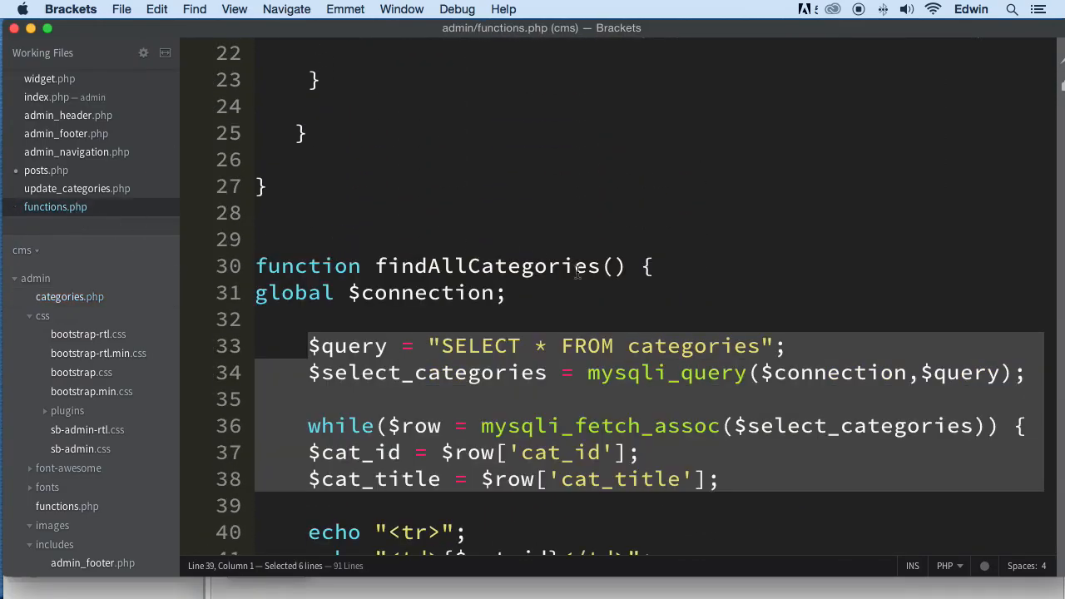
scroll("down", 3)
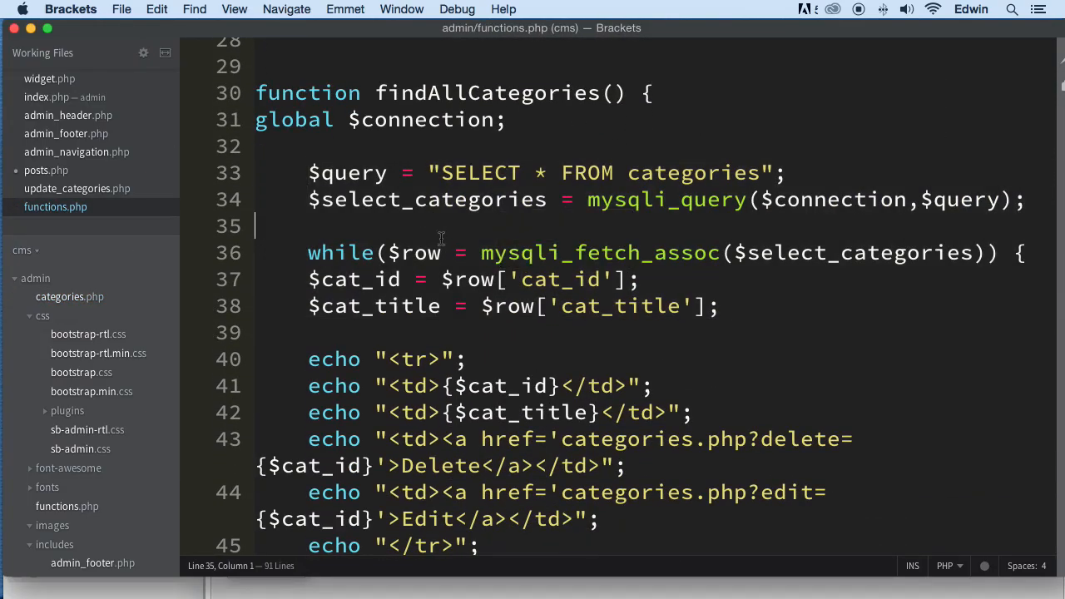
mouse_move(757, 325)
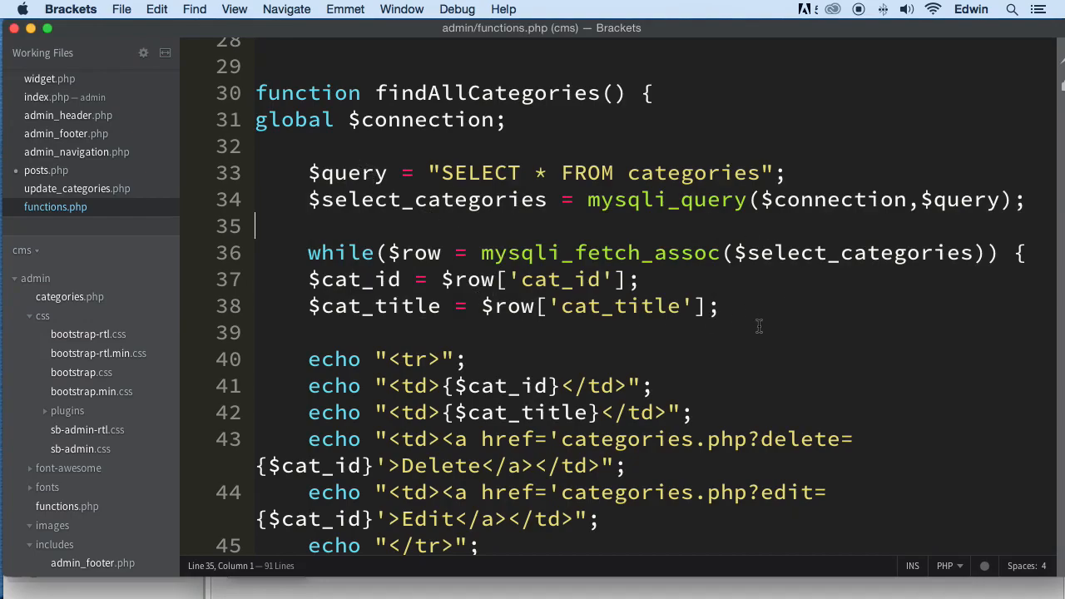
left_click_drag(308, 172, 718, 306)
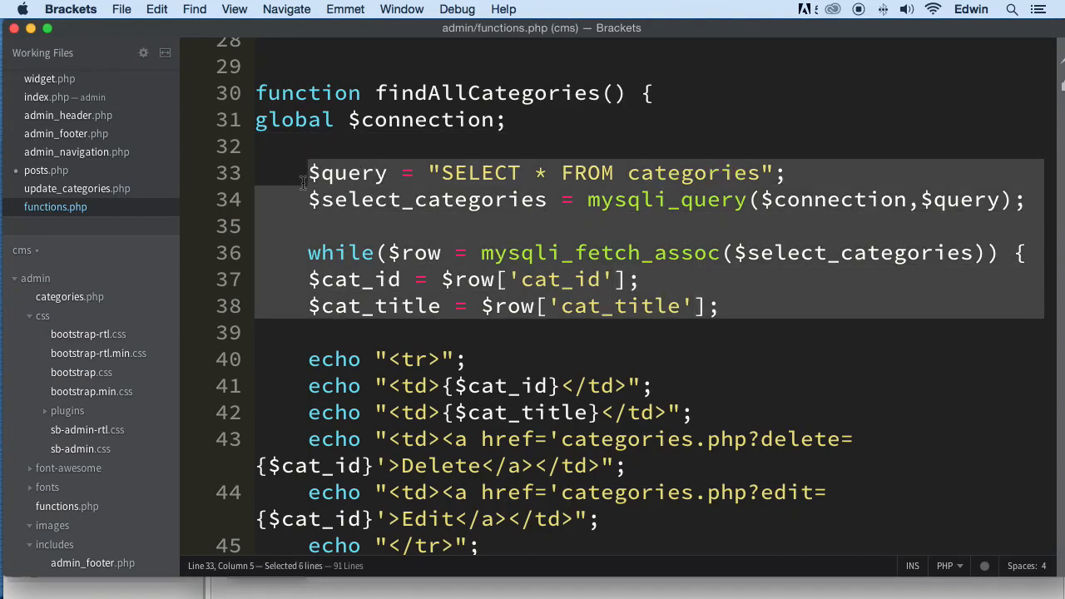
left_click(46, 170)
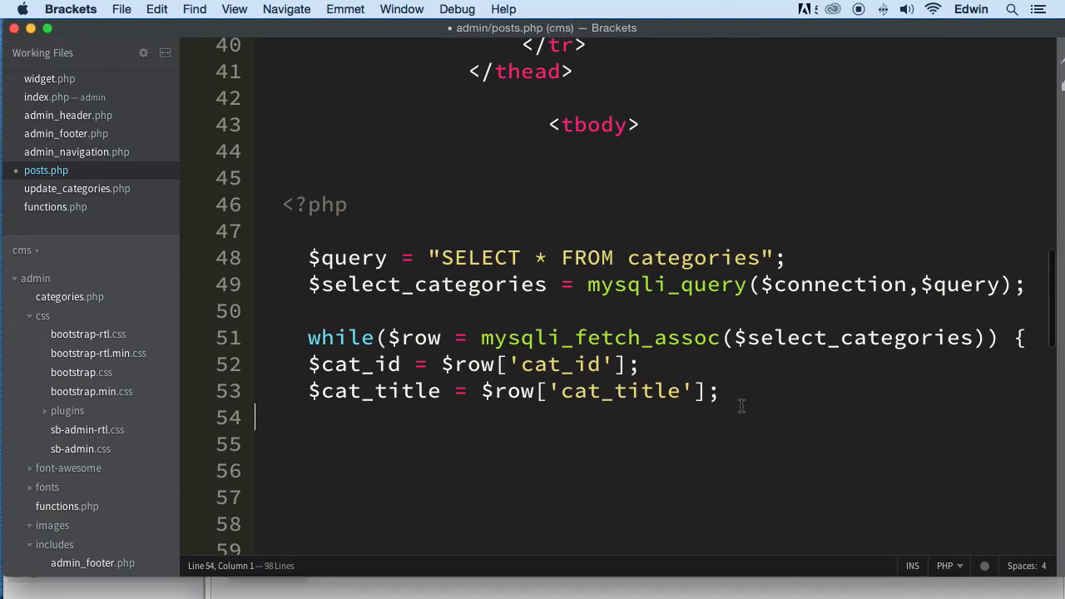
Step: Close the pasted while loop with a brace and change the query table to posts
type("}")
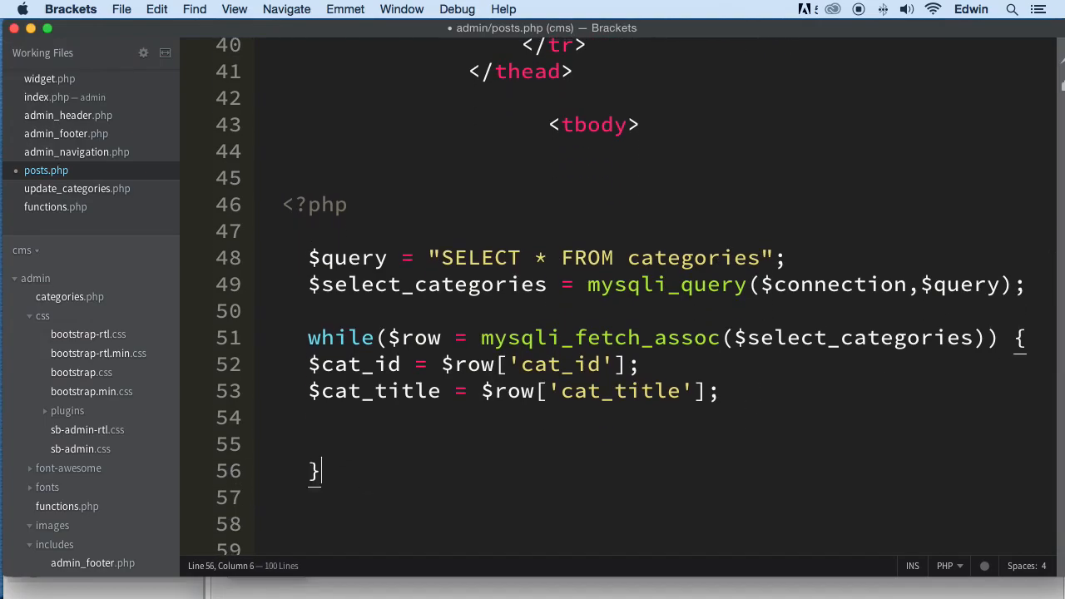
left_click(760, 257)
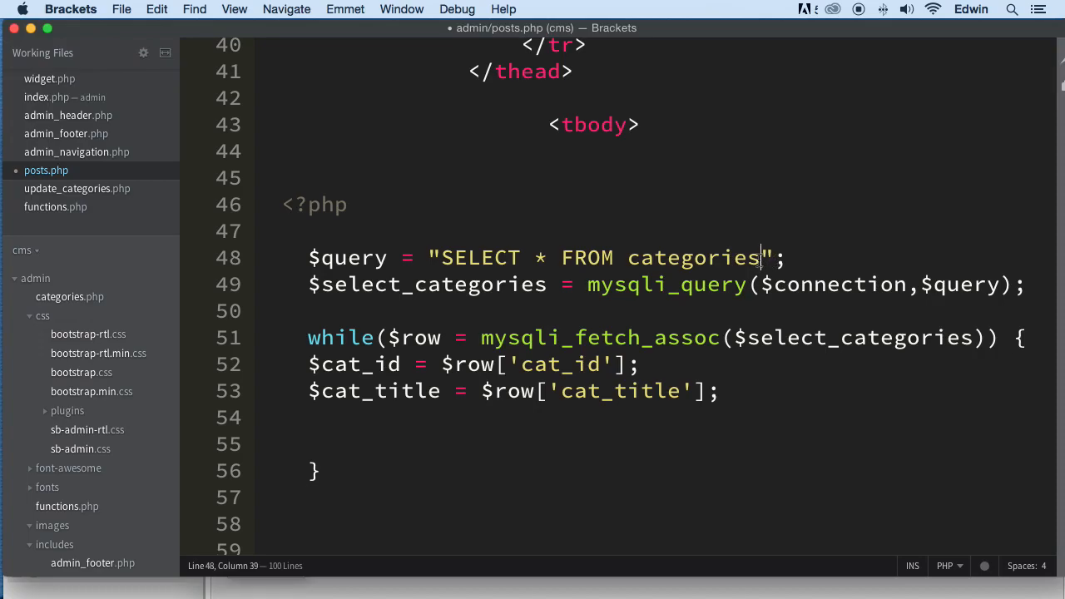
key("backspace")
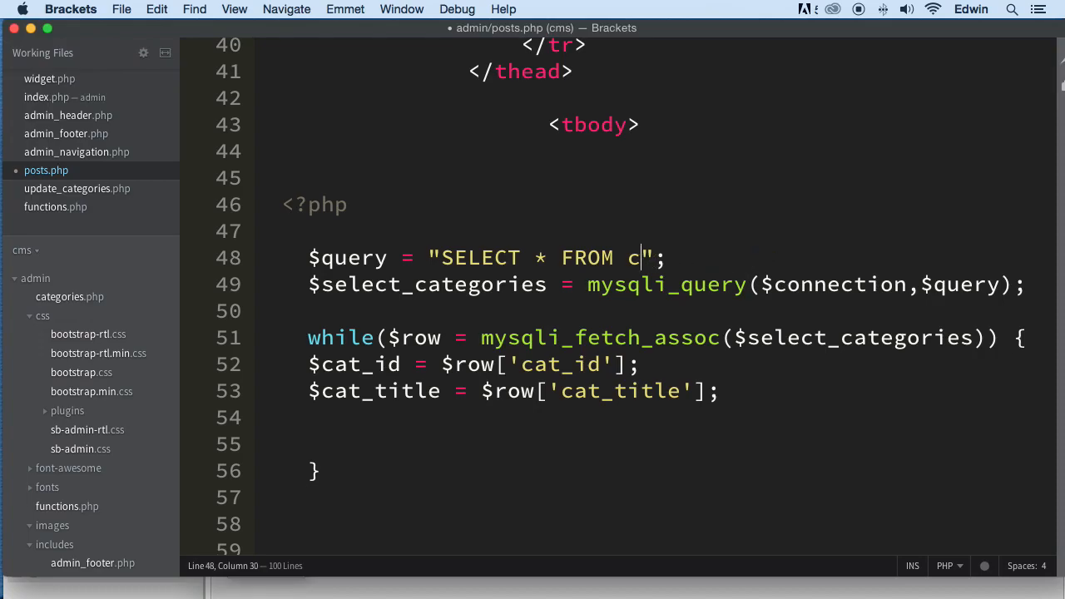
key("backspace")
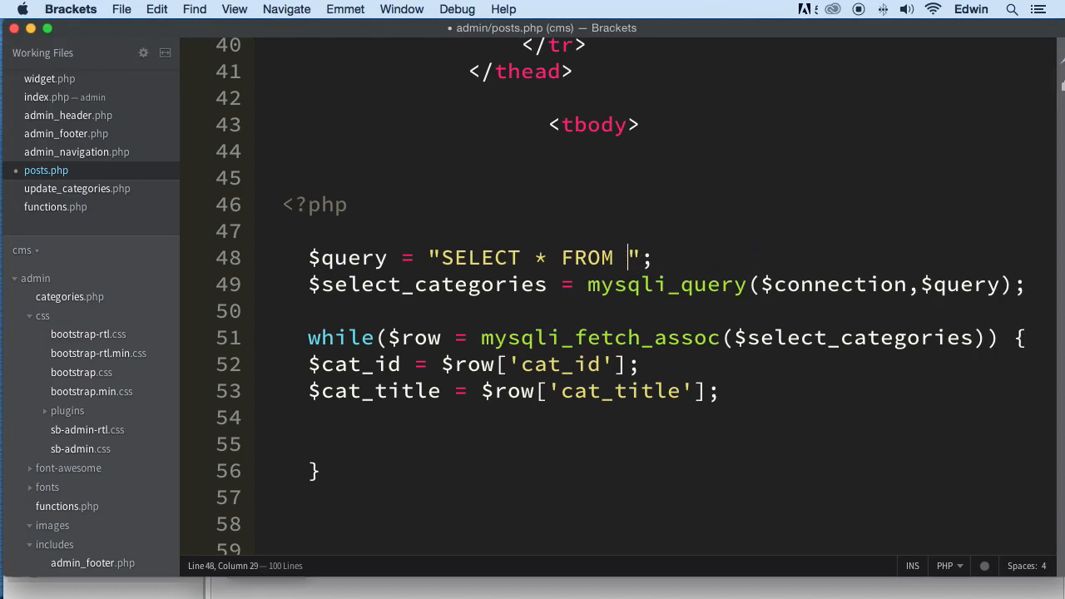
type("posts")
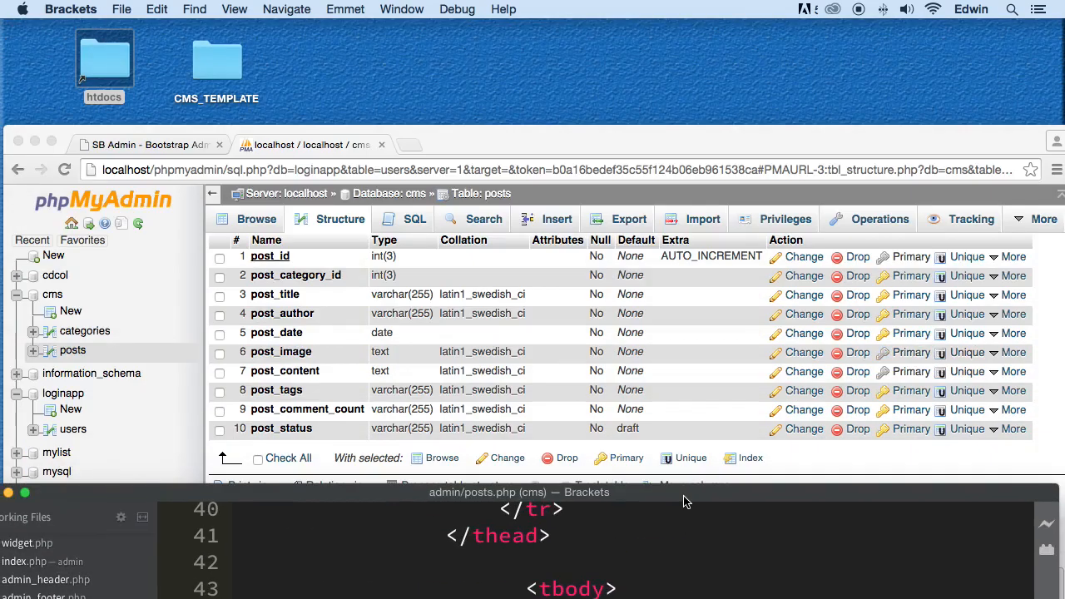
Step: Bring the posts.php code in Brackets back in front of the browser
left_click(550, 491)
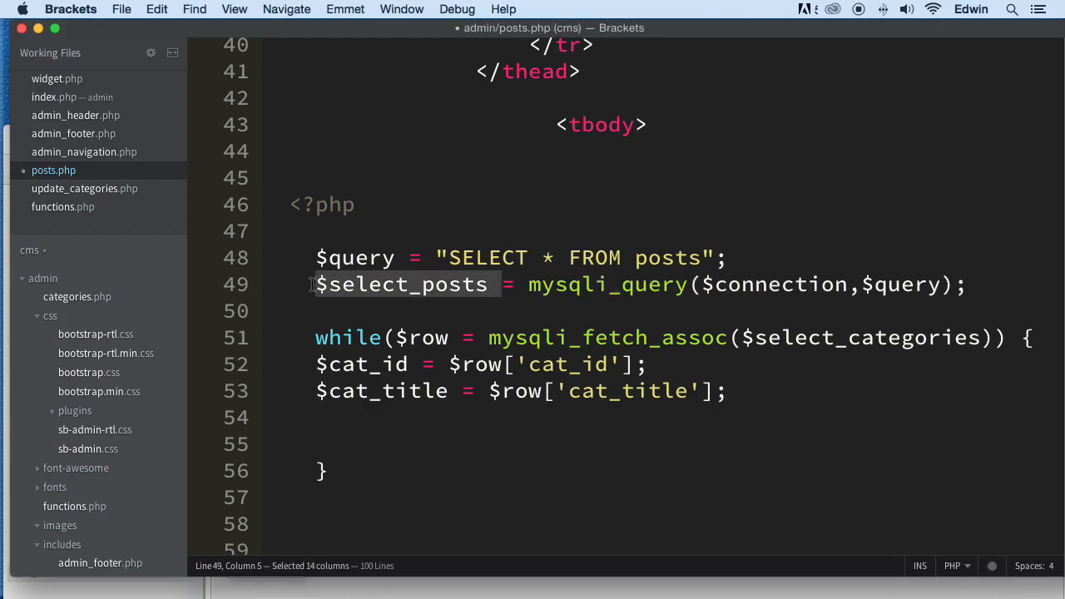
Step: Make the while loop fetch rows from $select_posts instead of $select_categories
double_click(865, 337)
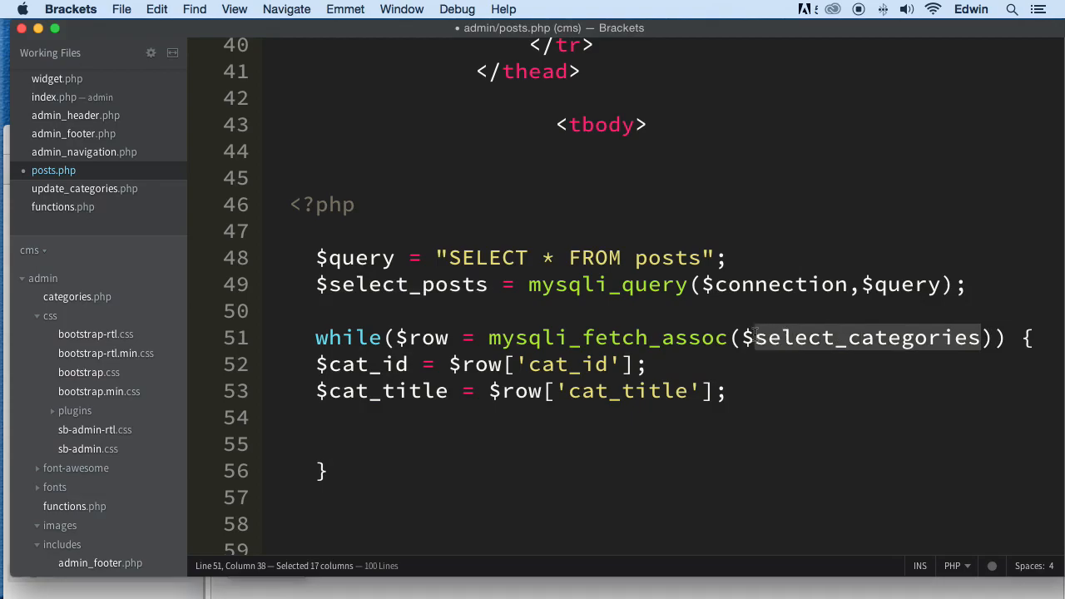
type("$select_posts")
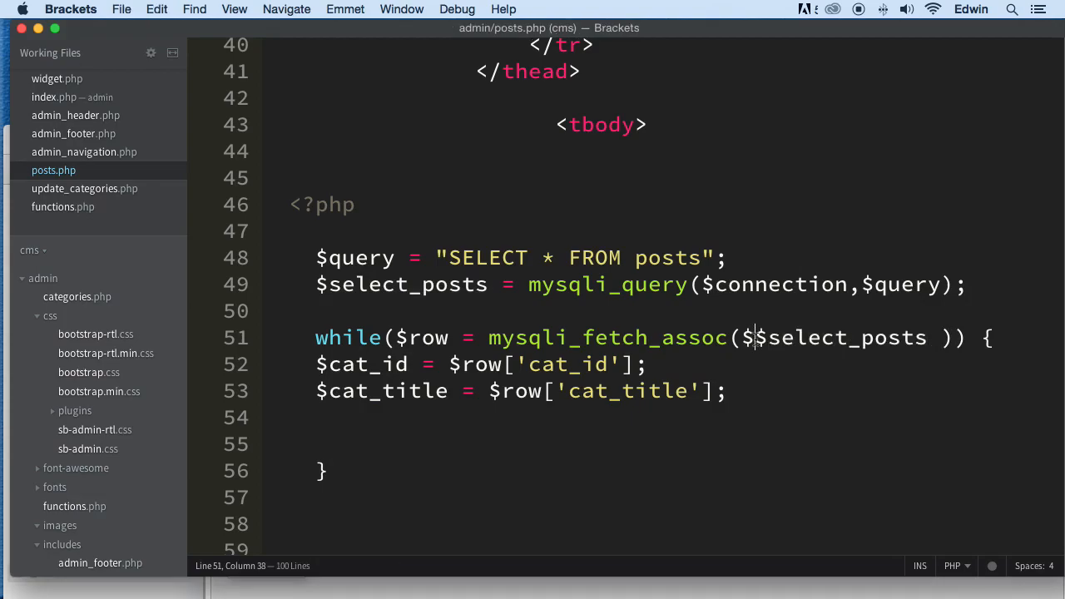
key("backspace")
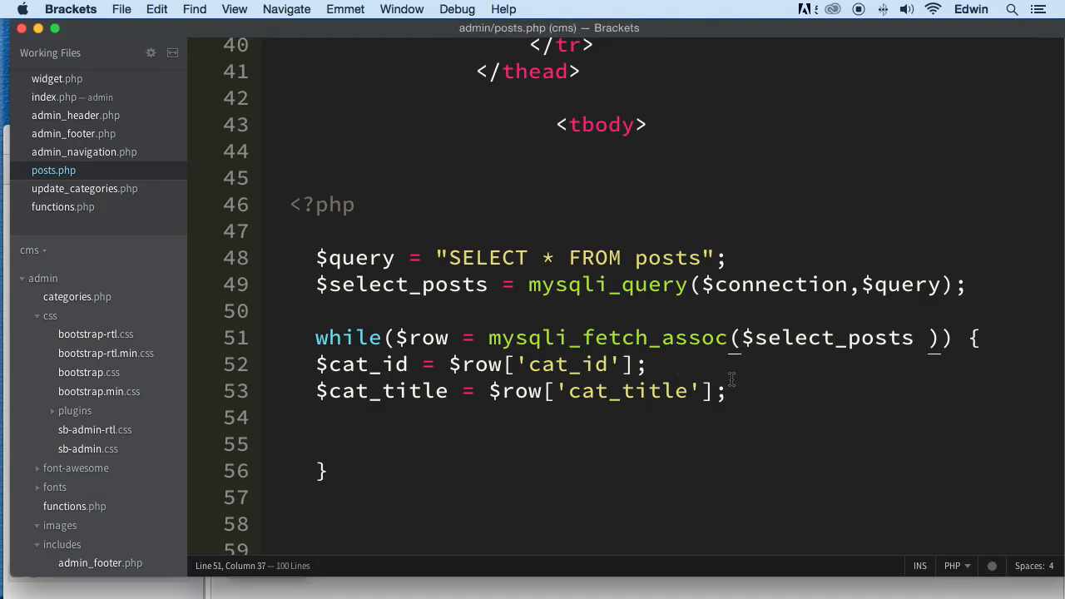
Step: Rename the cat_id and cat_title assignments to post_id and post_author
left_click(366, 365)
type("pos")
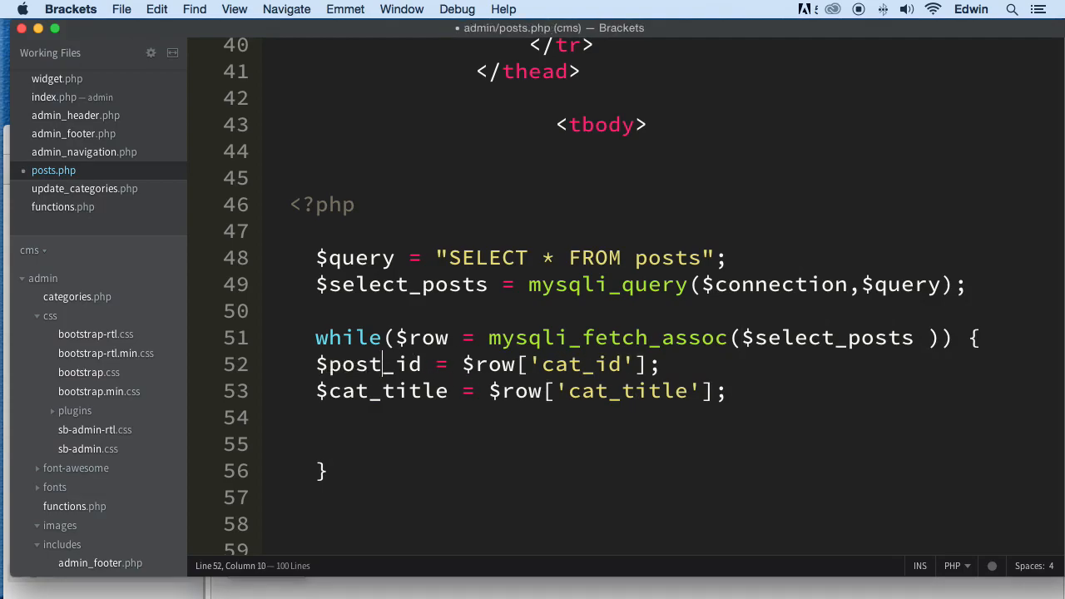
left_click(583, 364)
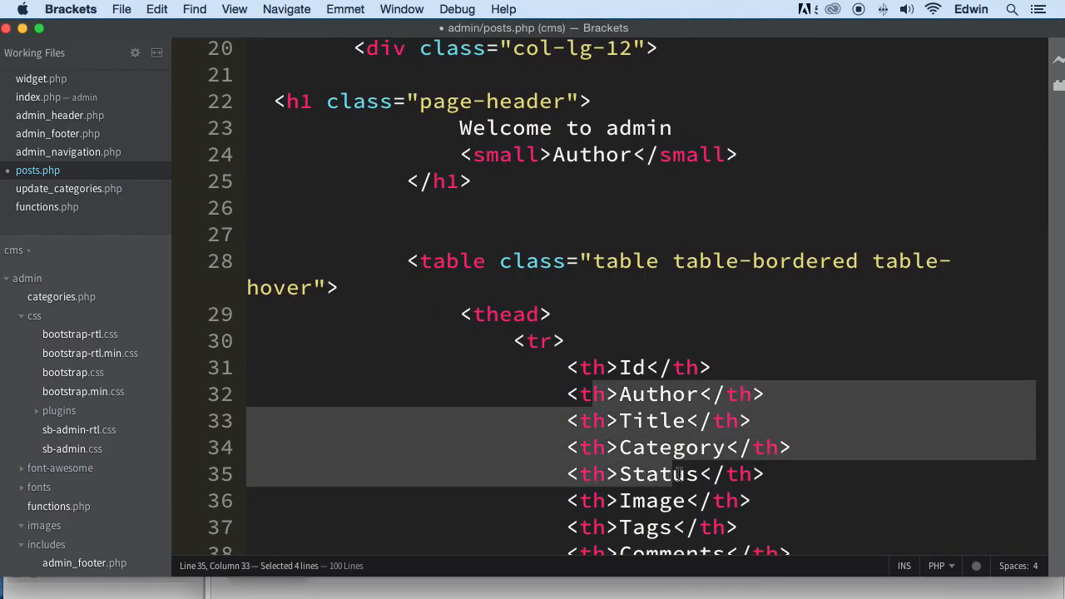
scroll("down", 3)
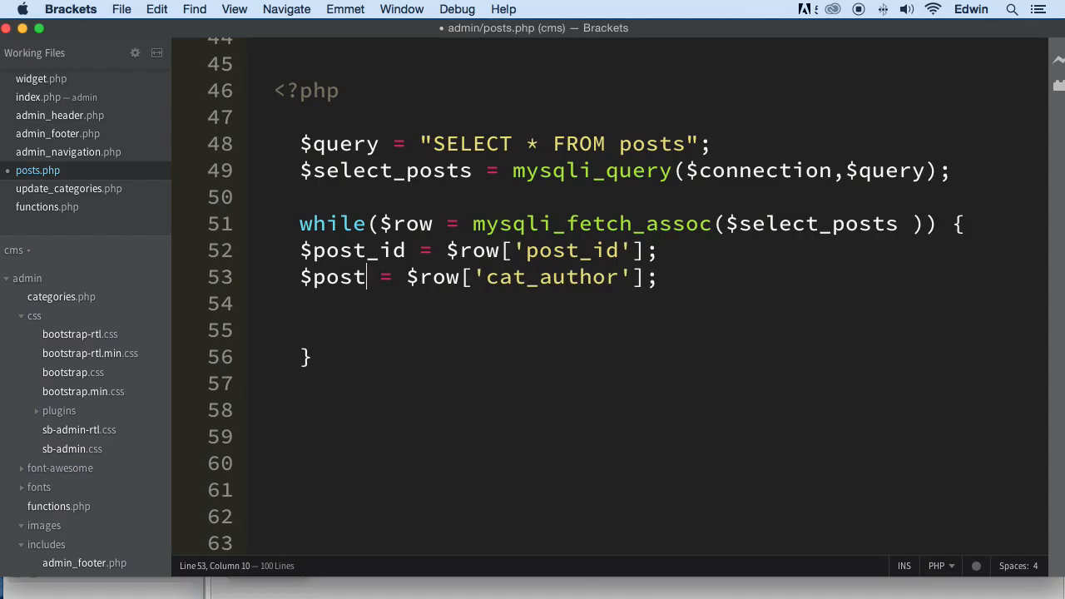
type("_title")
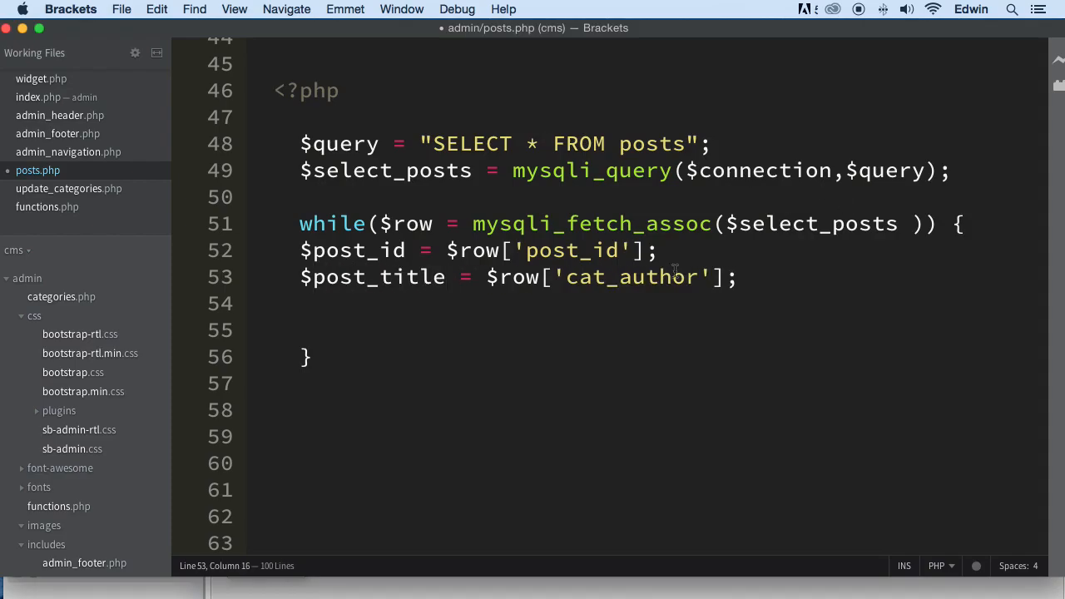
key("Backspace")
type("pos")
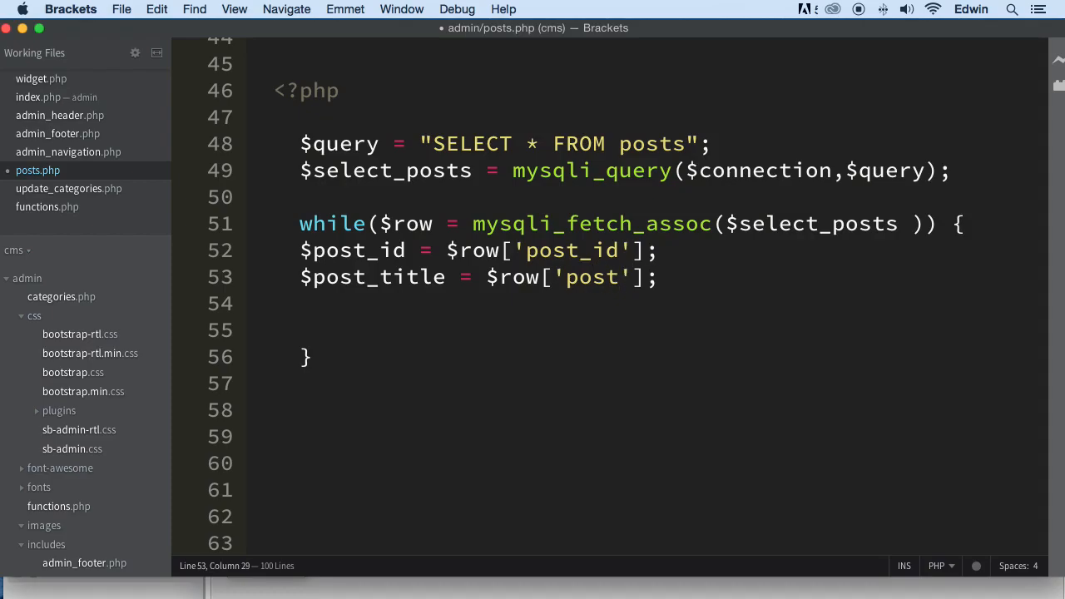
type("_title")
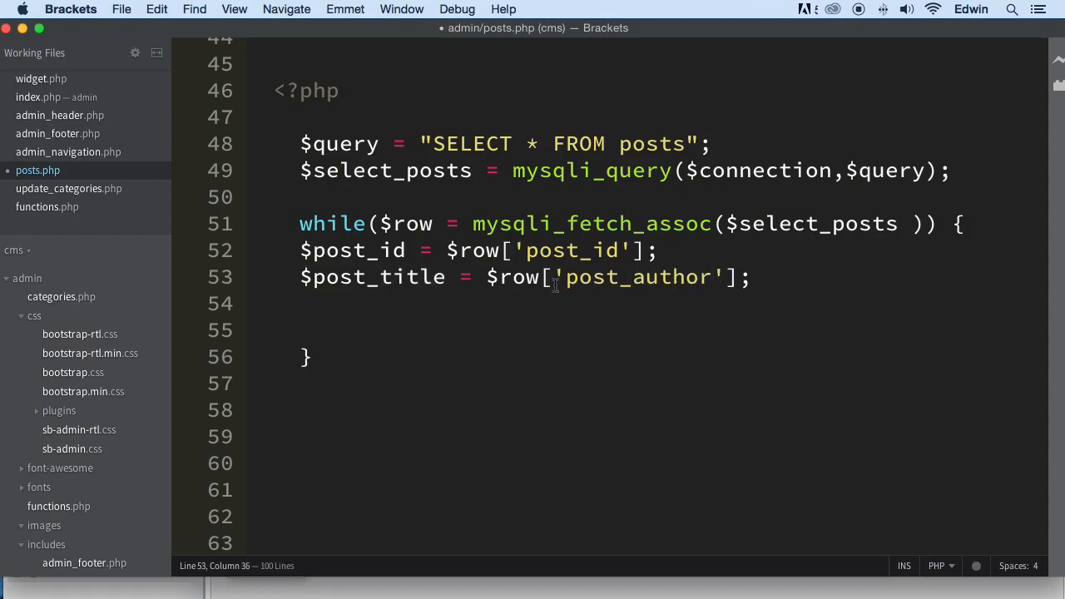
type("post_a")
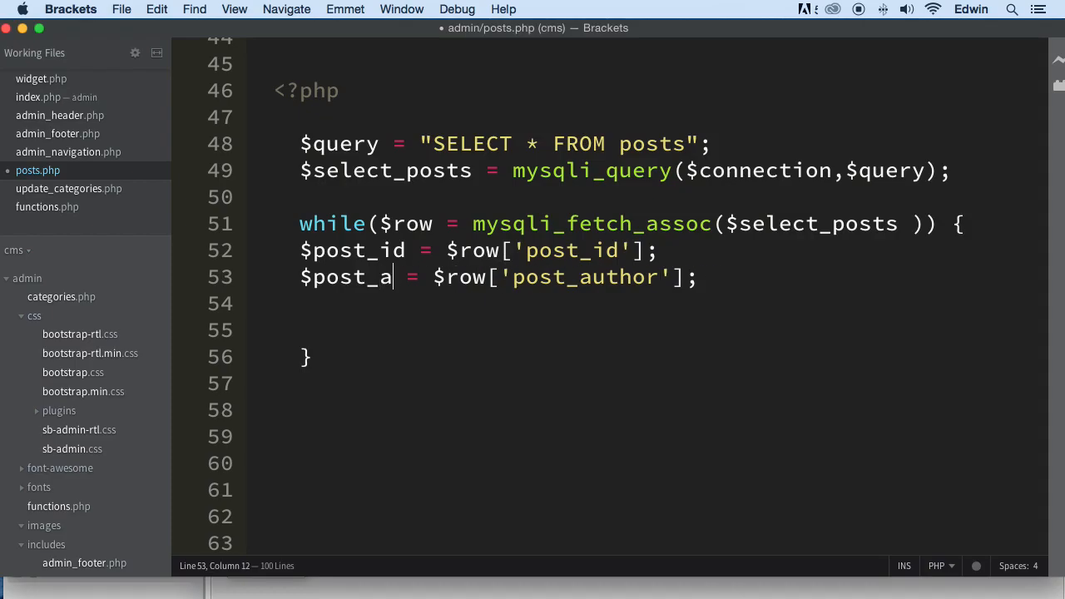
type("uthor")
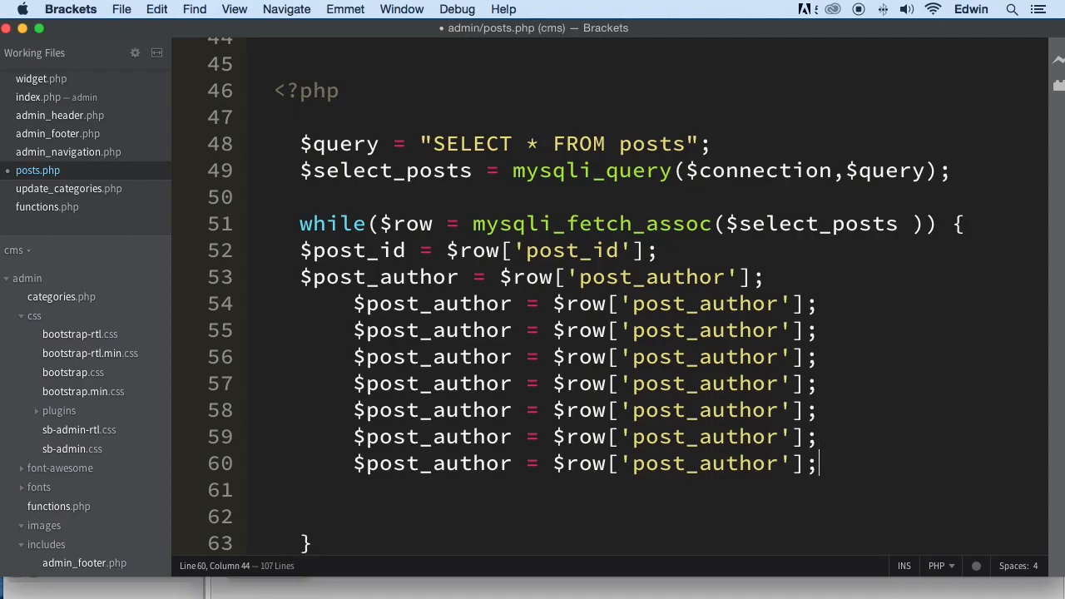
mouse_move(527, 341)
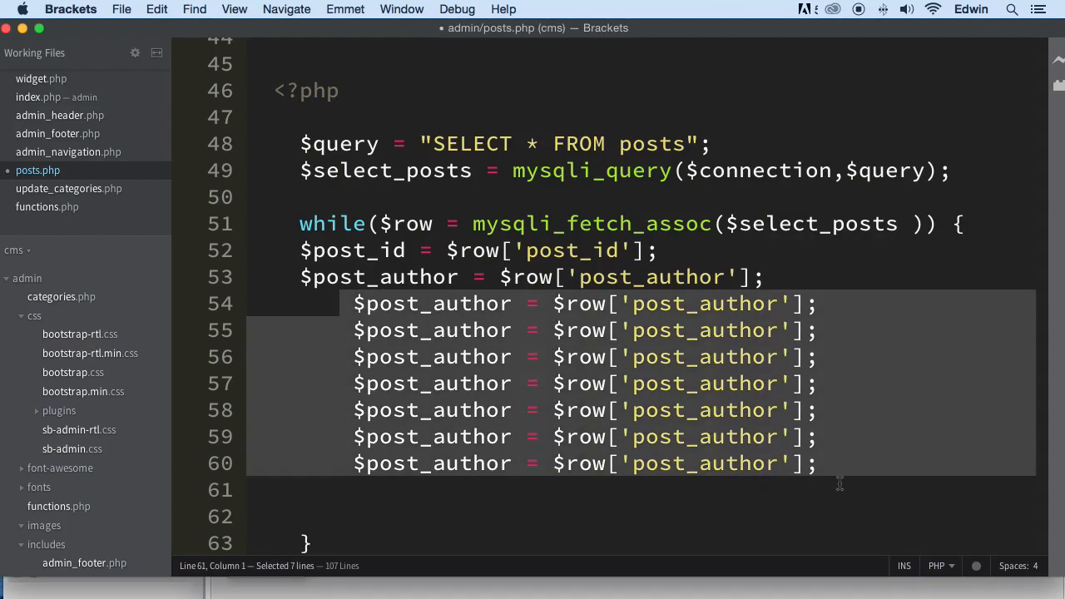
Step: Change the copied lines' row keys to post_title, post_category_id, post_status, post_comment_count and the remaining columns
left_click(341, 251)
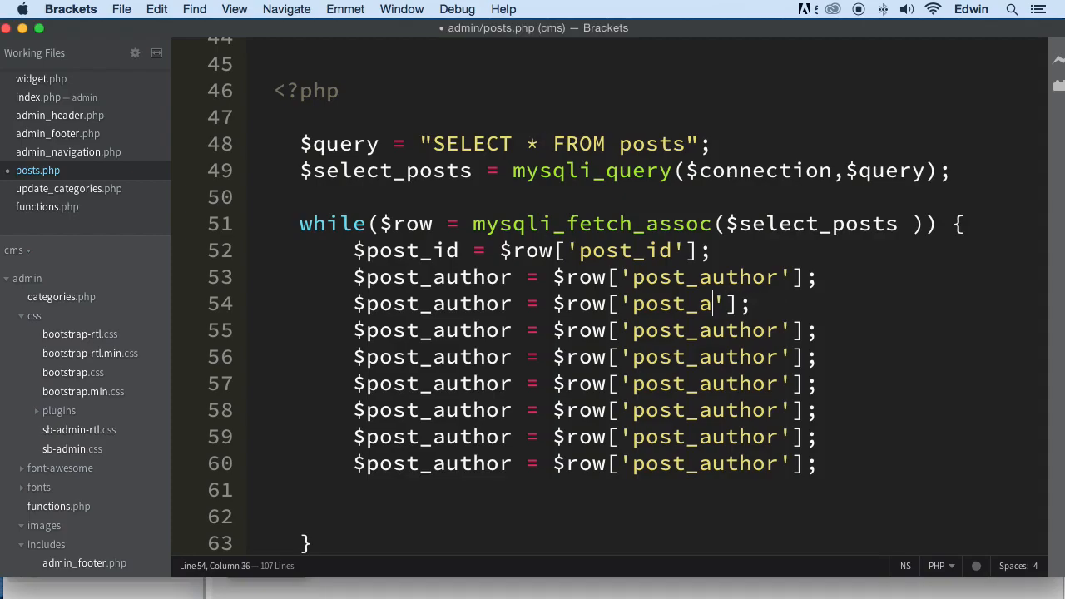
type("til")
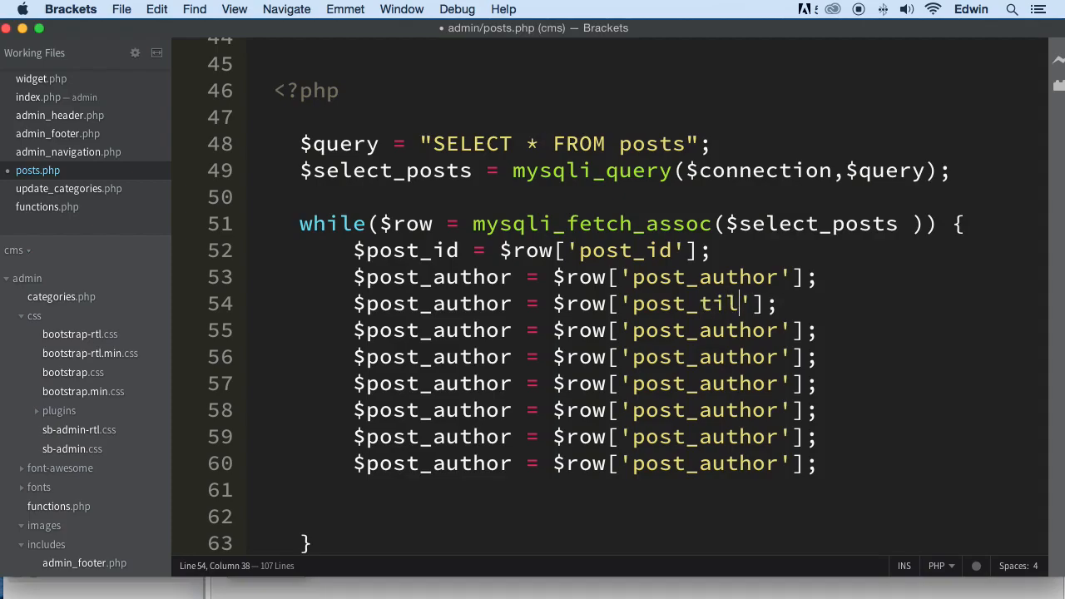
type("le")
left_click(586, 331)
type("category")
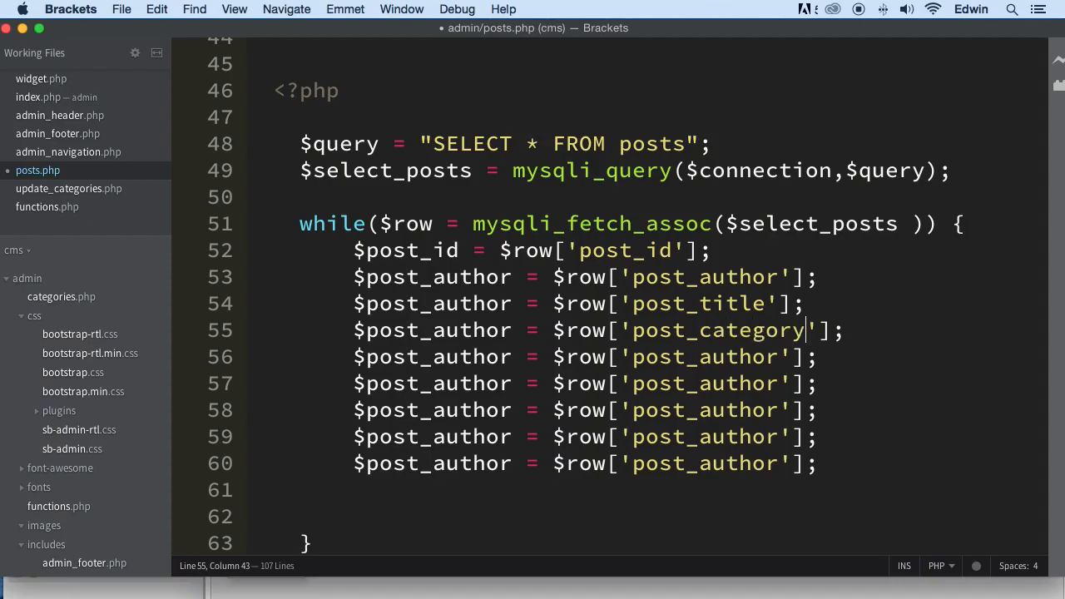
type("_id")
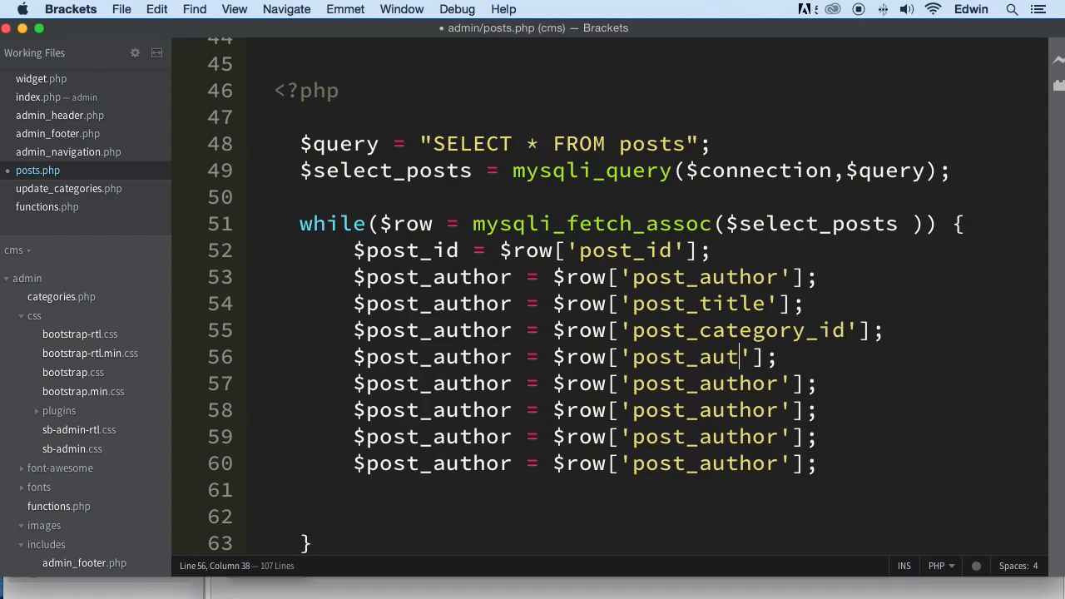
key("Backspace")
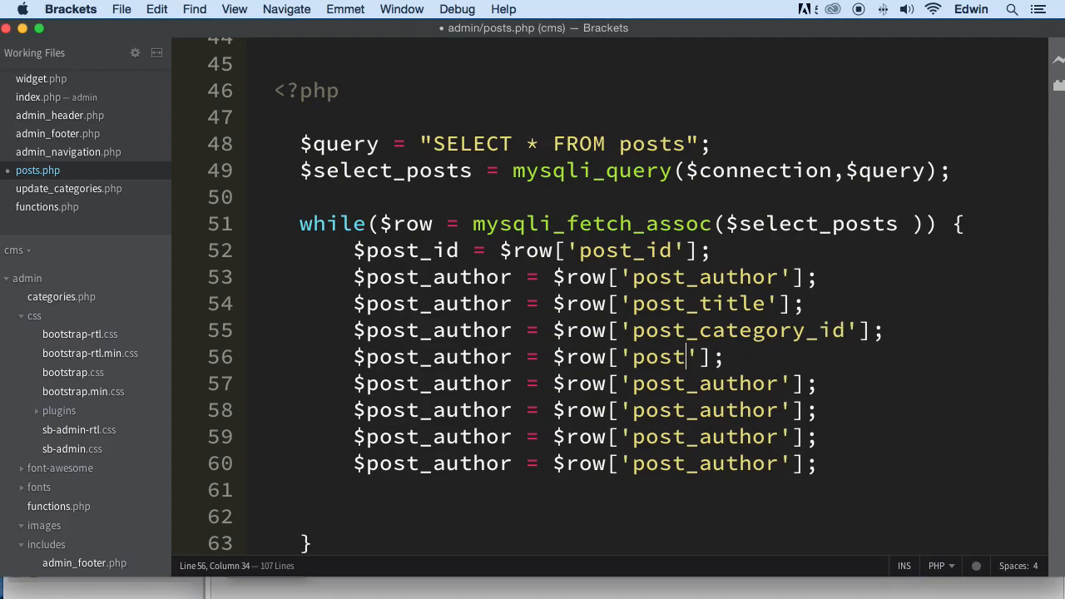
type("_stat")
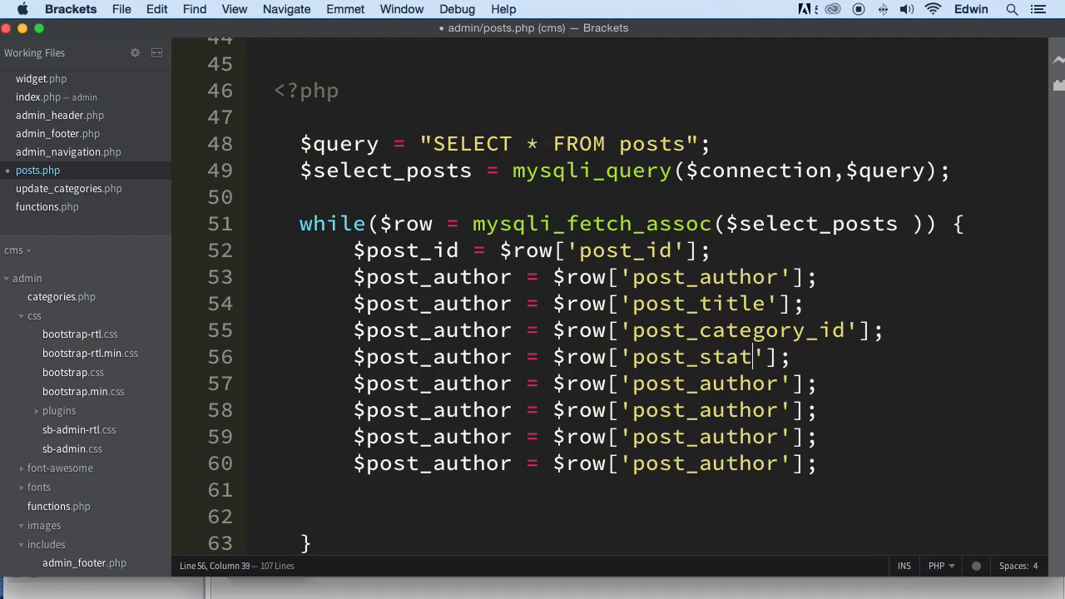
type("us")
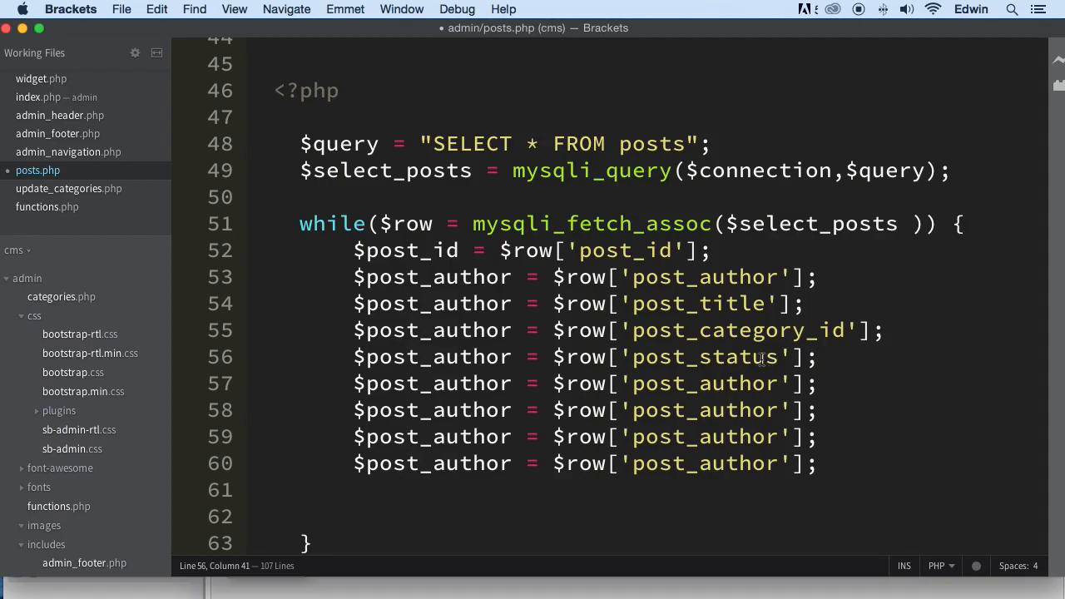
left_click(777, 384)
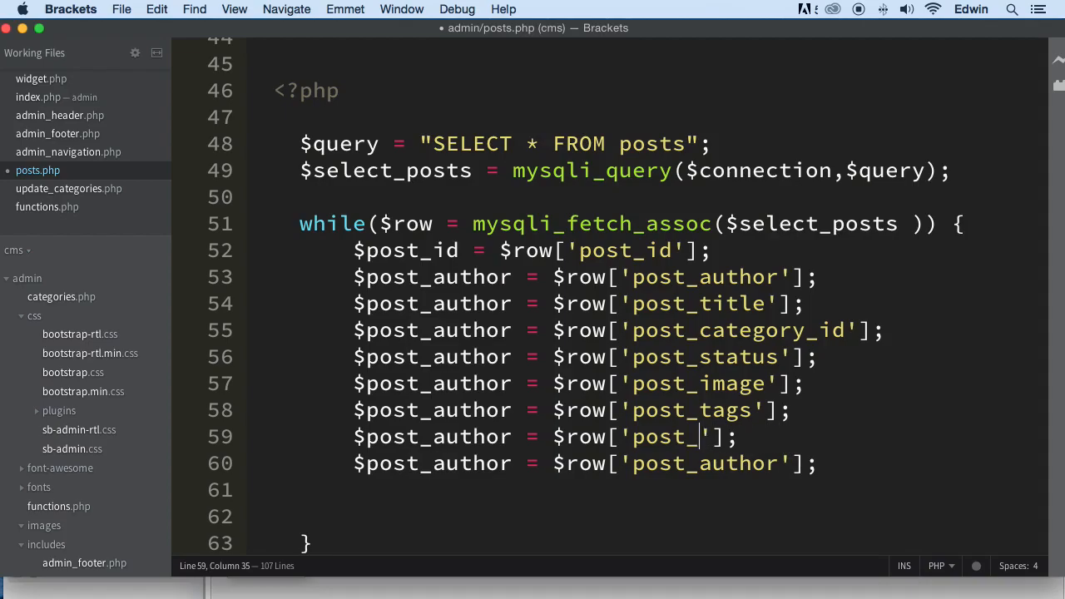
type("comment")
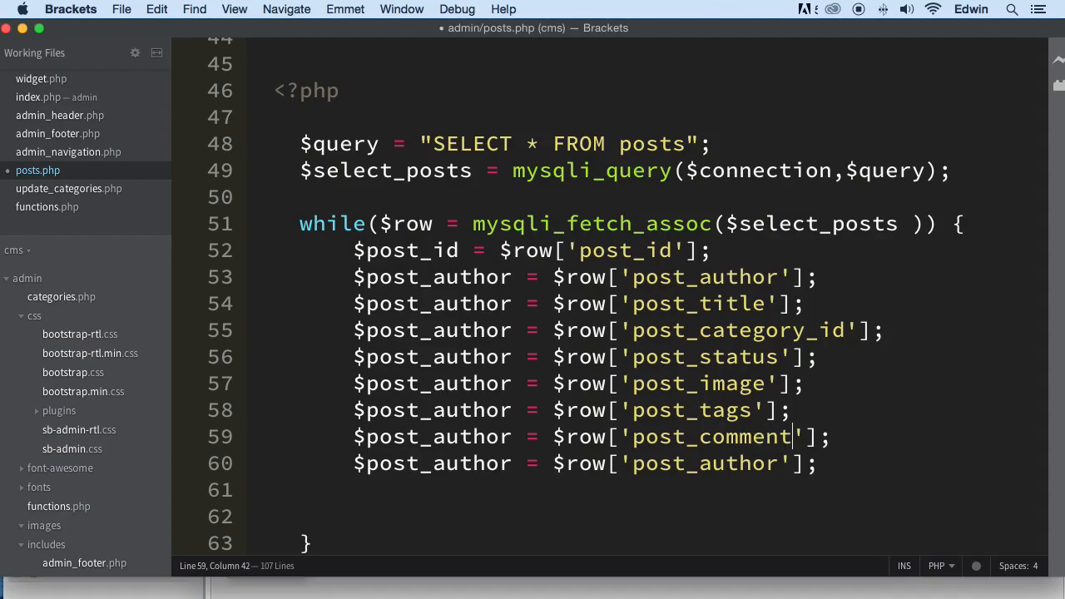
type("_count")
left_click(586, 464)
type("date")
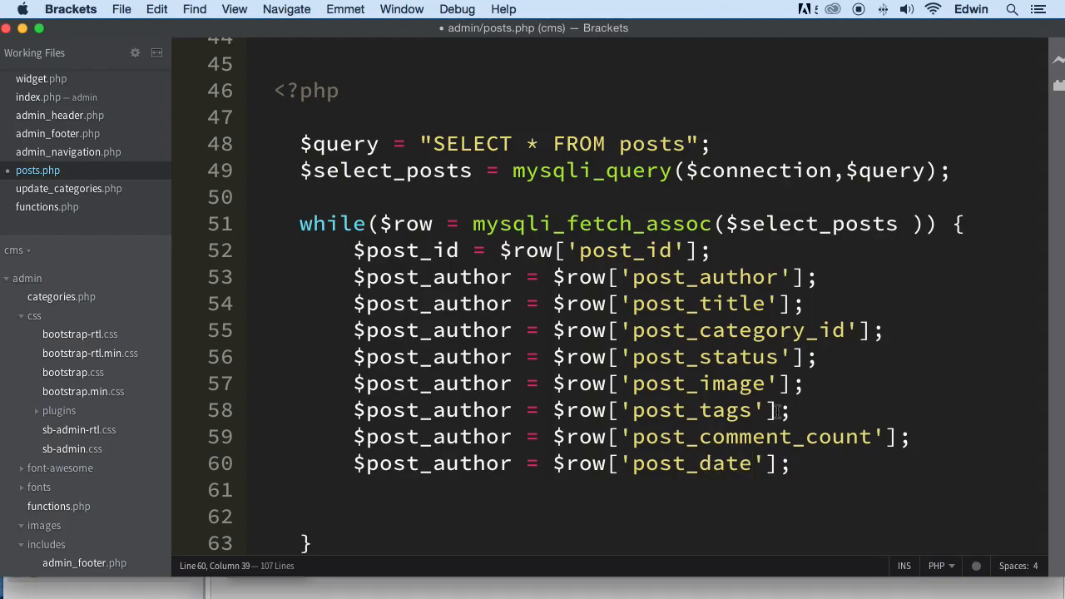
Step: Rename the post_title and post_category_id variables to match their row keys
left_click(766, 304)
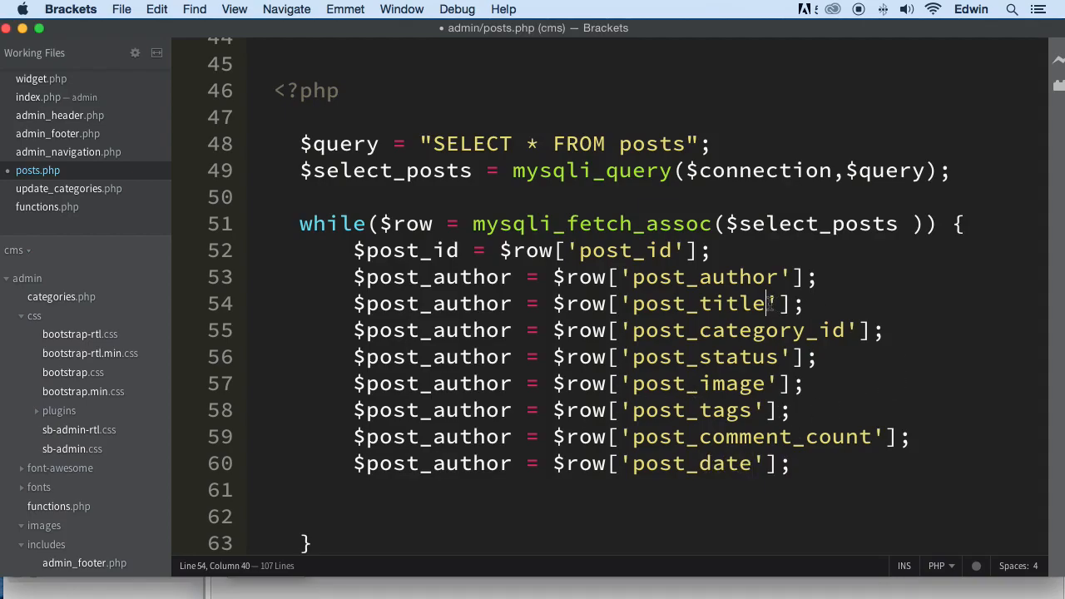
double_click(700, 304)
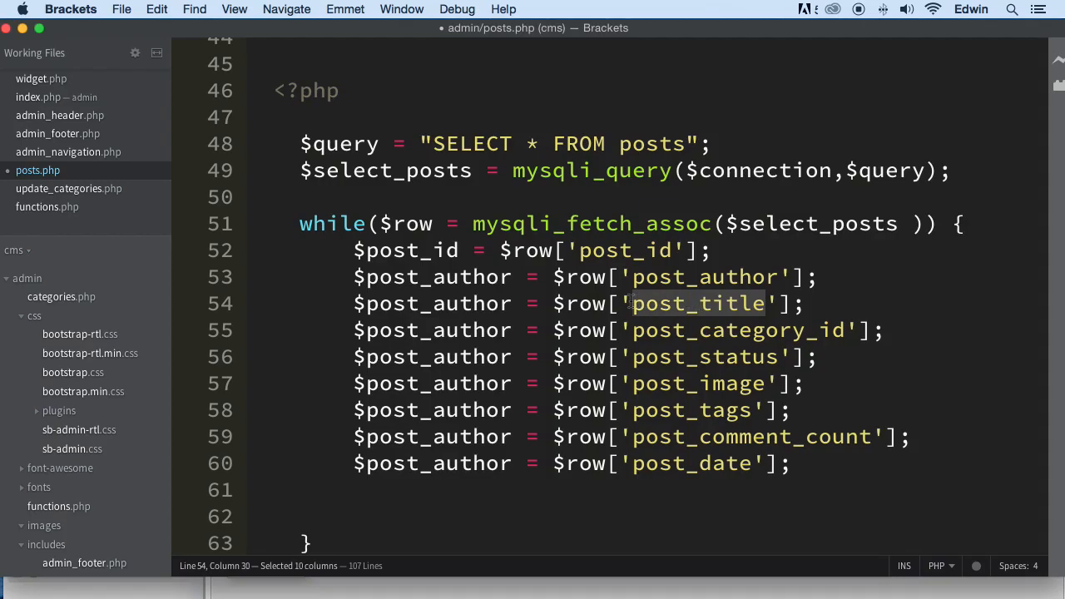
left_click(157, 9)
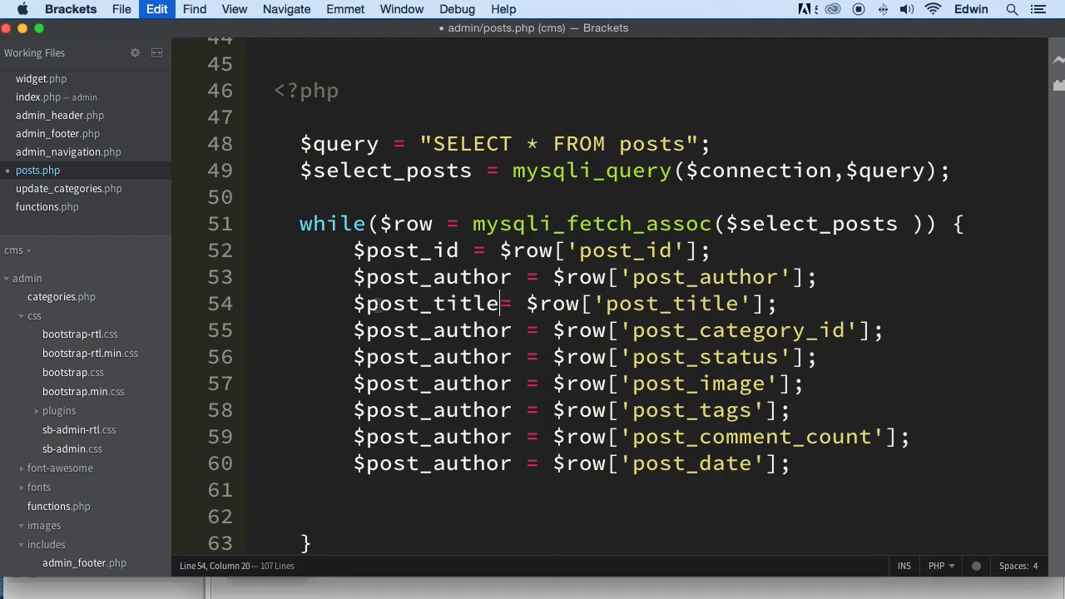
double_click(737, 330)
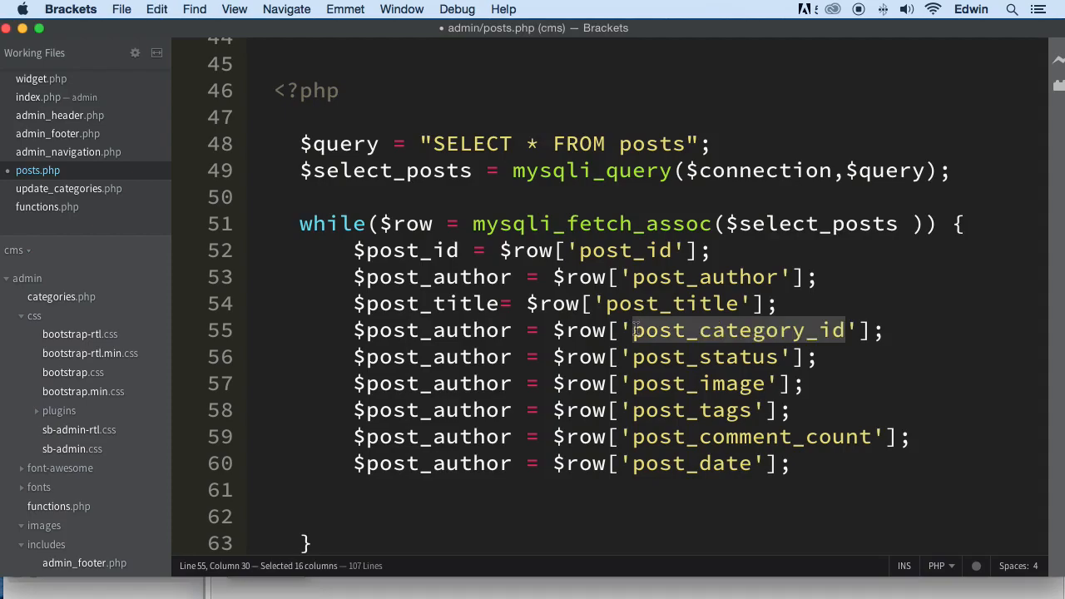
double_click(433, 329)
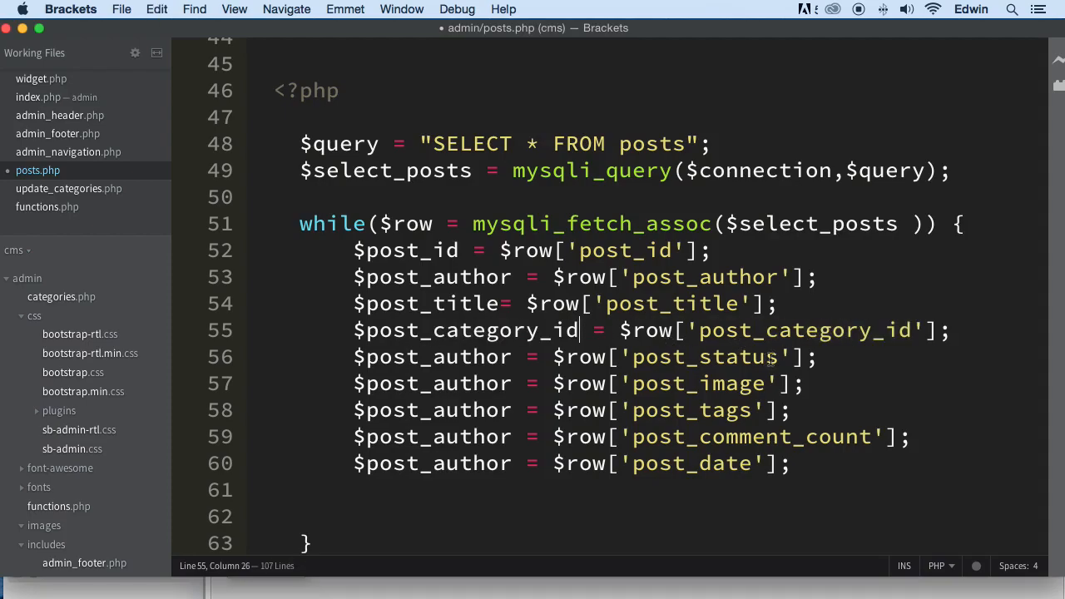
Step: Rename the post_status, post_image, post_comment_count and post_date variables, and echo $post_date
double_click(704, 356)
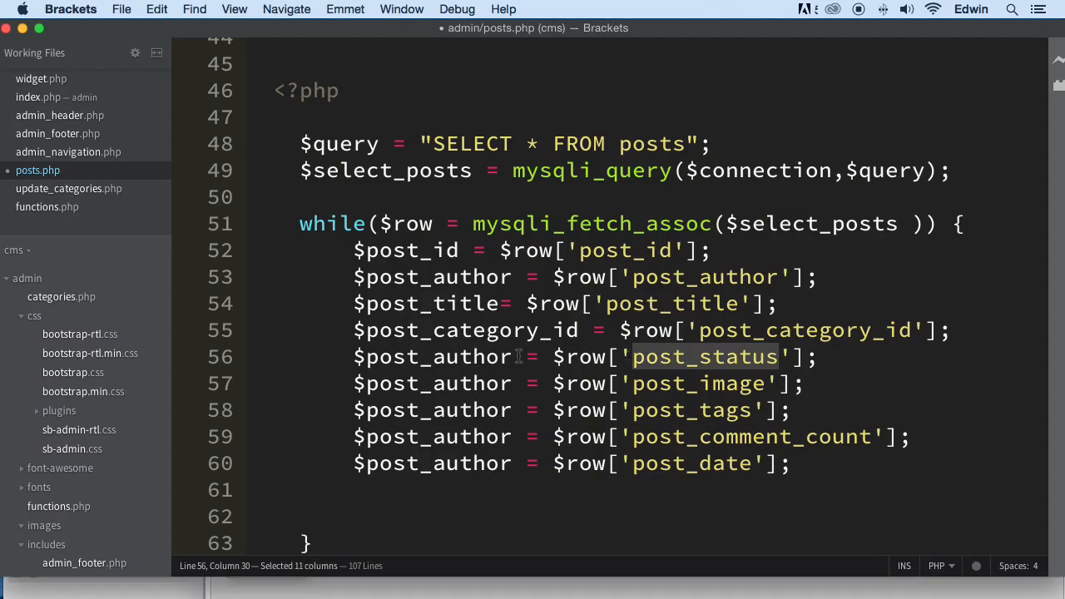
type("post_status")
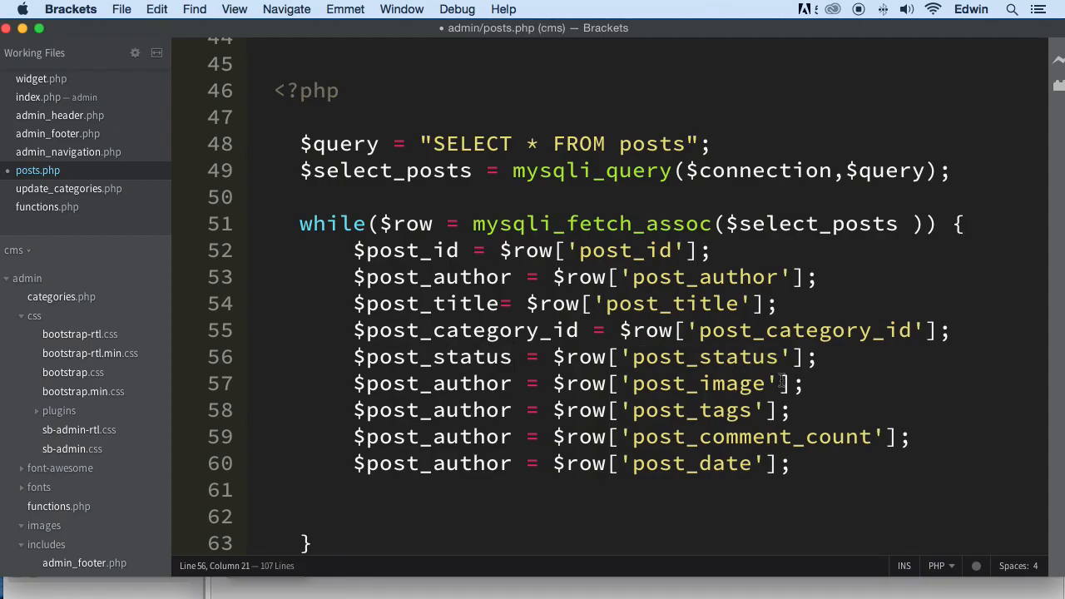
type("post_status")
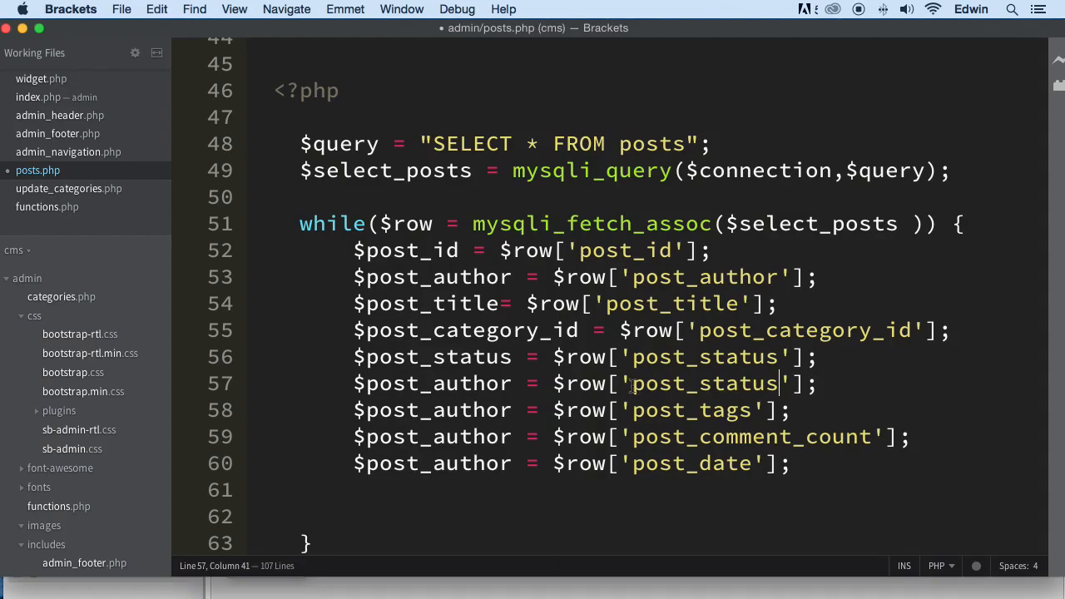
type("post_image")
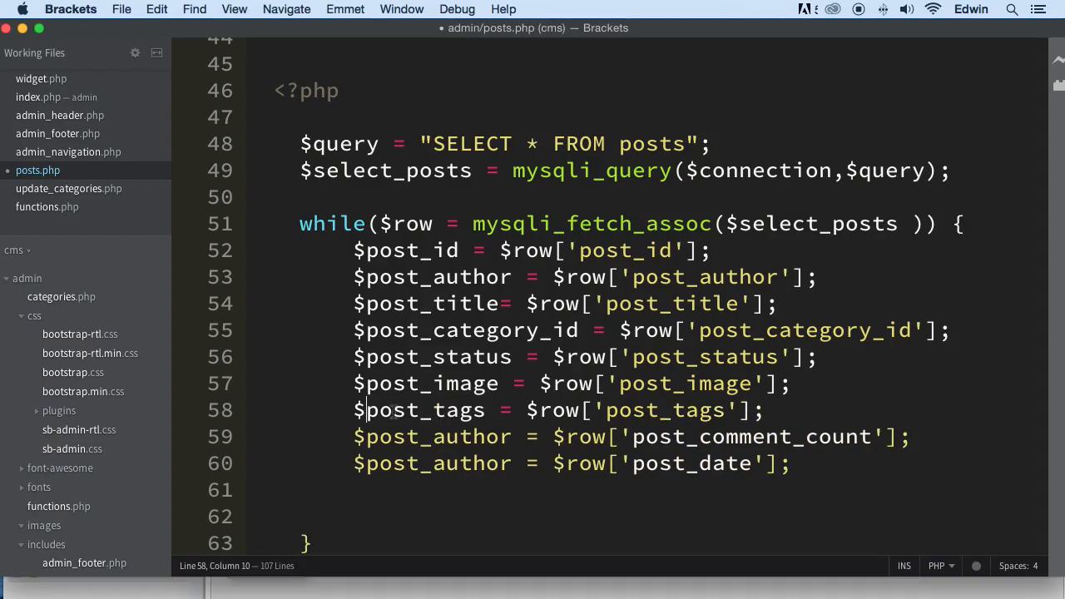
double_click(749, 437)
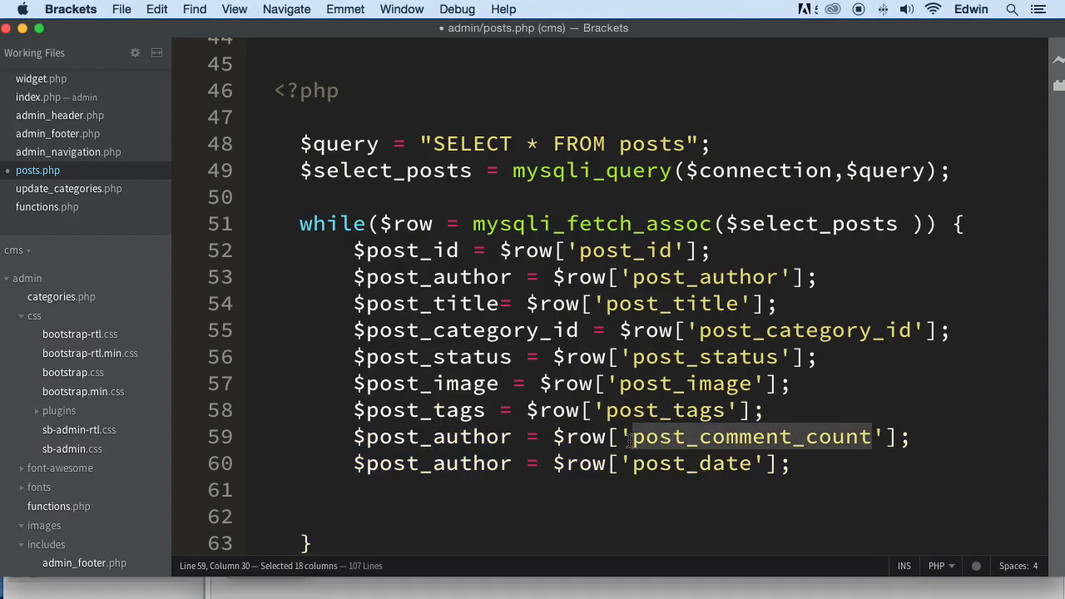
double_click(433, 436)
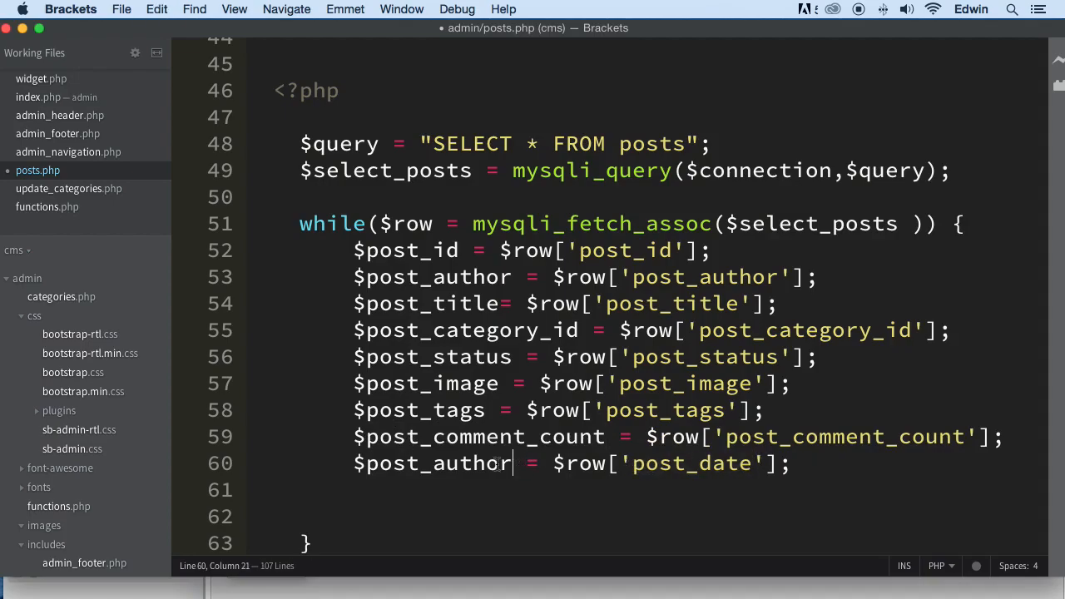
type("post_date")
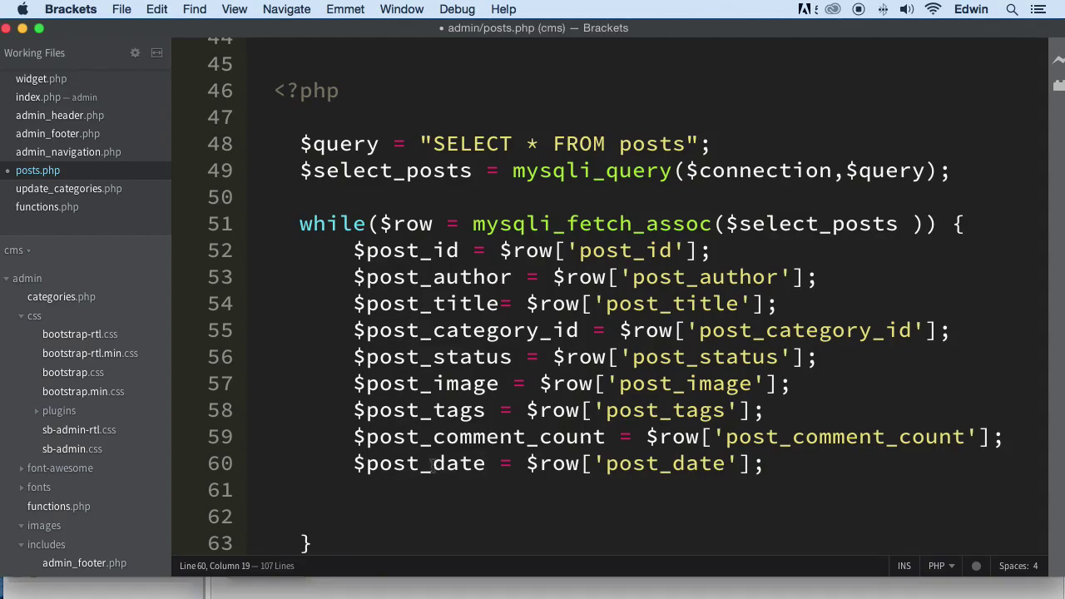
type("echo")
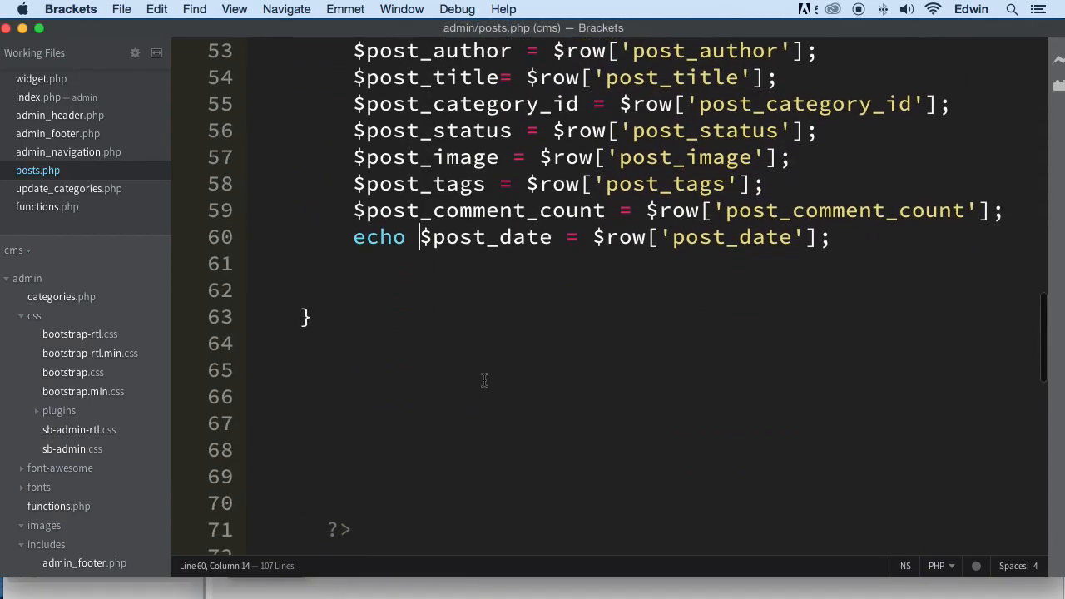
Step: Reload localhost/cms/admin/posts.php in Chrome to see the echoed post dates
scroll("up", 3)
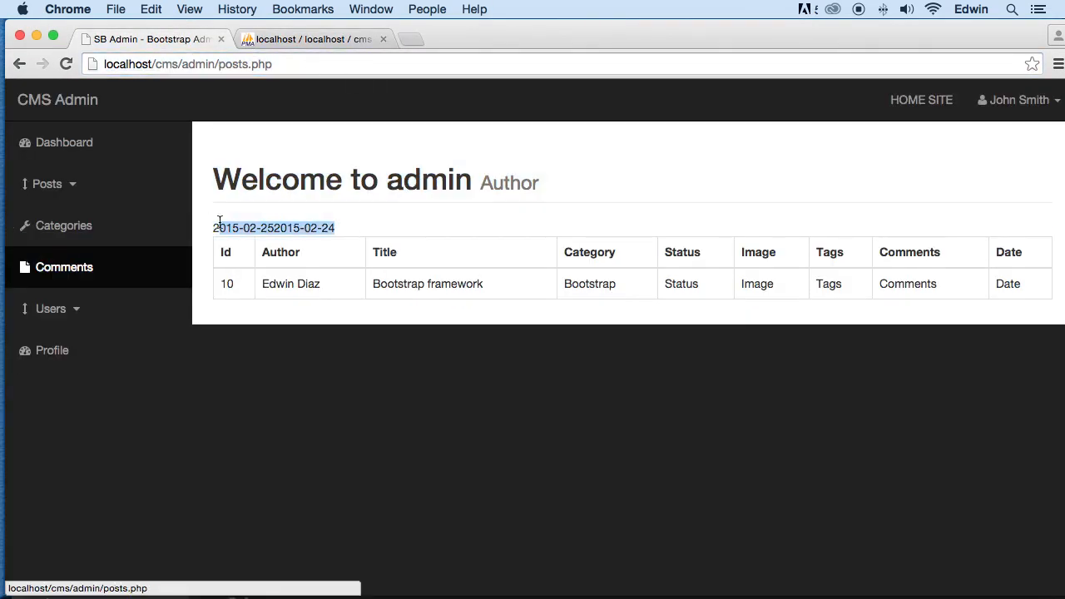
mouse_move(541, 50)
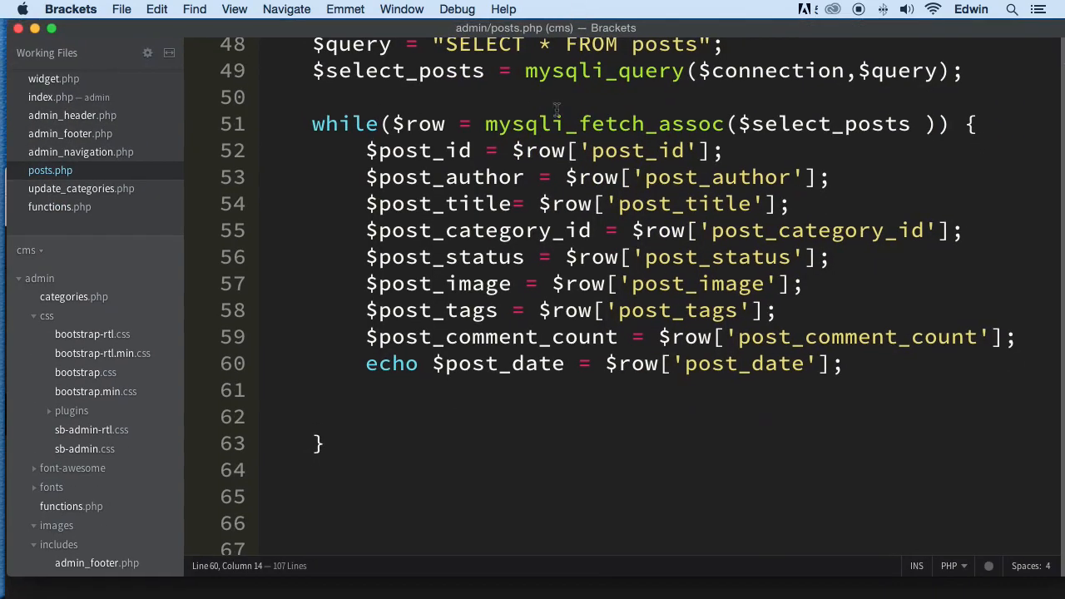
Step: Add echo "<tr>" on line 62 inside the posts while loop
scroll("up", 3)
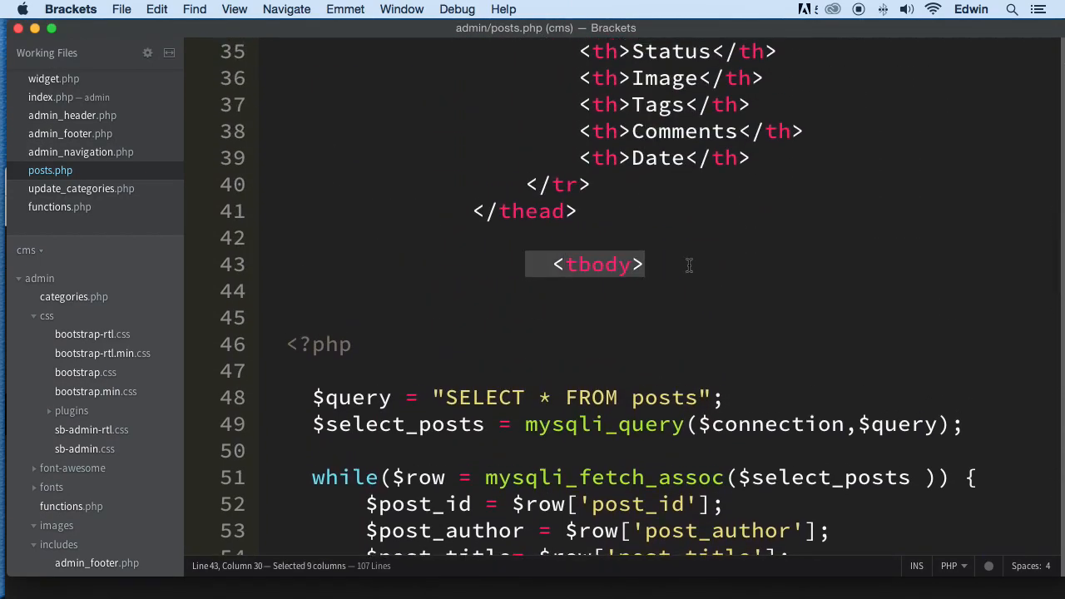
scroll("down", 3)
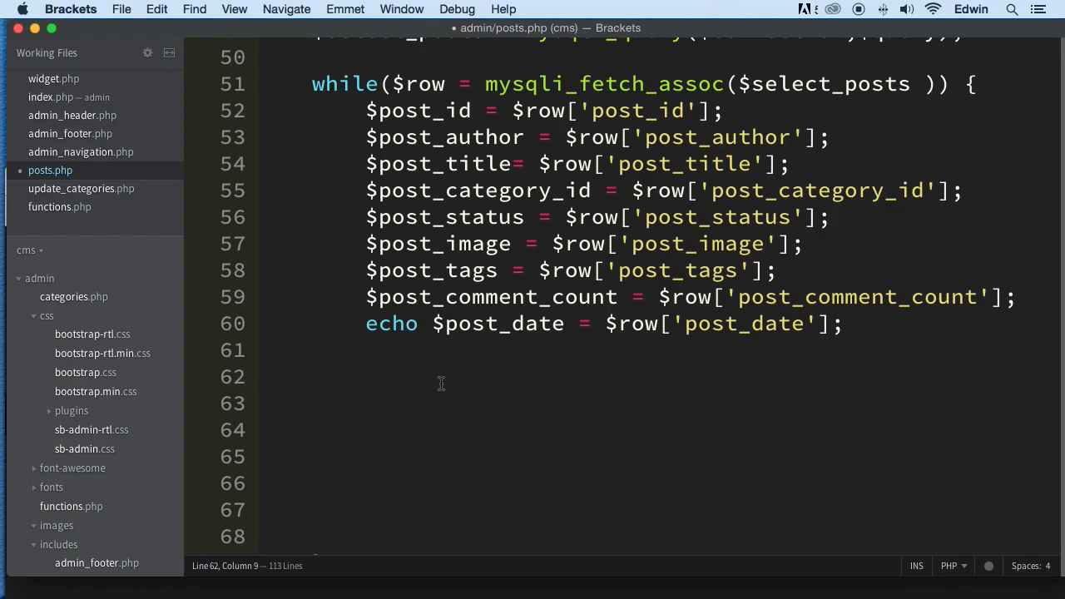
type("e")
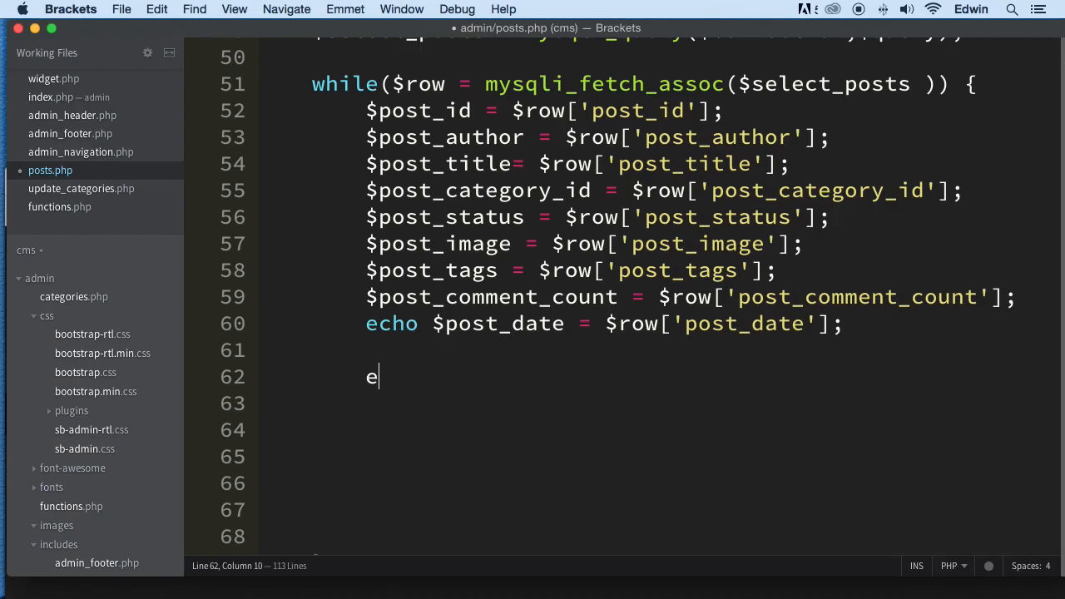
type("cho")
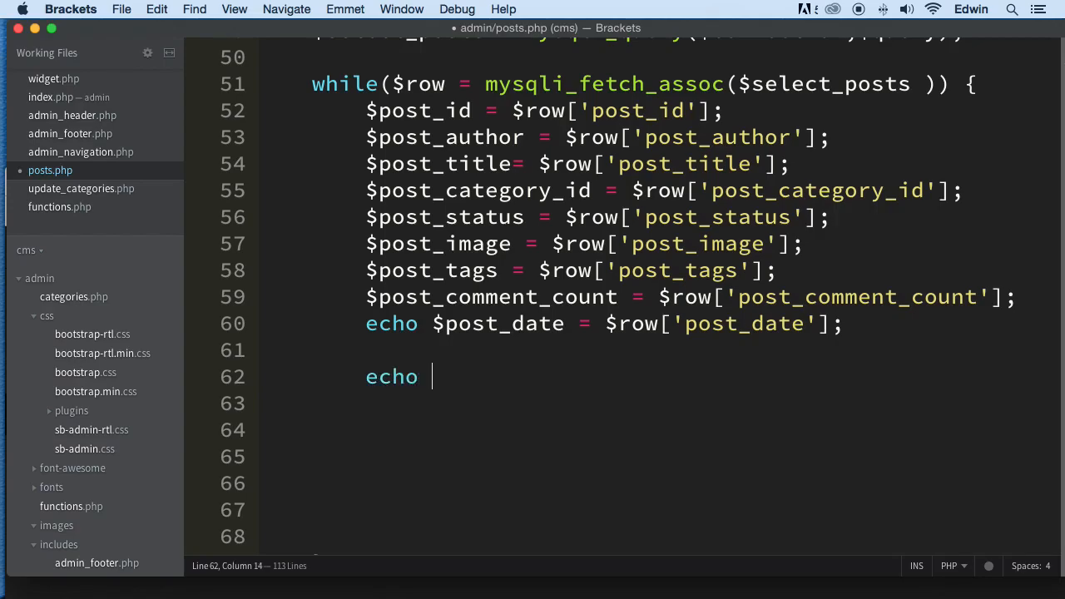
type("\"<")
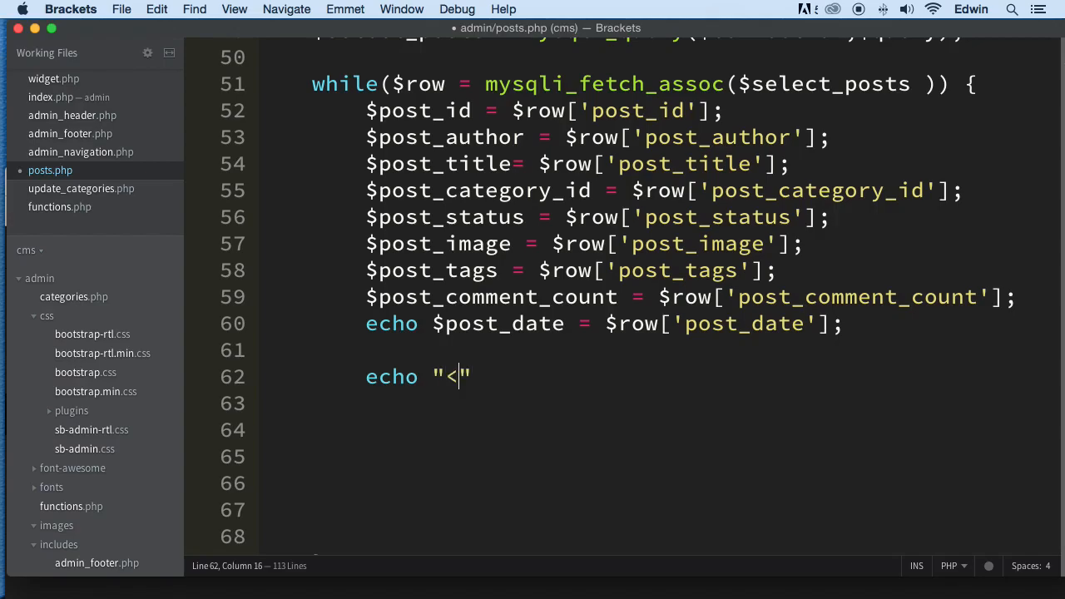
type("tr>")
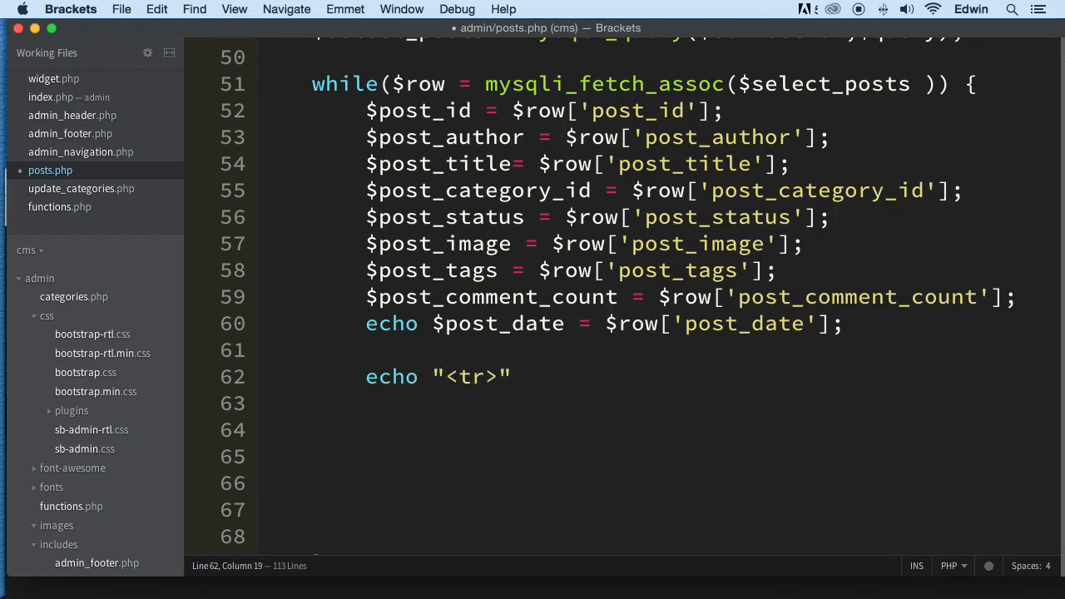
left_click_drag(366, 111, 843, 350)
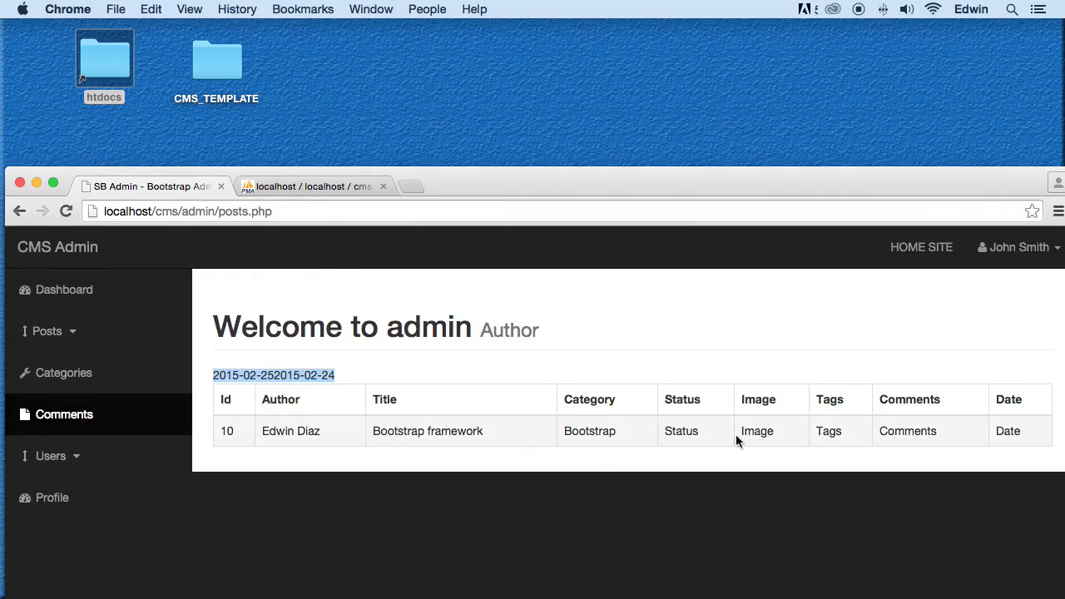
mouse_move(682, 190)
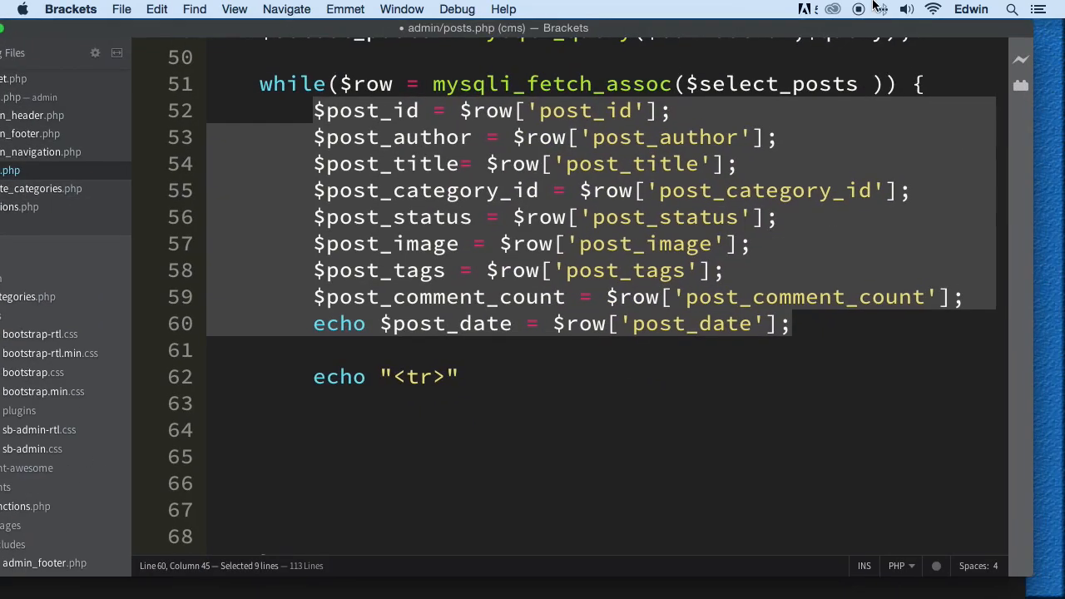
mouse_move(497, 177)
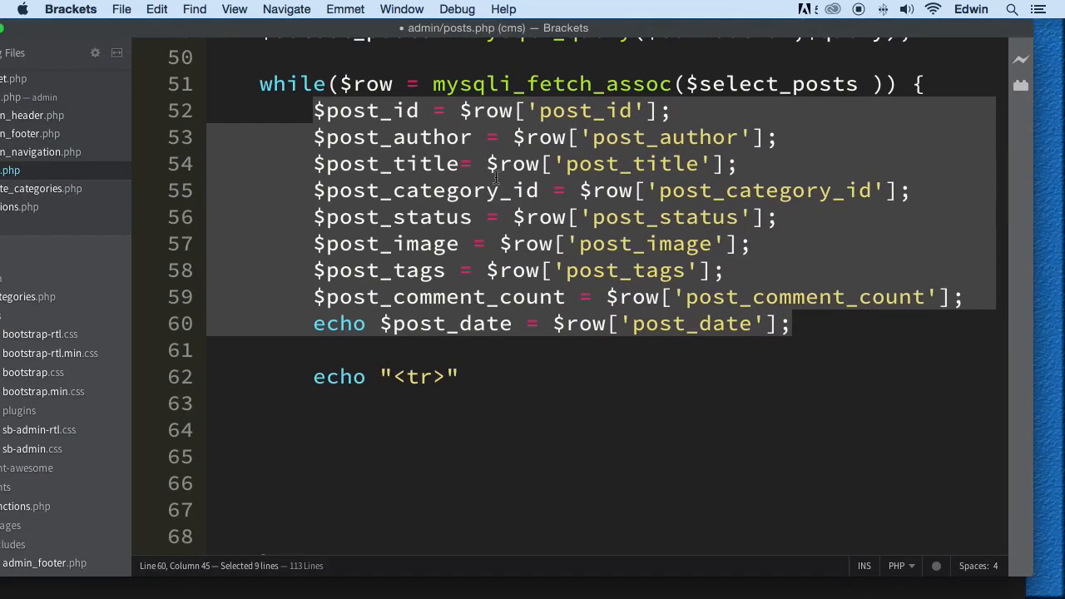
Step: Finish the echo "<tr>"; line and turn its copy into a closing </tr> echo
left_click(496, 376)
type(";")
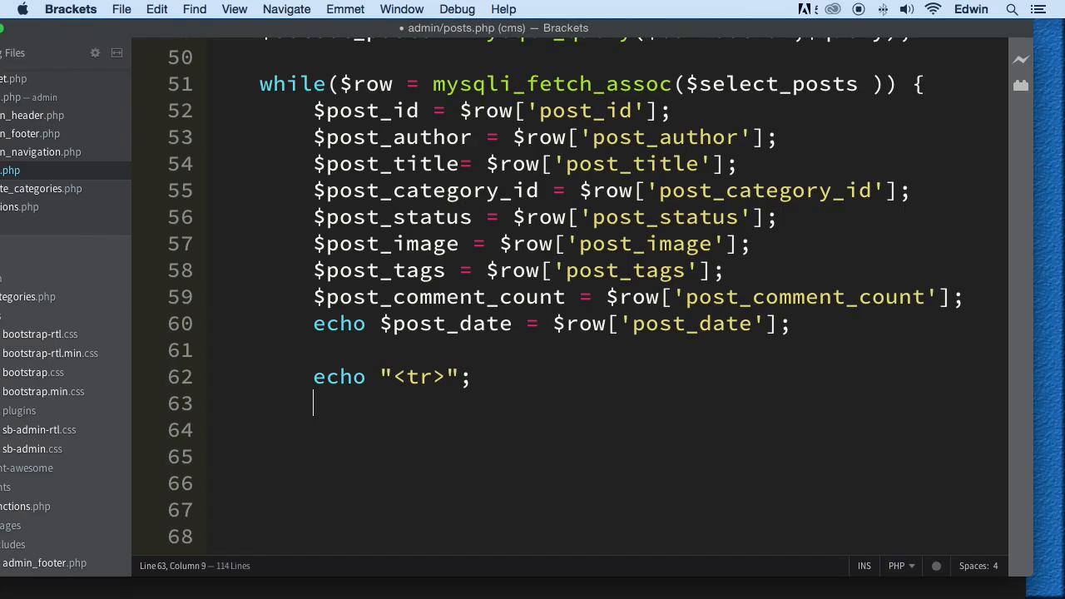
type("echo \"<tr>\";")
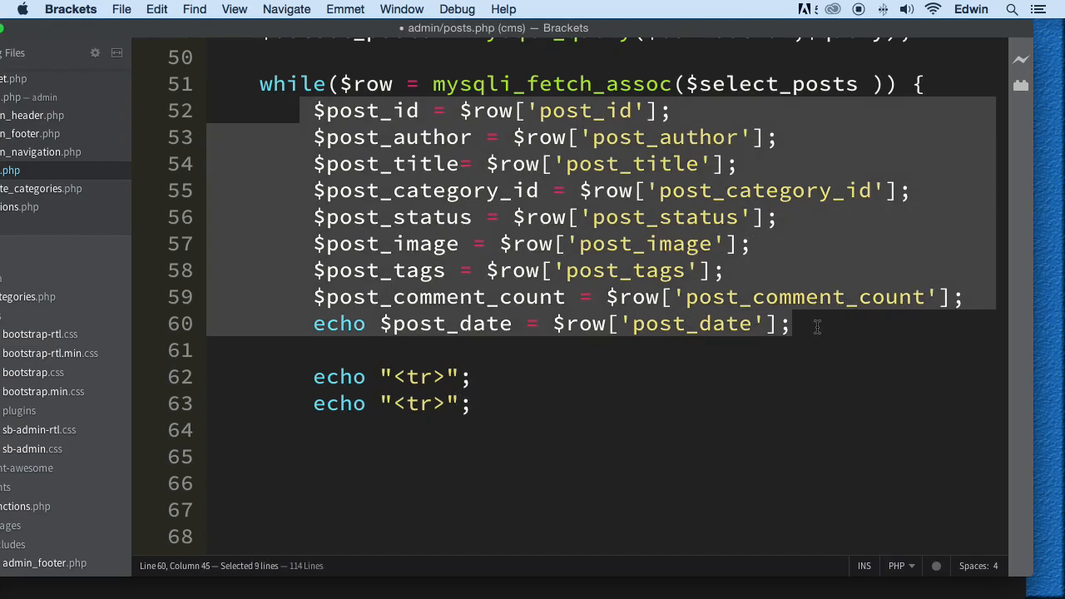
left_click(403, 403)
type("/")
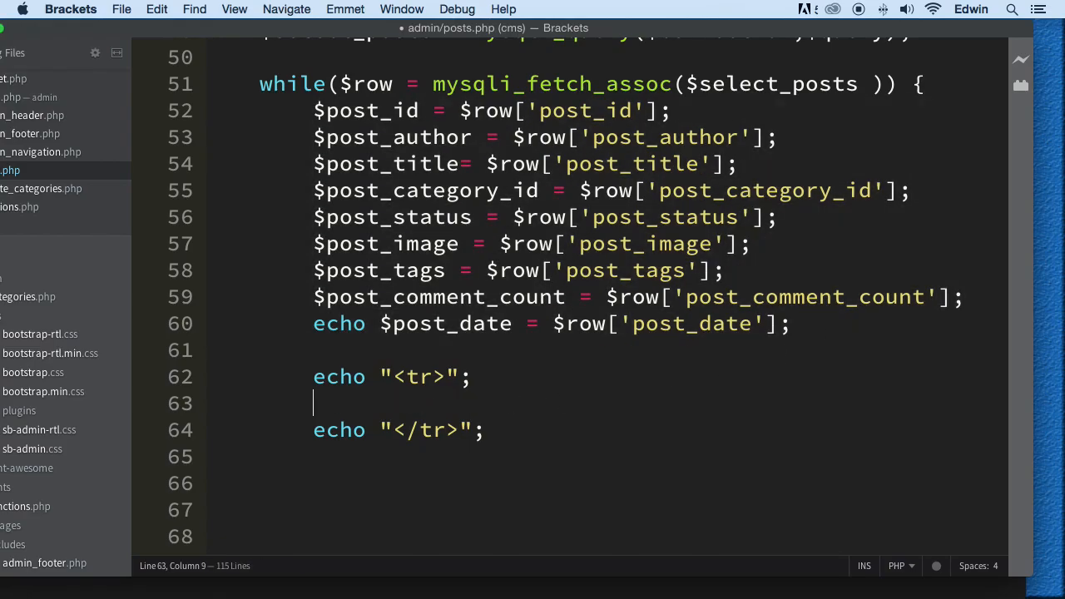
Step: Insert an empty-cell echo "<td></td>" between the opening and closing row echoes
type("echo")
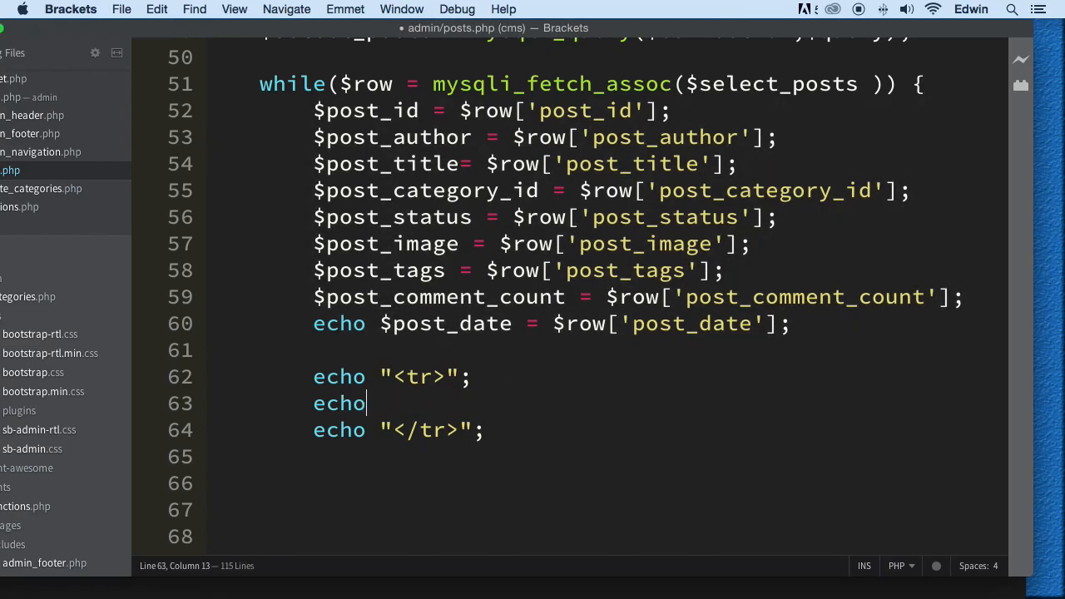
type("\"\"")
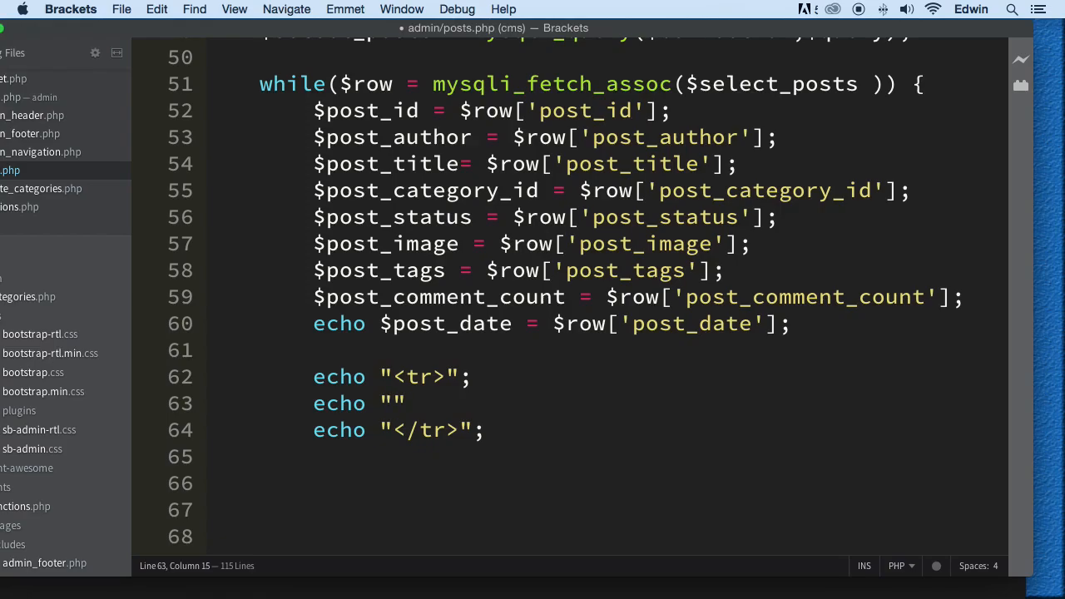
type("<td>")
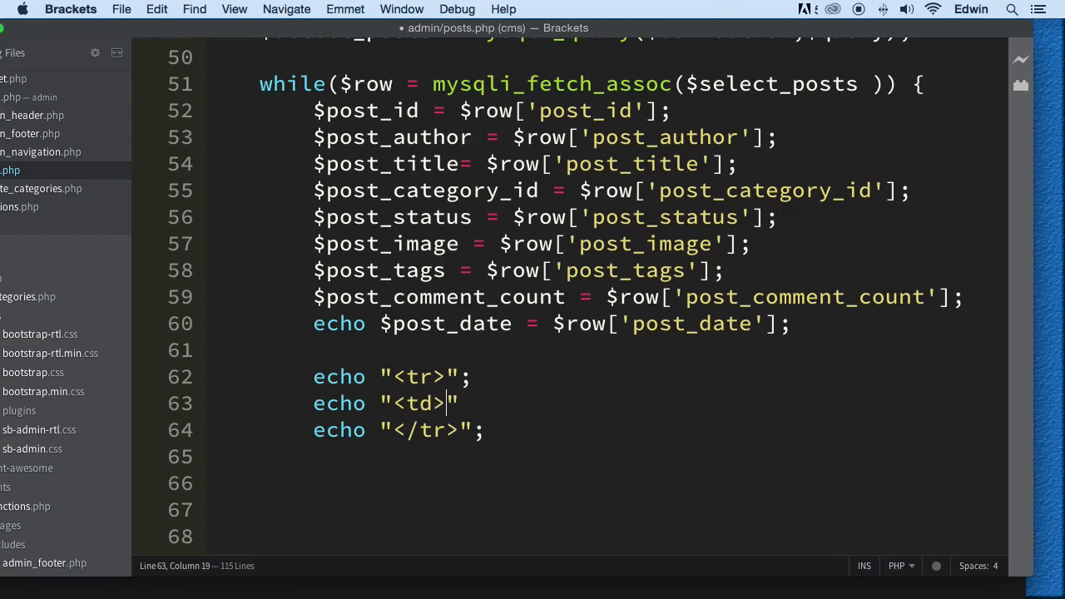
type("</td")
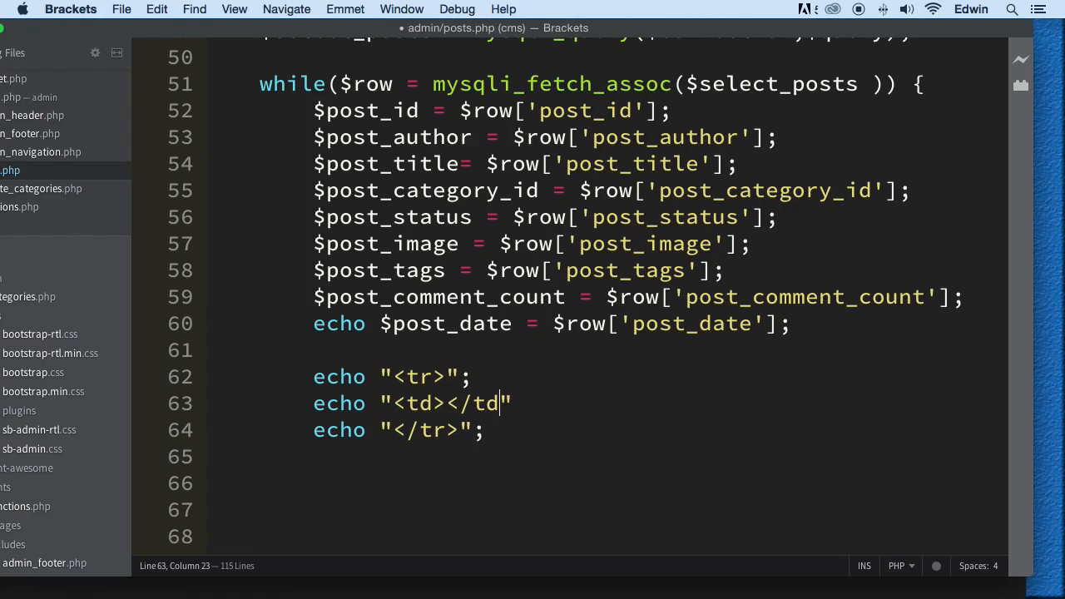
type("\"")
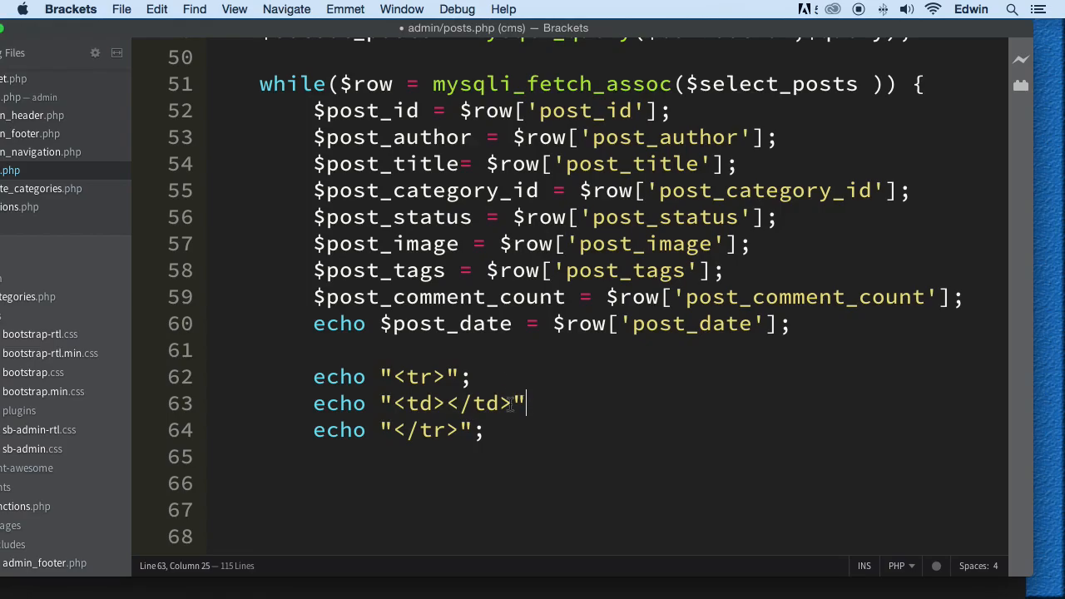
Step: Paste the echo "<td></td>" line eight more times and outdent the pasted lines with Shift+Tab
left_click_drag(524, 404, 313, 404)
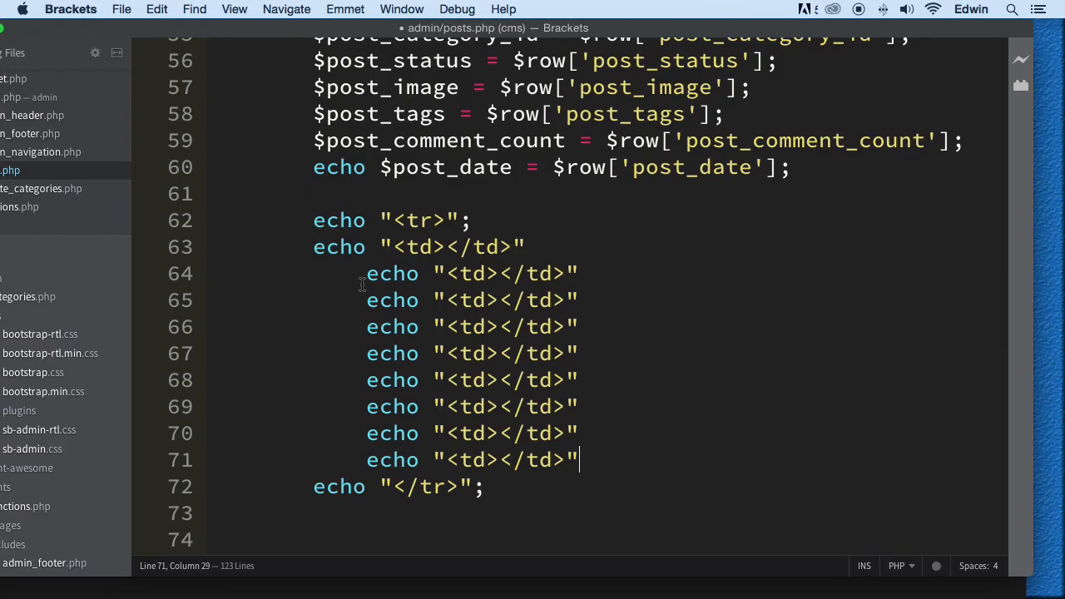
left_click_drag(366, 273, 576, 460)
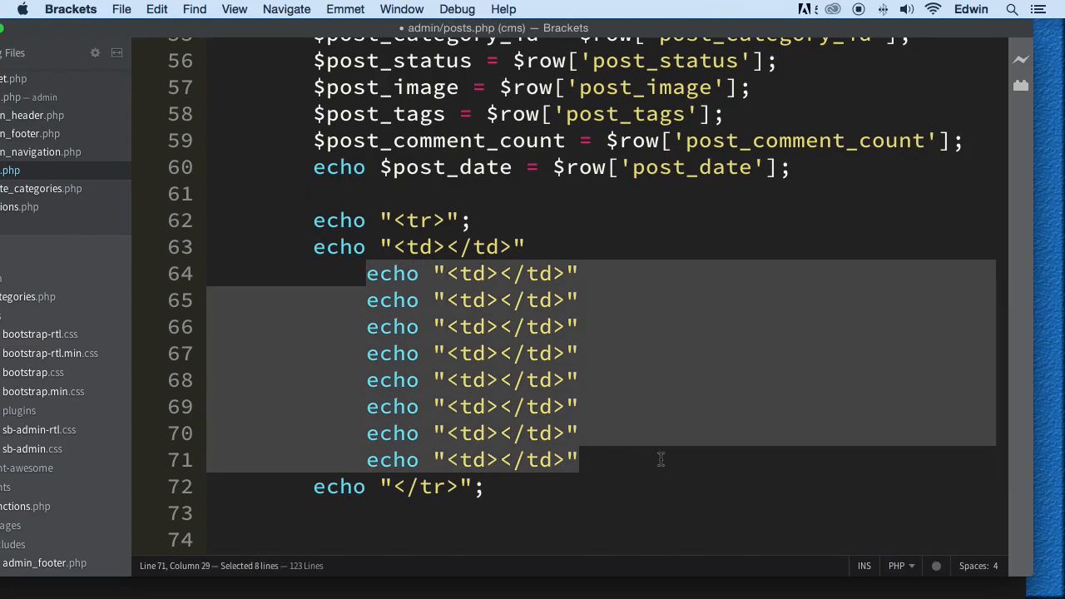
key("shift+tab")
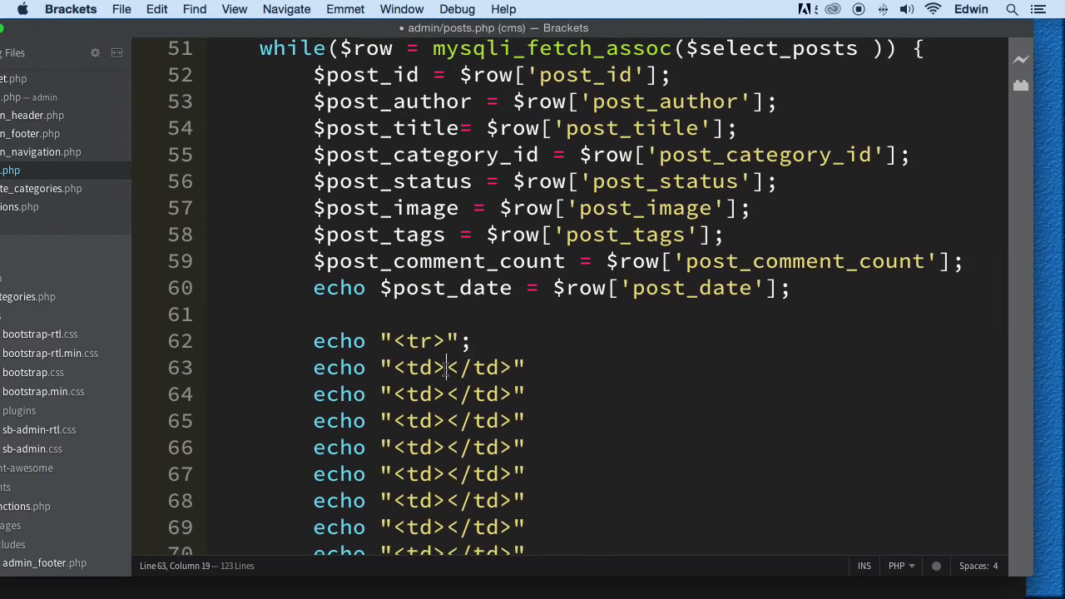
Step: Paste $post_id, $post_author and $post_title into the first empty cell echoes
type("{}")
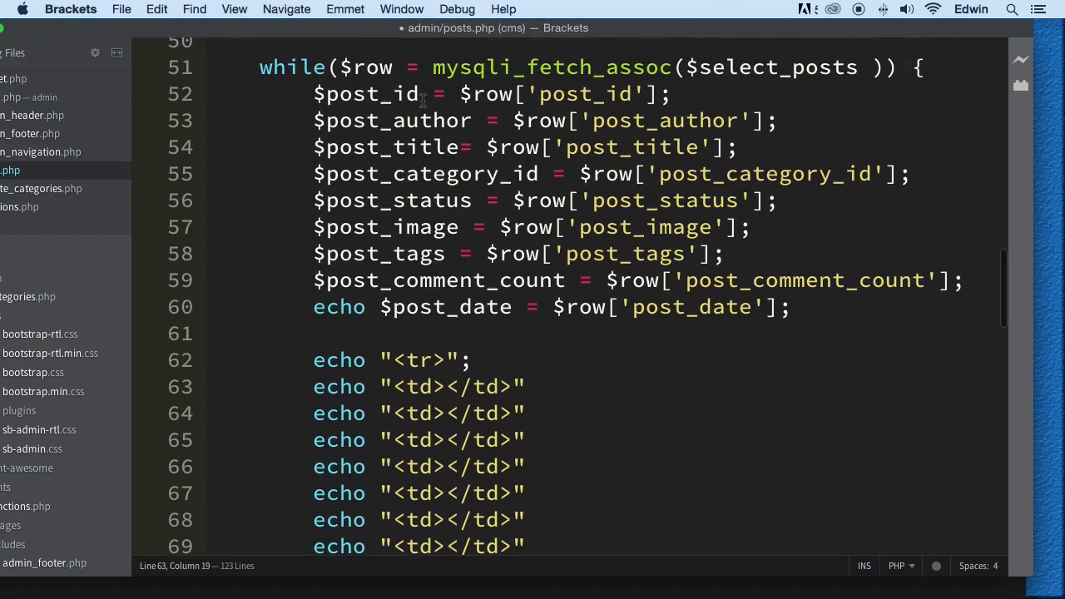
double_click(366, 94)
type("$post_id ")
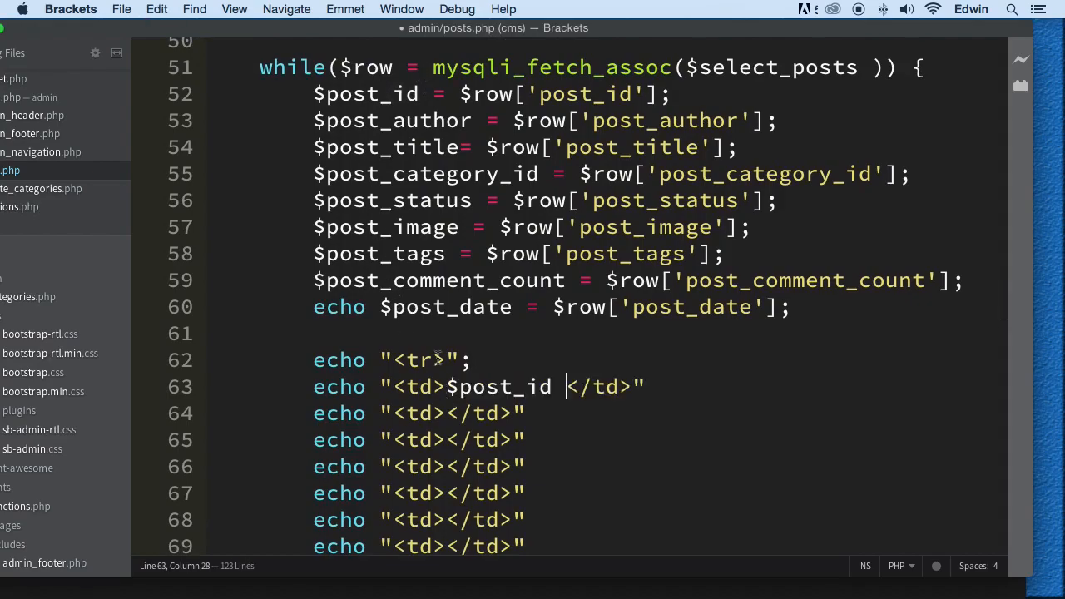
double_click(391, 121)
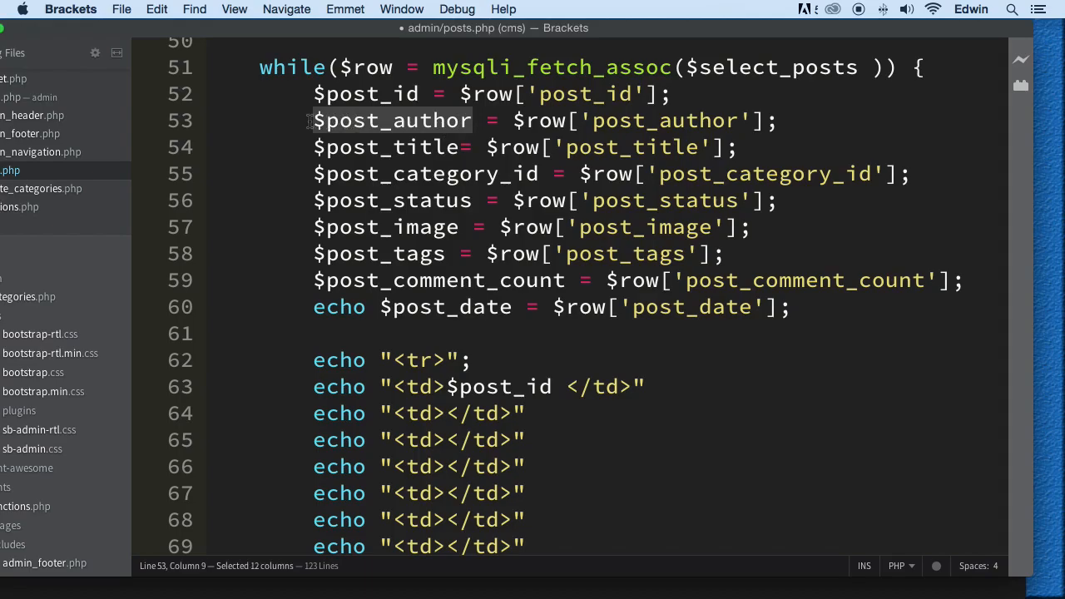
left_click(442, 414)
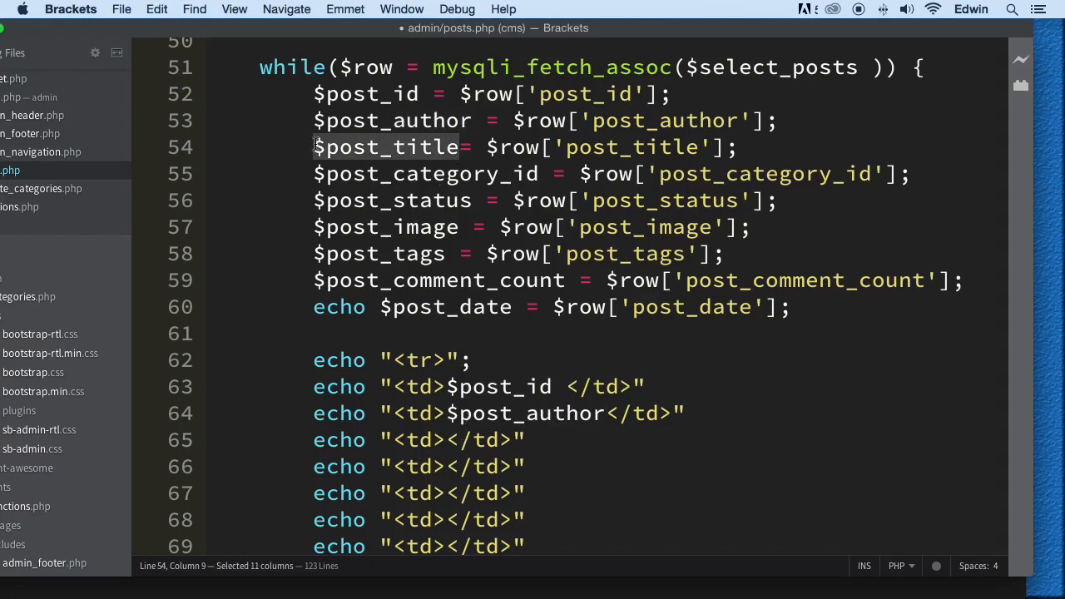
left_click(445, 440)
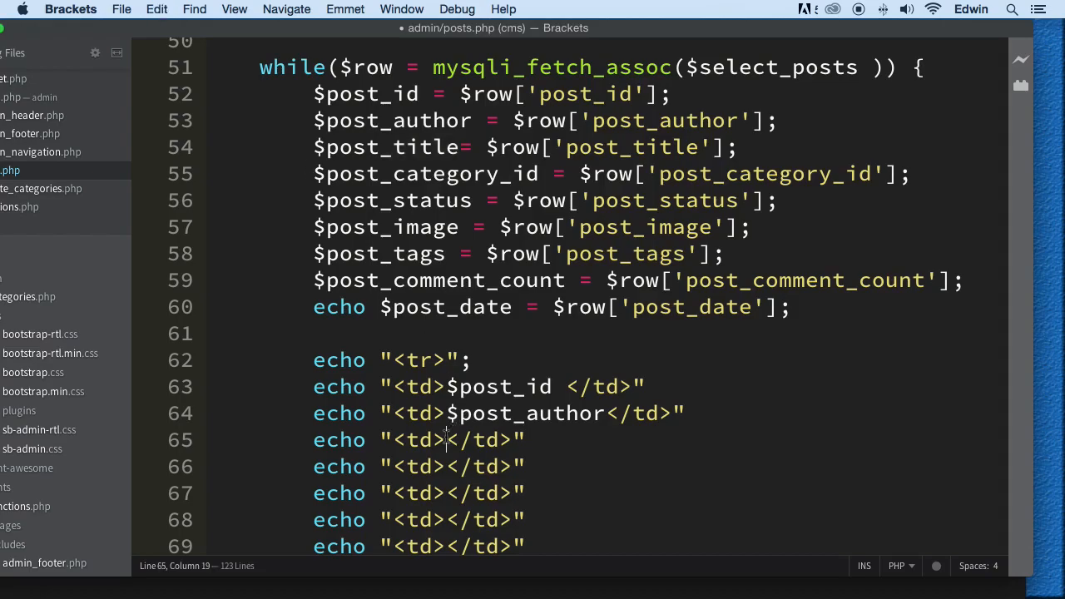
type("$post_title")
left_click(420, 494)
type("$post_status")
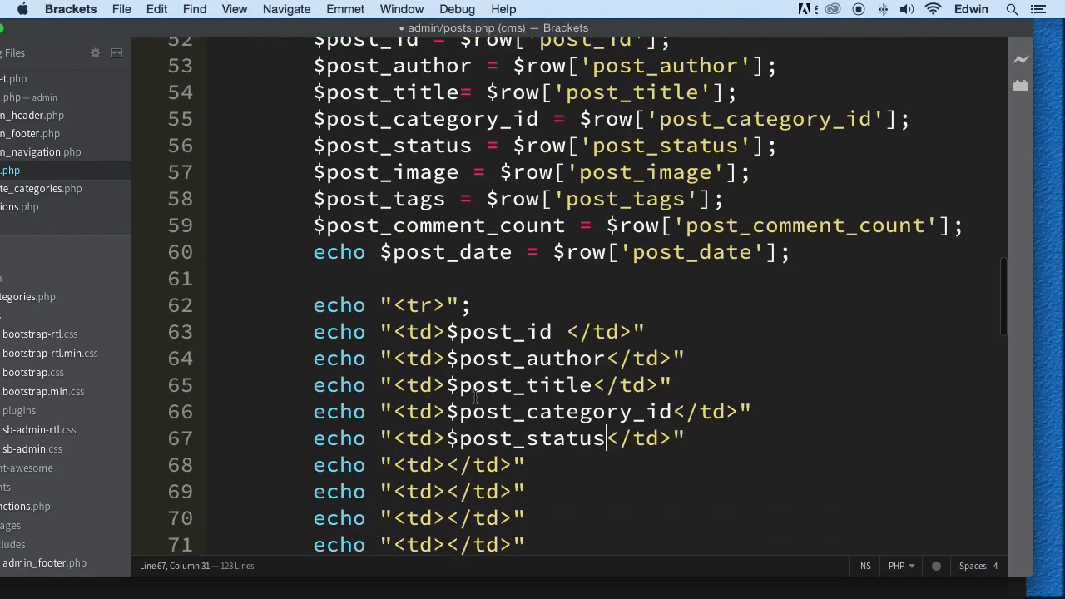
Step: Fill the remaining cell echoes with the later post variables through $post_comment_count and $post_date
double_click(385, 141)
type("$post_tags")
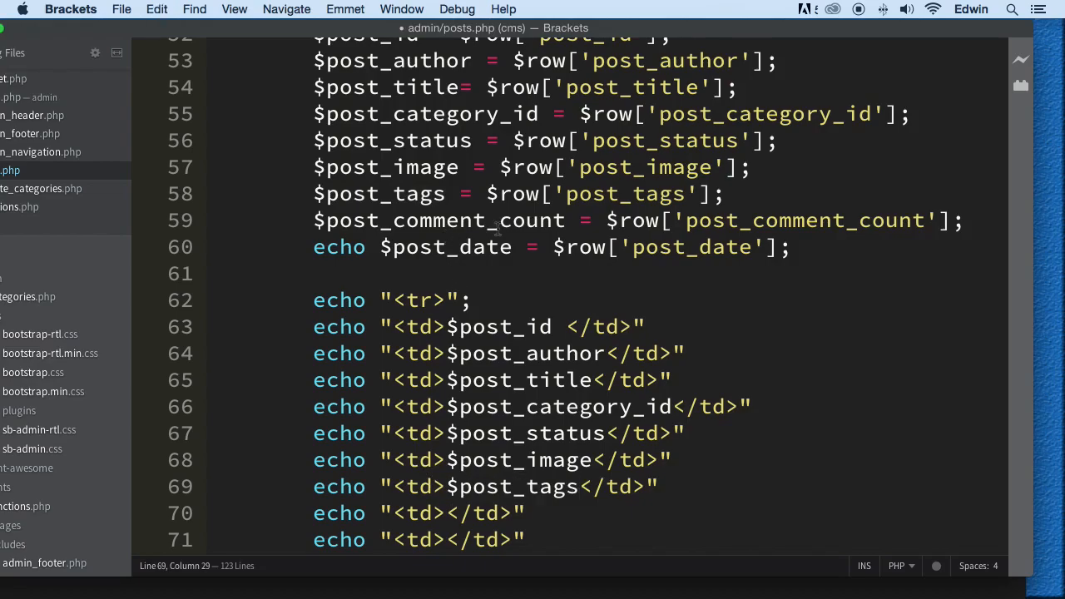
double_click(437, 221)
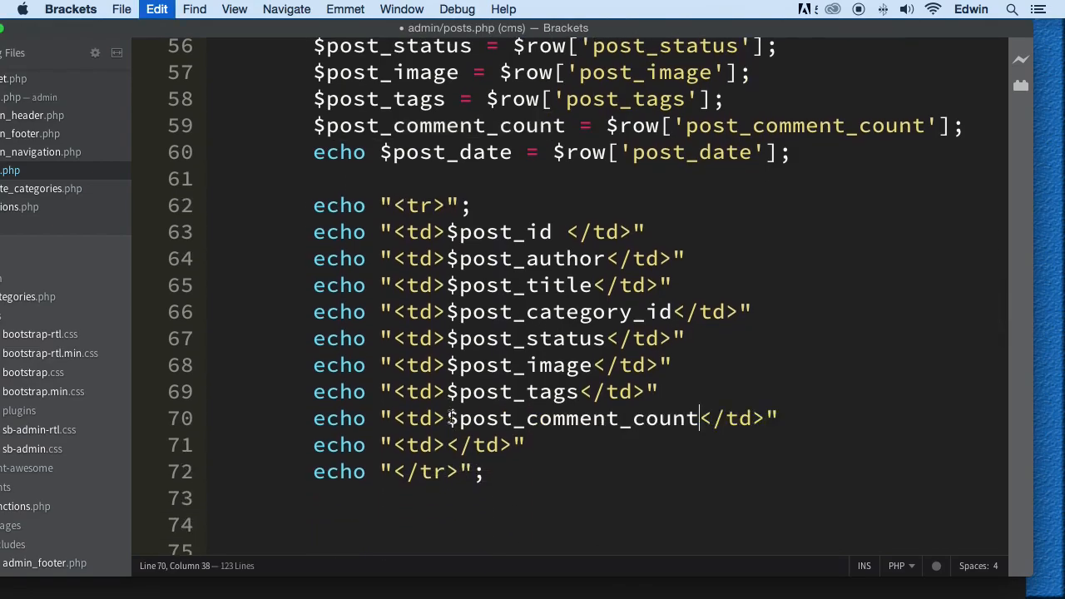
scroll("up", 3)
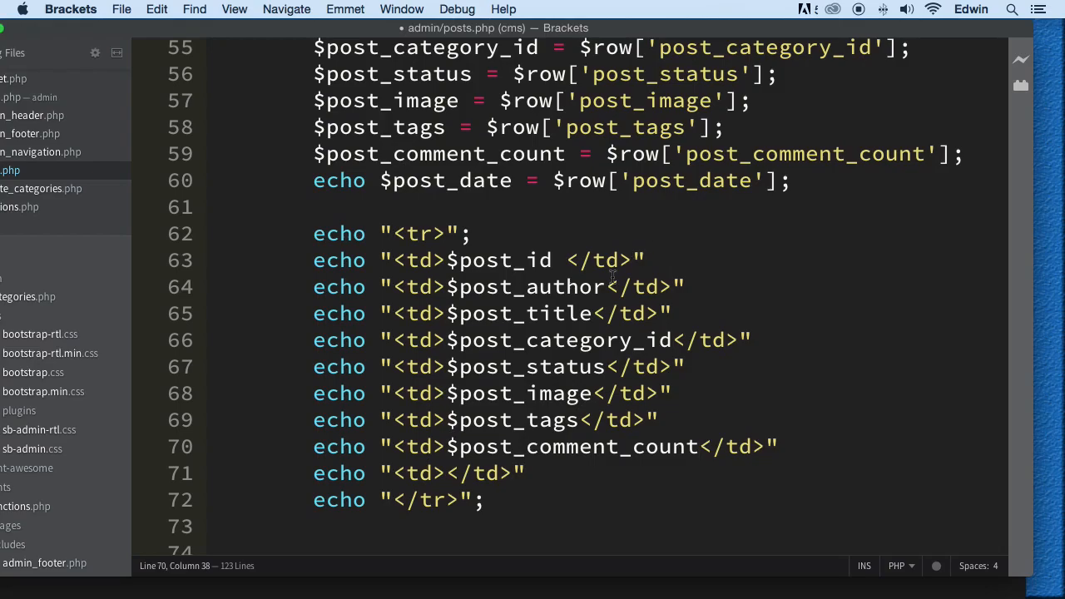
scroll("up", 3)
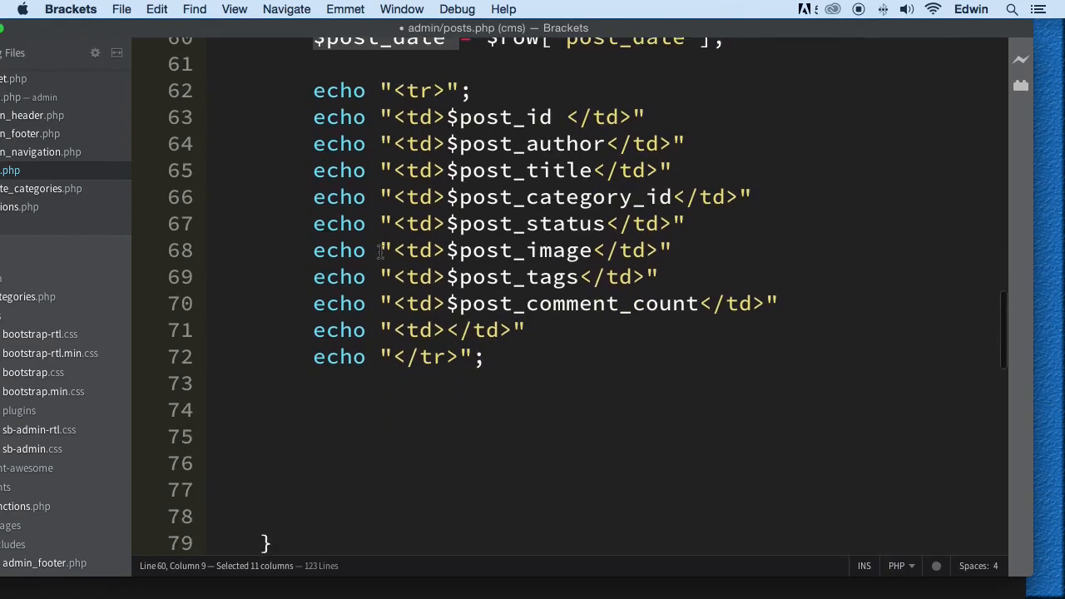
type("$post_date")
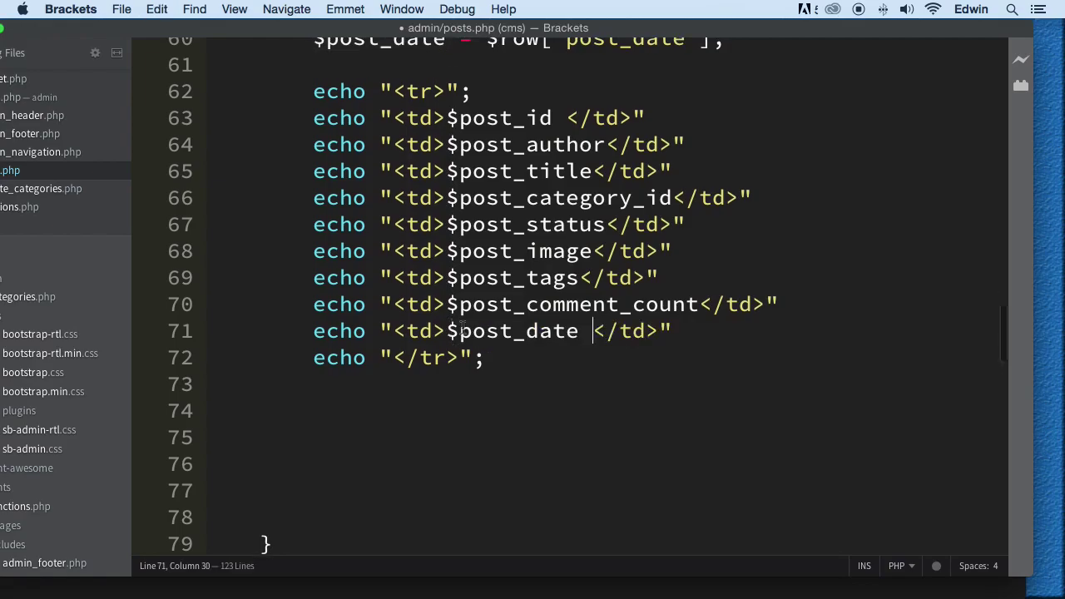
scroll("down", 3)
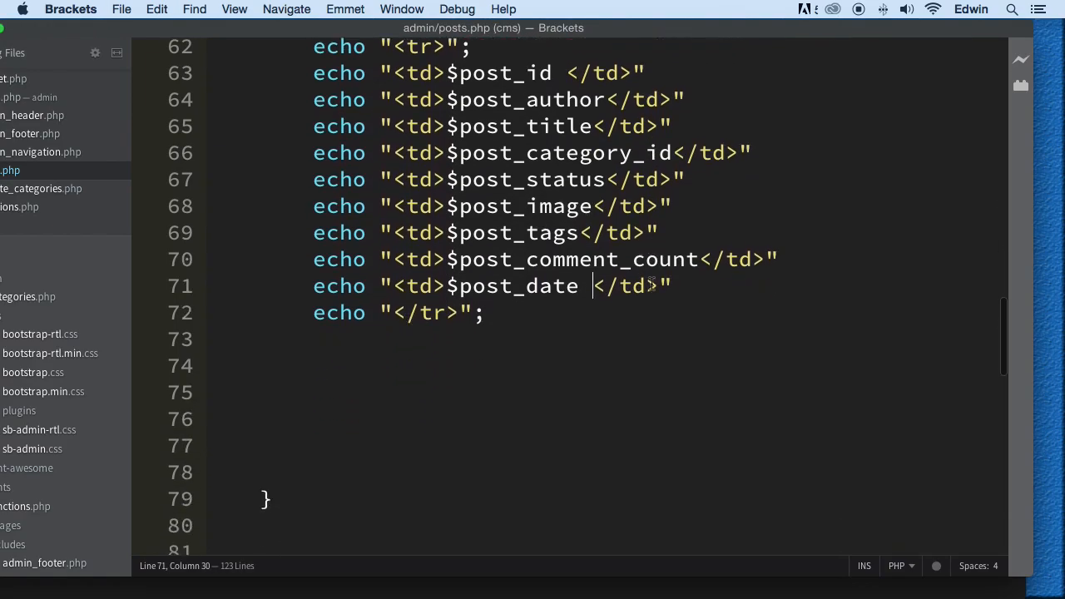
scroll("up", 3)
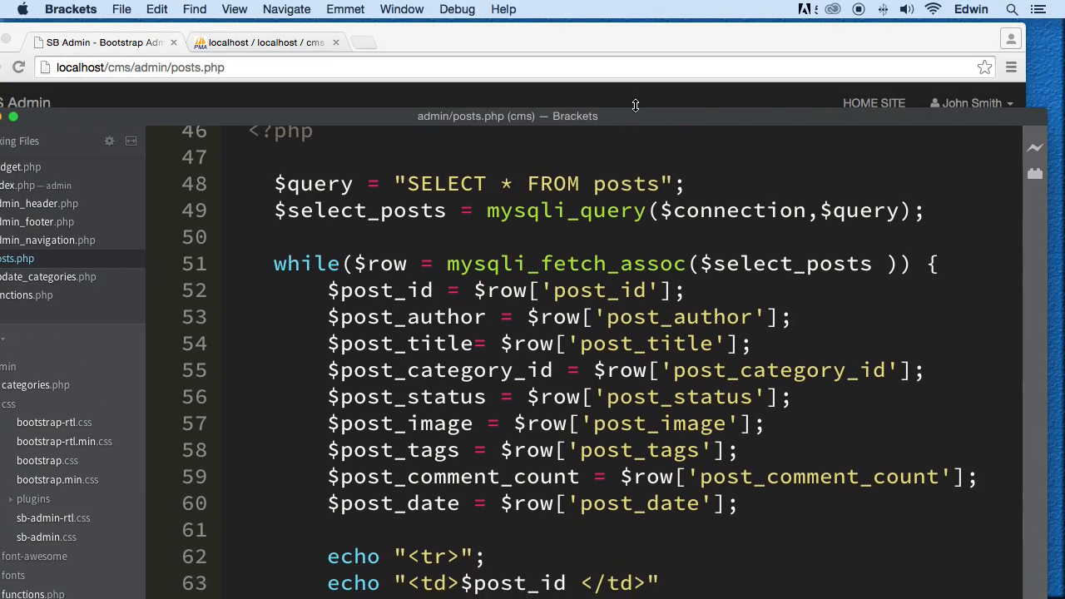
Step: Reload localhost/cms/admin/posts.php in Chrome, revealing a parse error on line 64
left_click(279, 38)
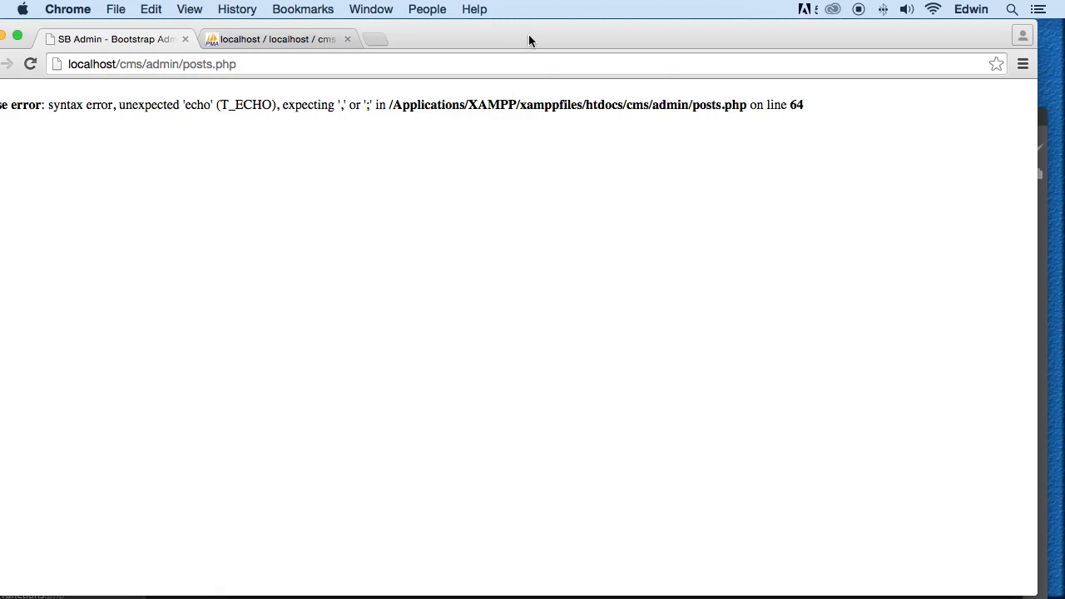
mouse_move(542, 38)
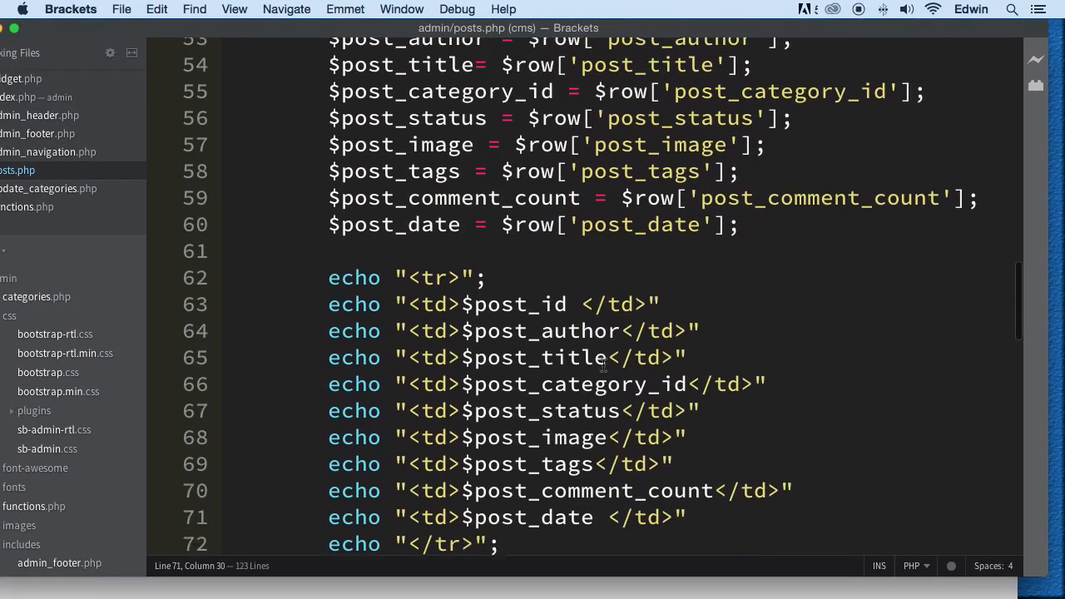
Step: Add a semicolon to the end of each echo "<td>…</td>" line in posts.php
scroll("up", 3)
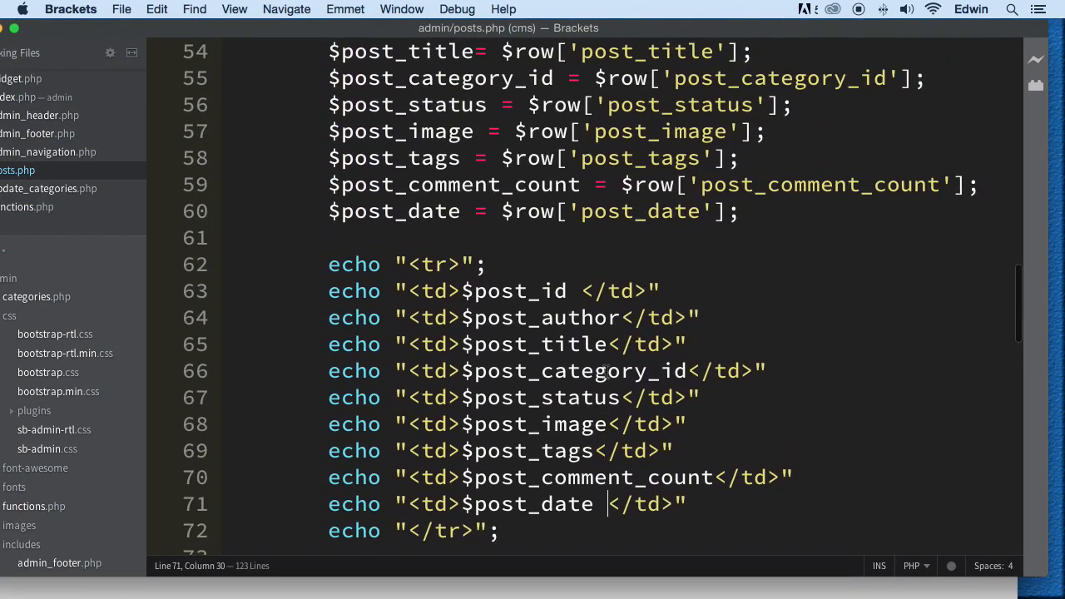
scroll("down", 3)
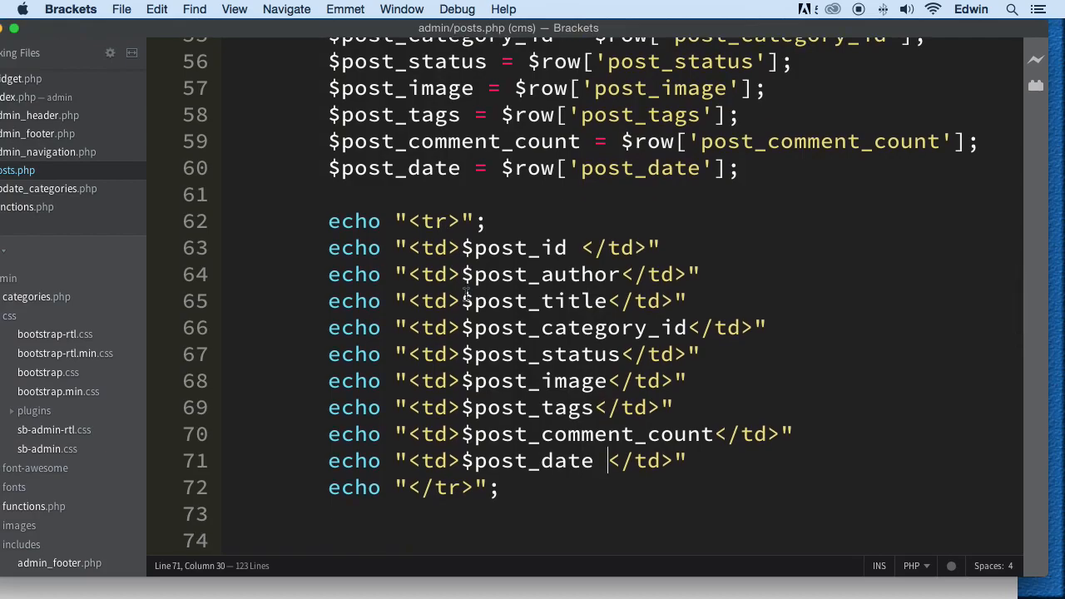
left_click(657, 248)
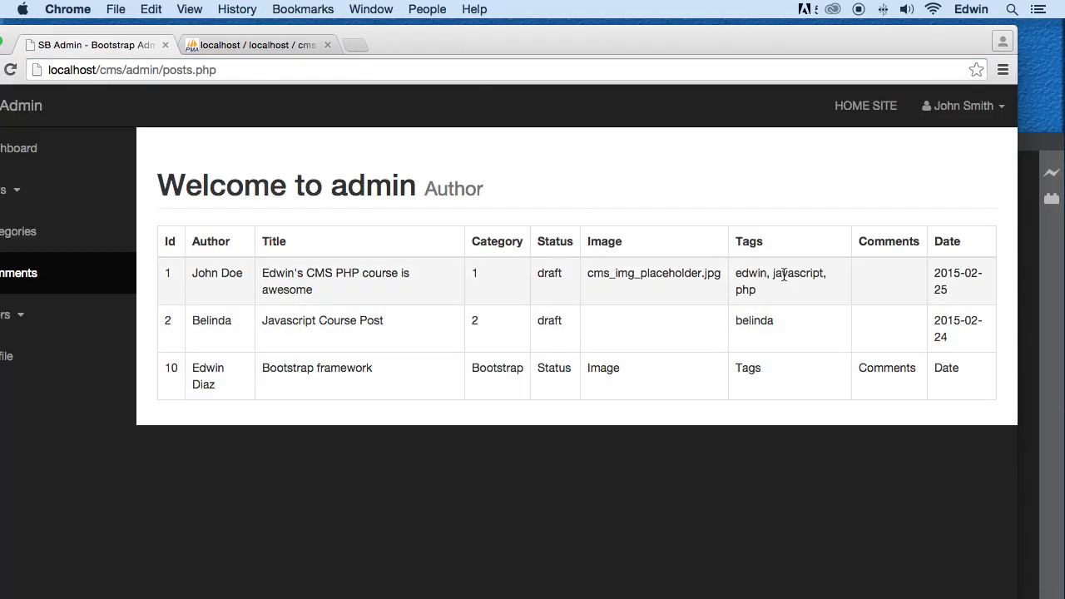
mouse_move(374, 289)
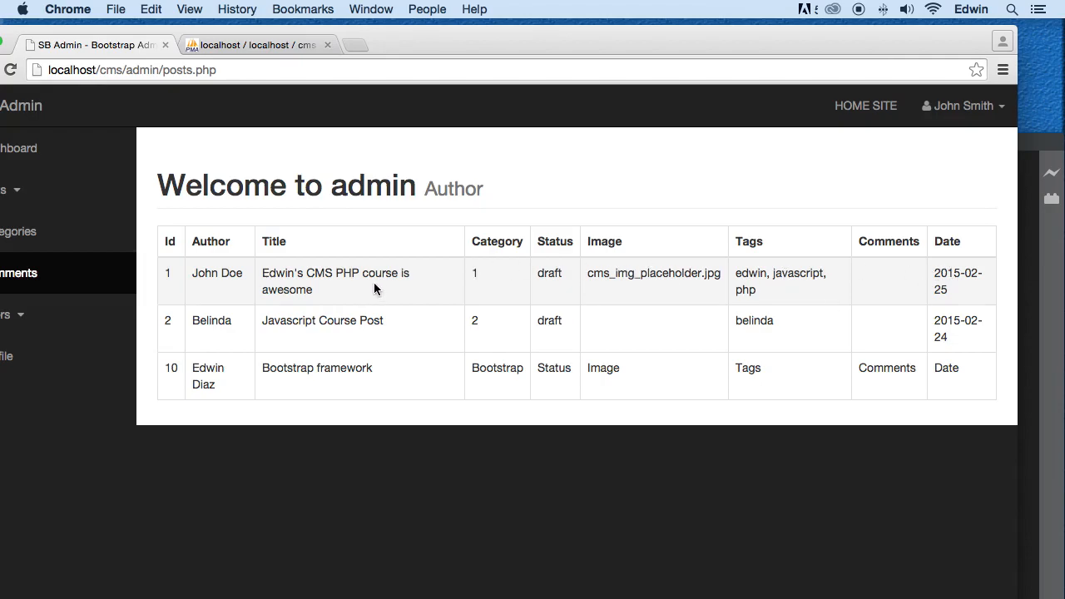
mouse_move(1015, 150)
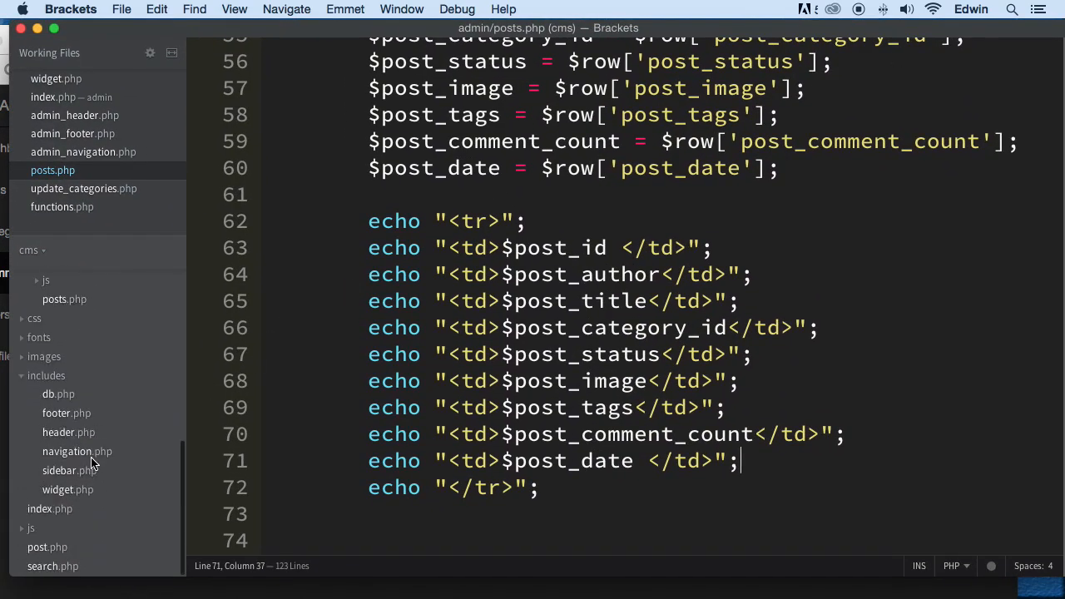
mouse_move(69, 490)
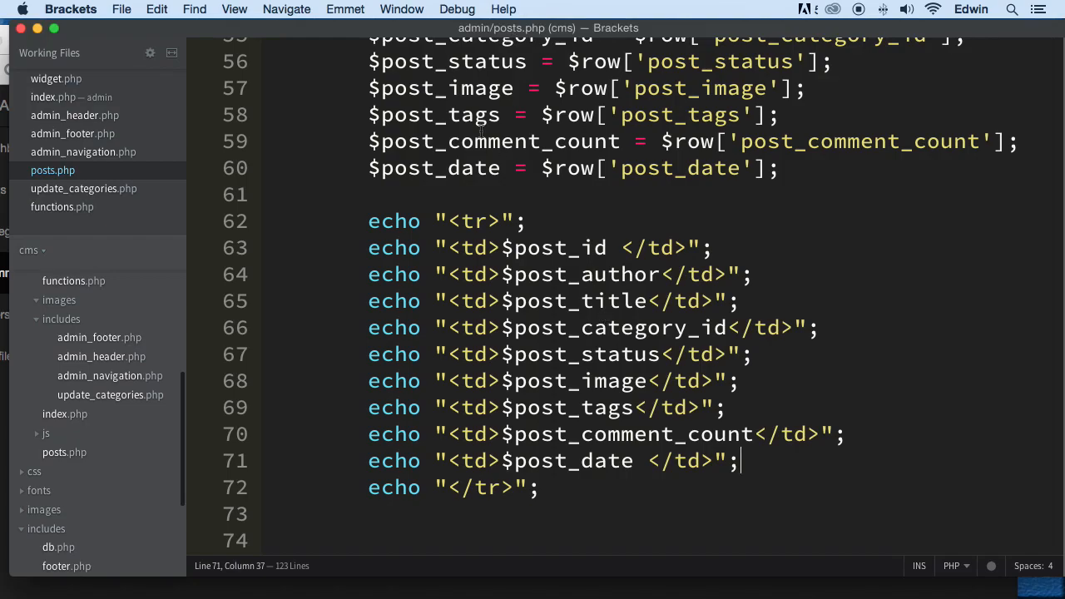
mouse_move(233, 123)
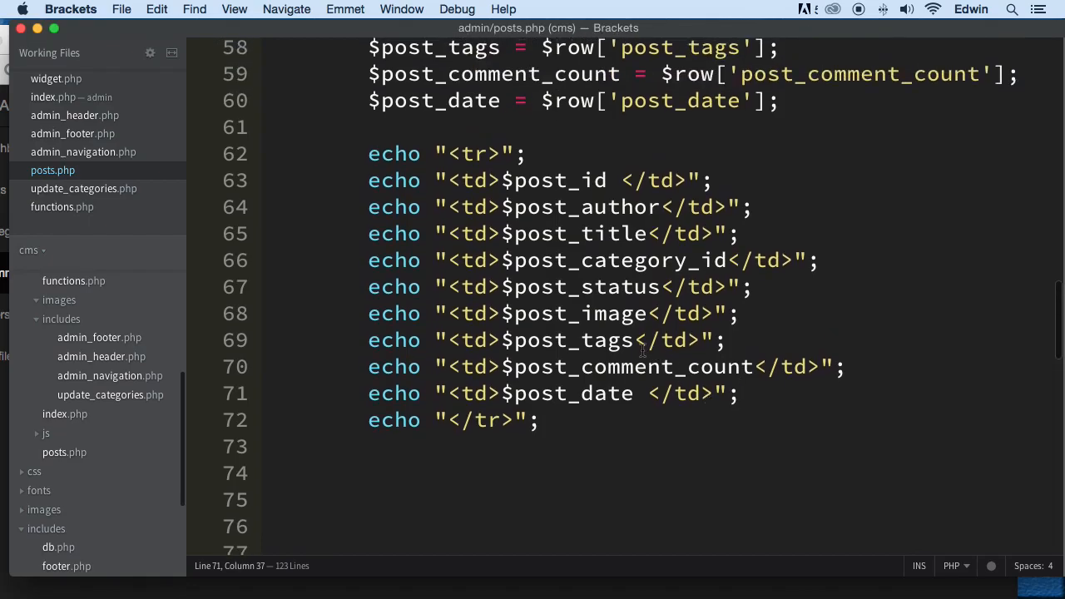
Step: Type an img tag with src='images/' before $post_image on line 68
left_click(491, 314)
type("<")
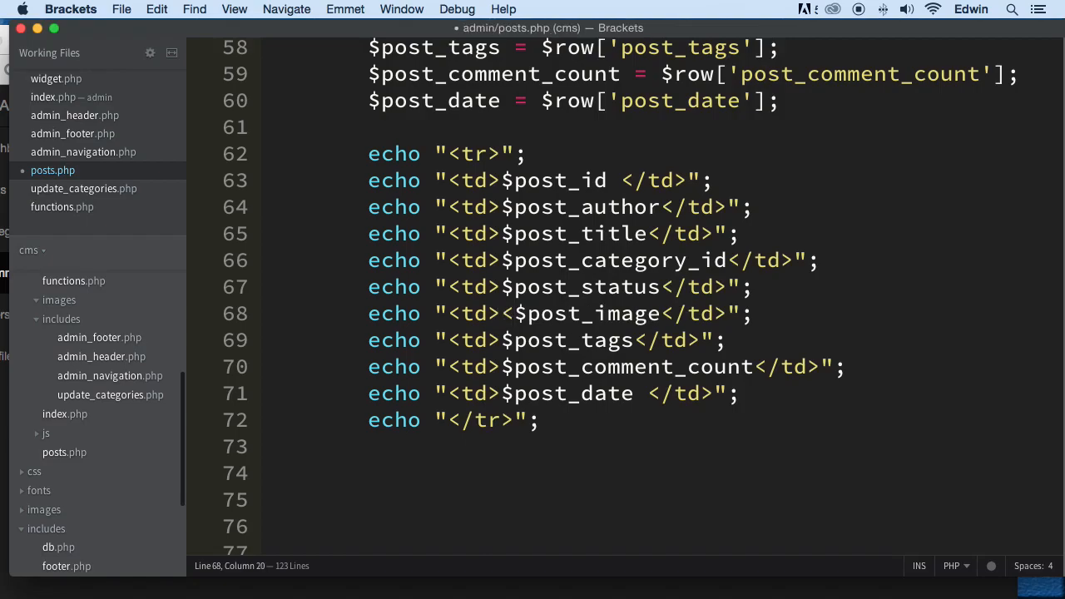
type("img srec")
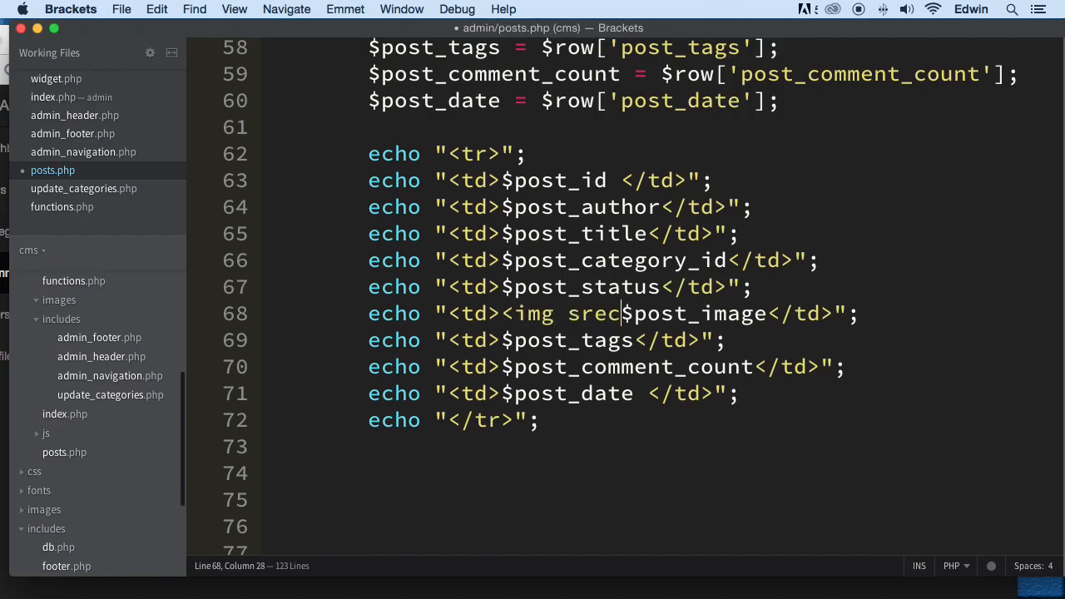
key("backspace")
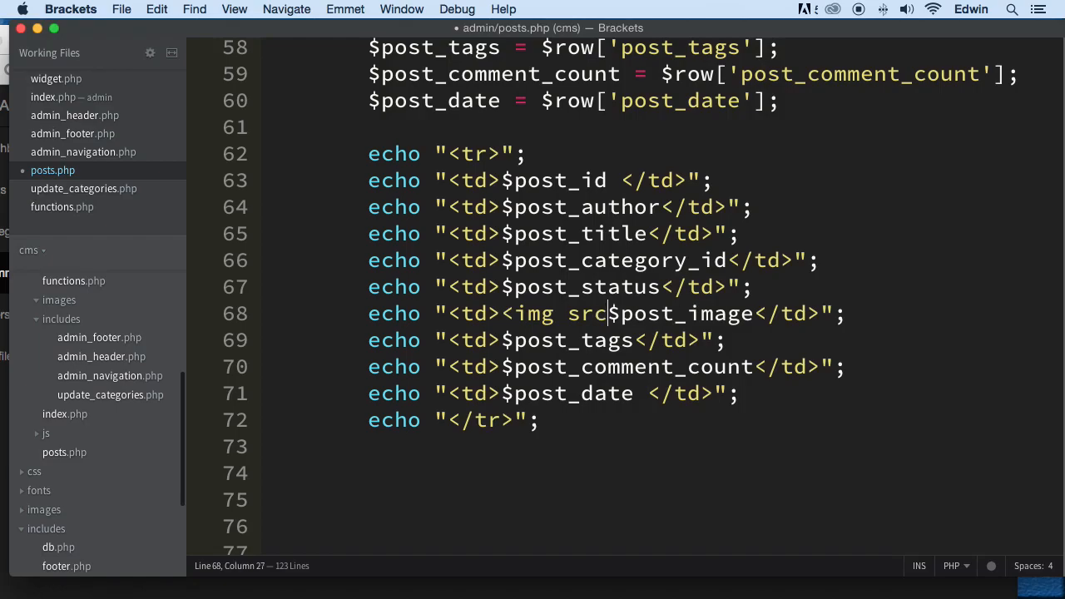
type("''")
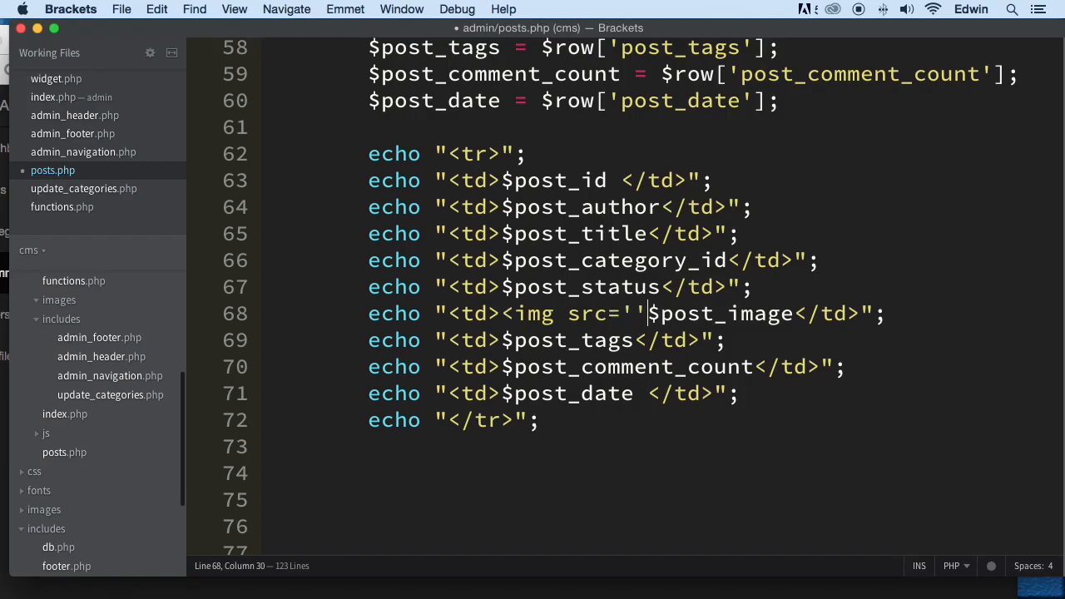
type("i")
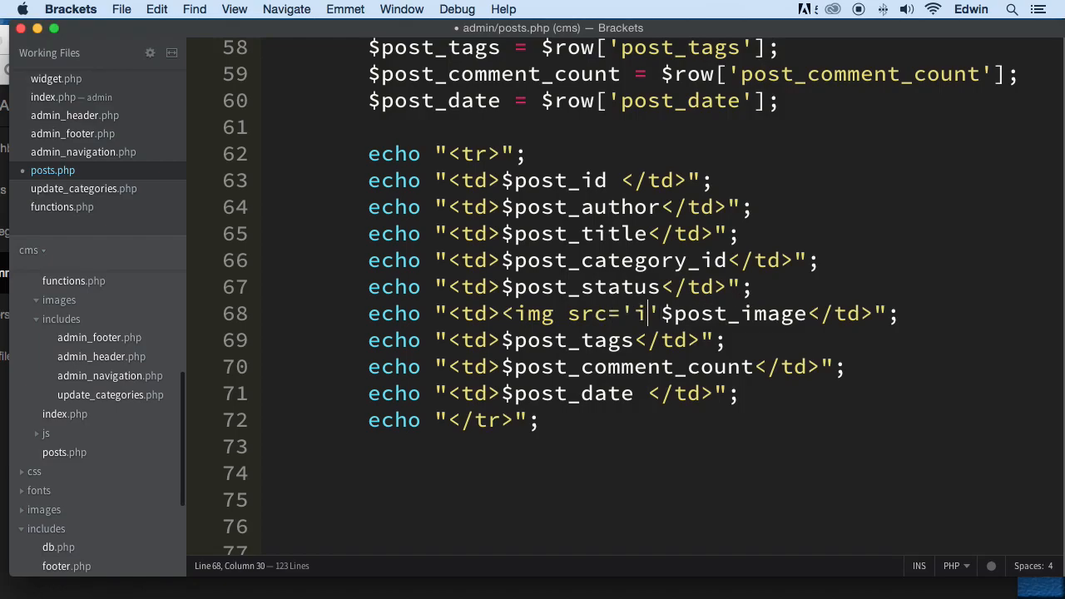
type("mages/")
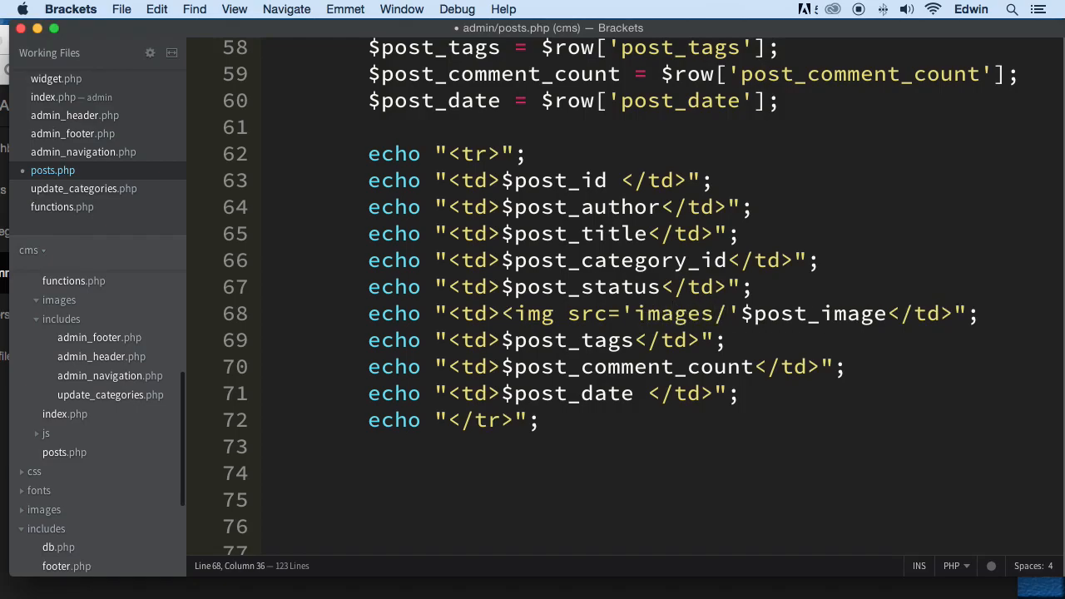
scroll("up", 3)
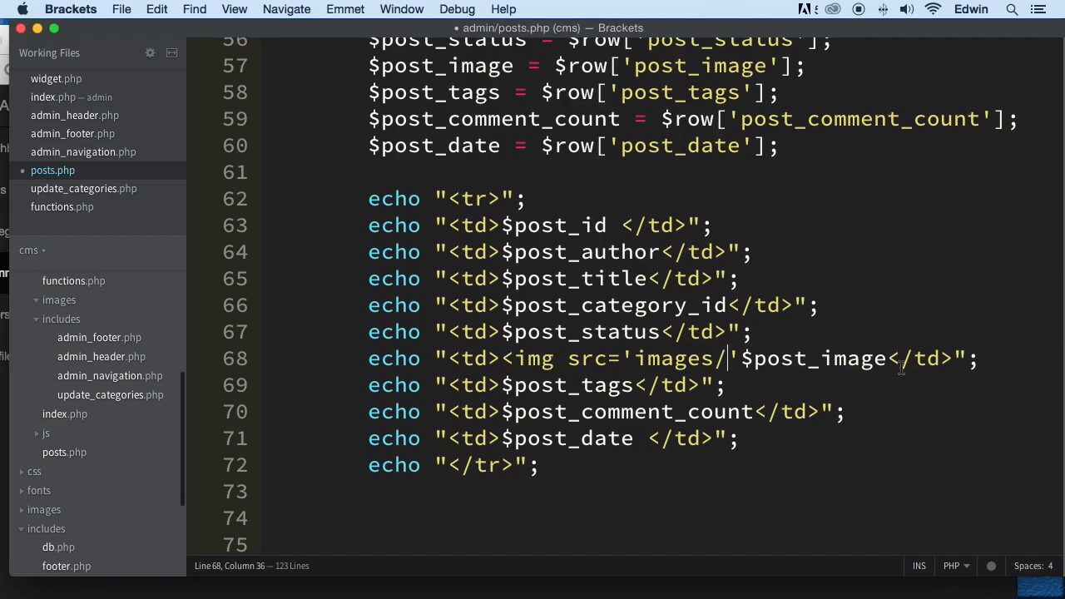
Step: Move $post_image inside the src quotes, close the tag, and add alt text 'image'
double_click(814, 359)
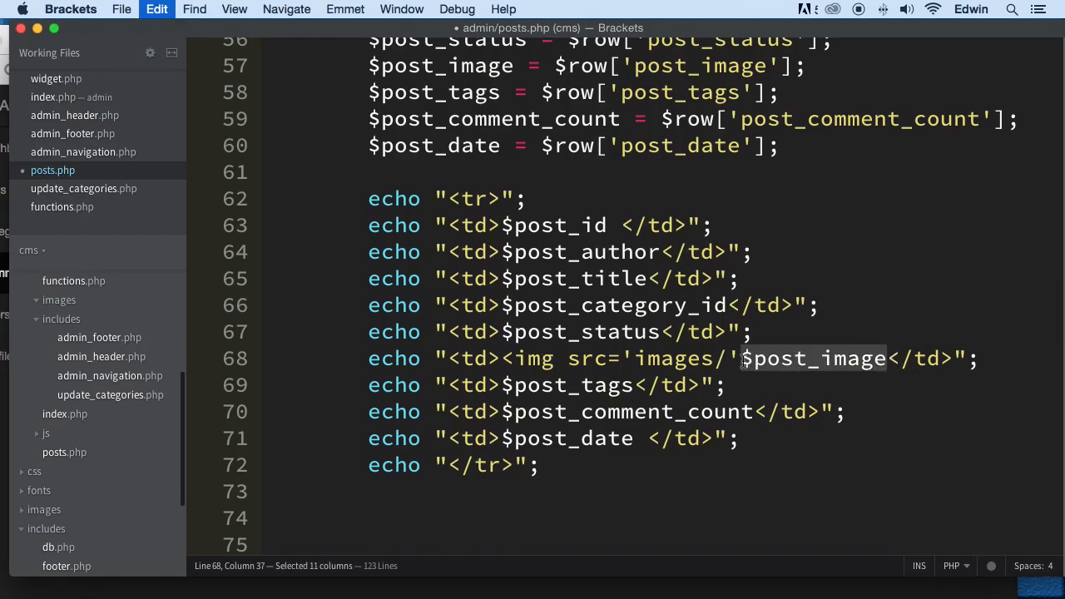
left_click(731, 357)
type("'$post")
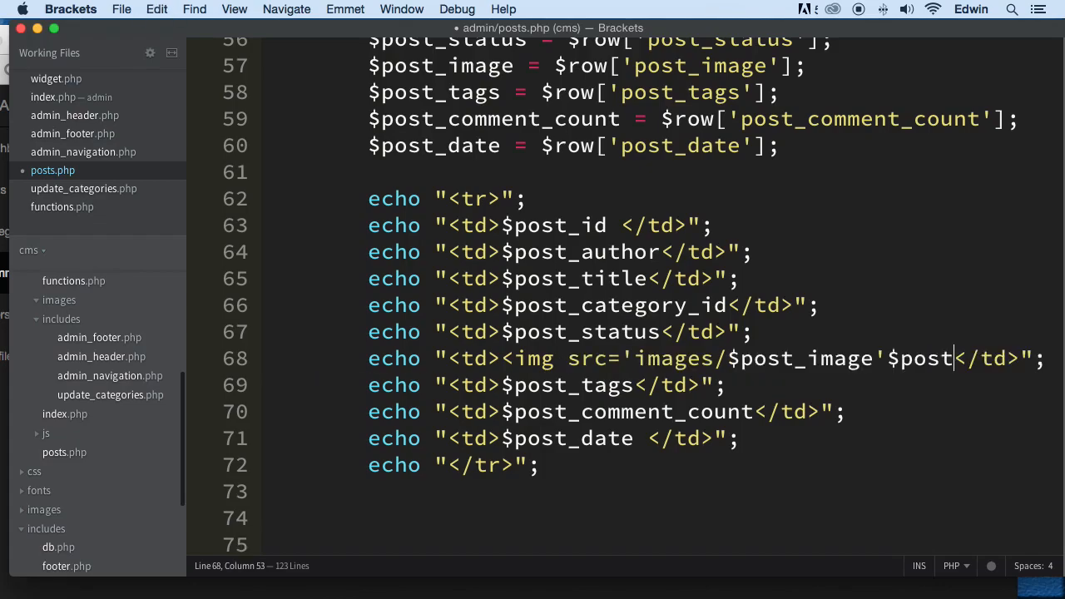
key("Backspace")
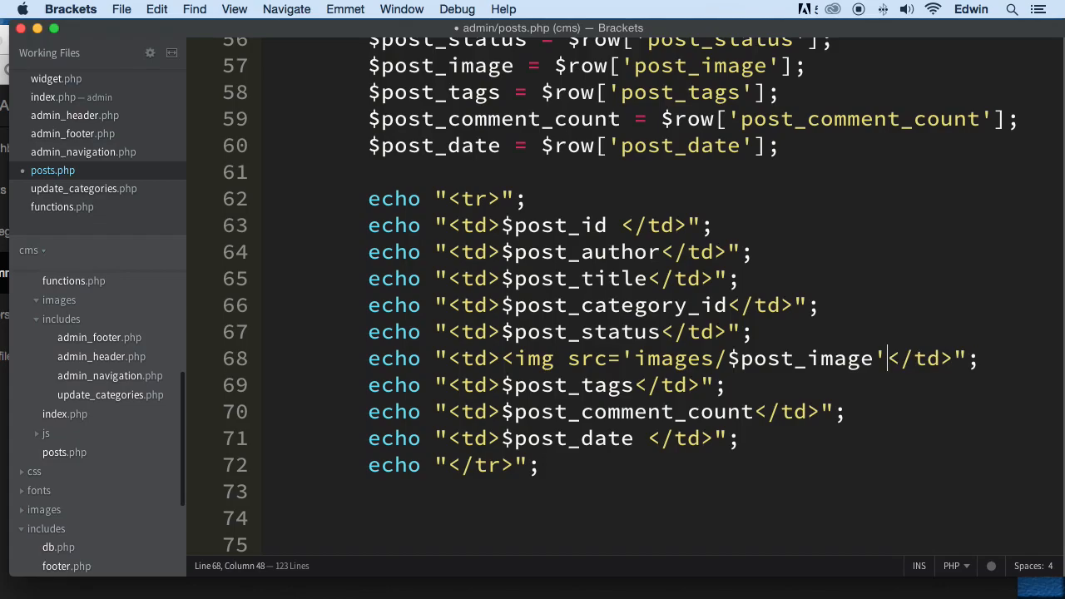
type(">")
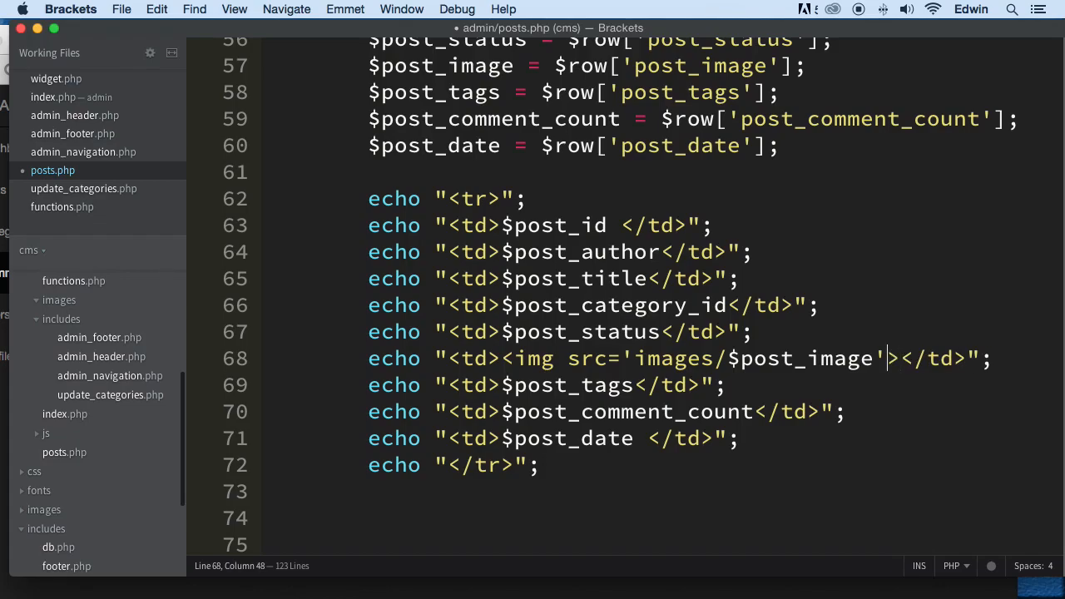
key("right")
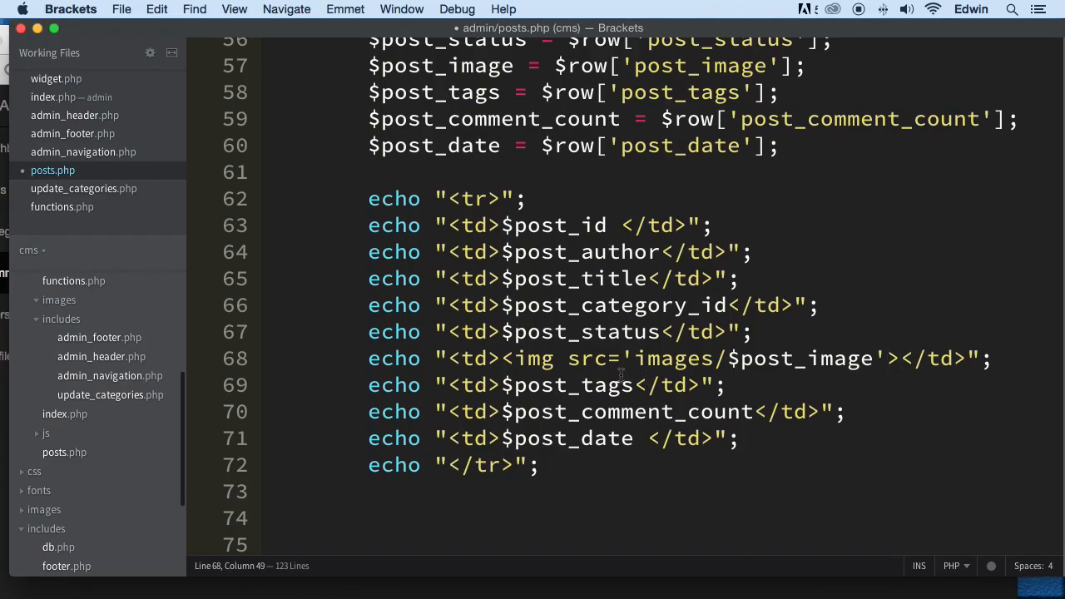
left_click(878, 358)
type(" alt=")
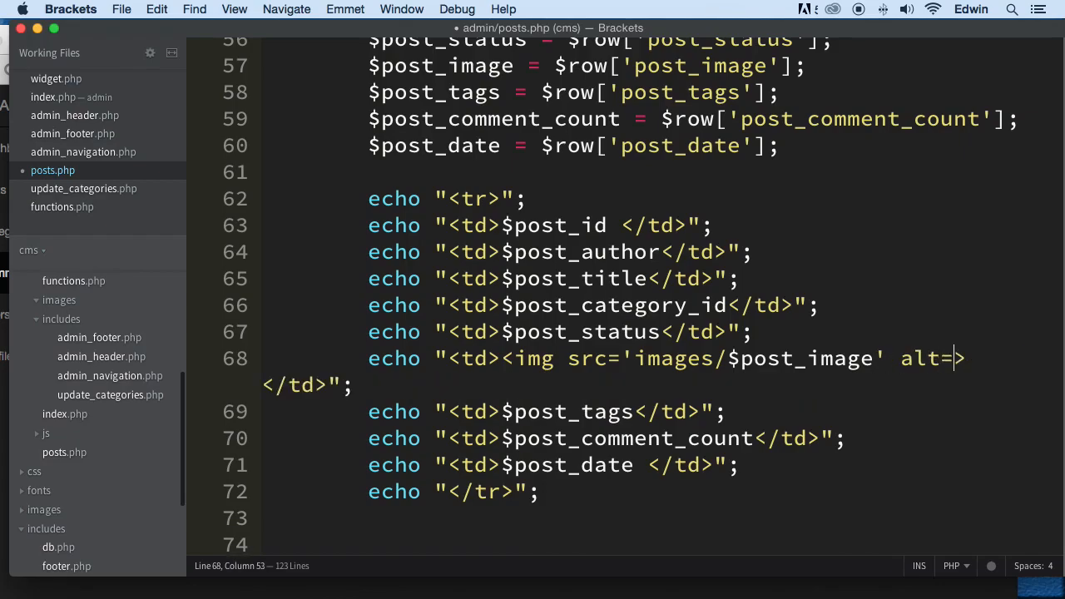
type("'imag'")
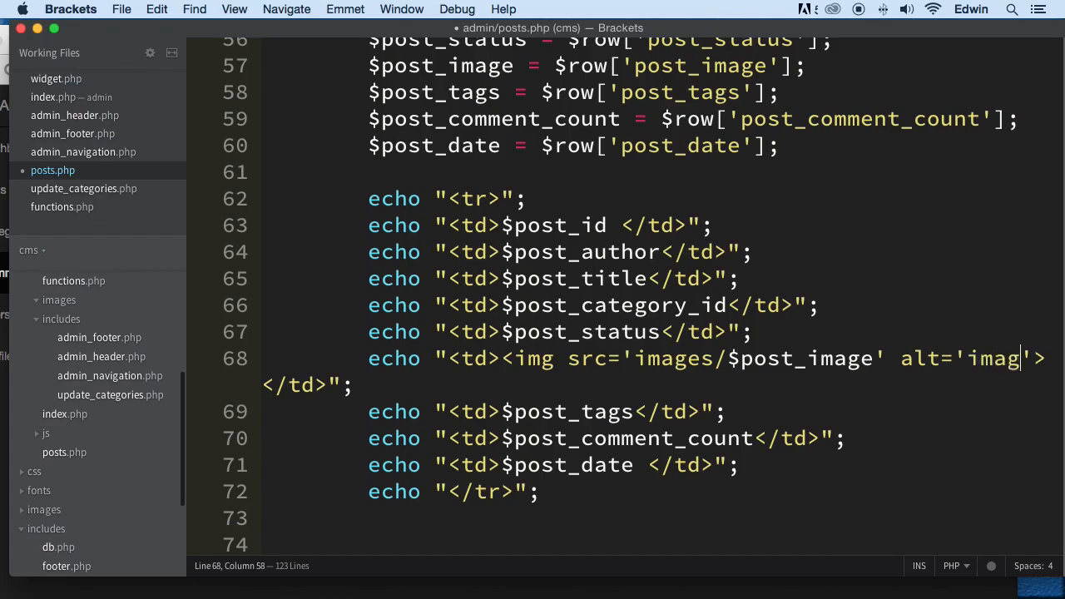
type("es")
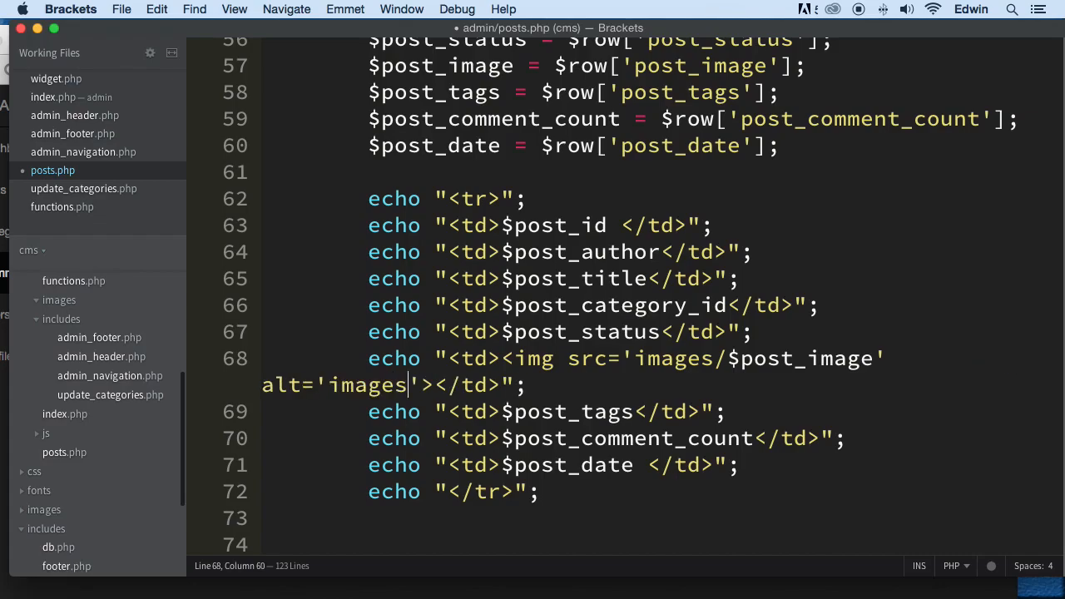
key("Backspace")
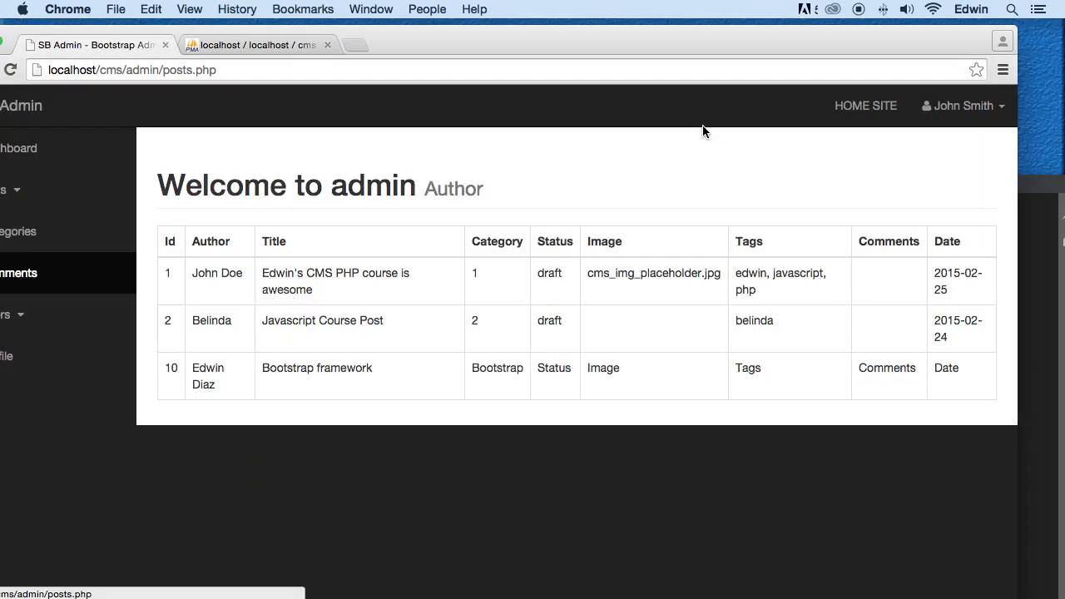
Step: Reload the posts.php tab in Chrome to check how the Image column renders
left_click(11, 70)
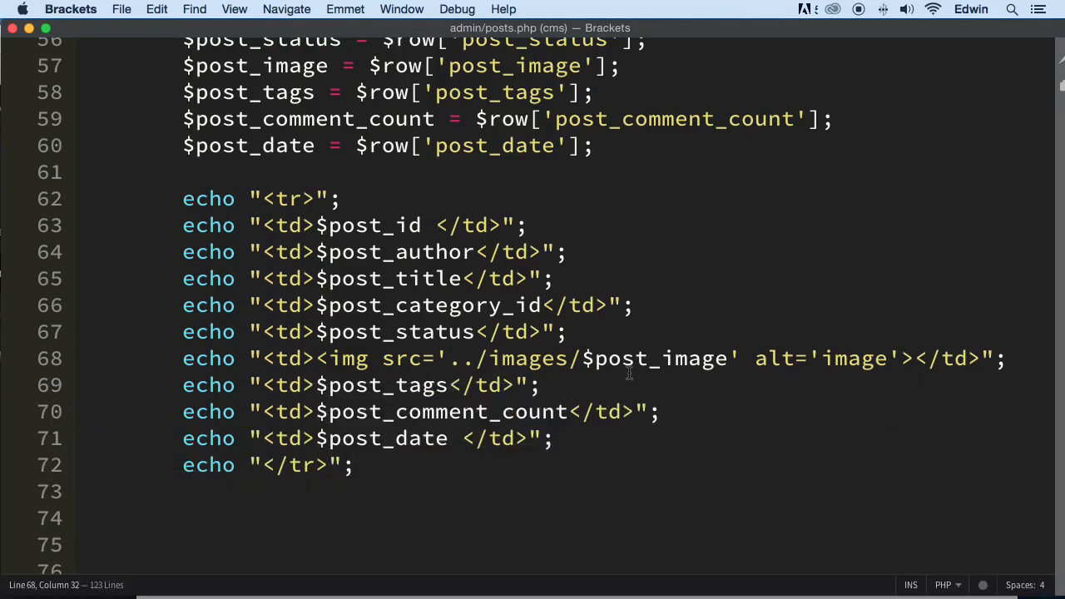
Step: Add class='img-responsive' to the post image's img tag
left_click(324, 357)
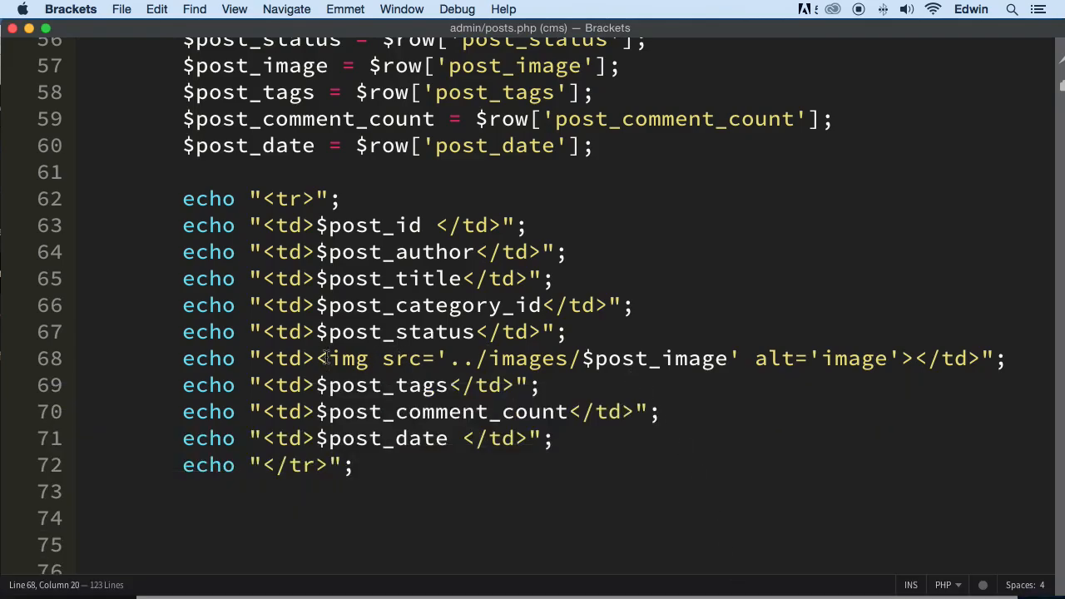
type("class")
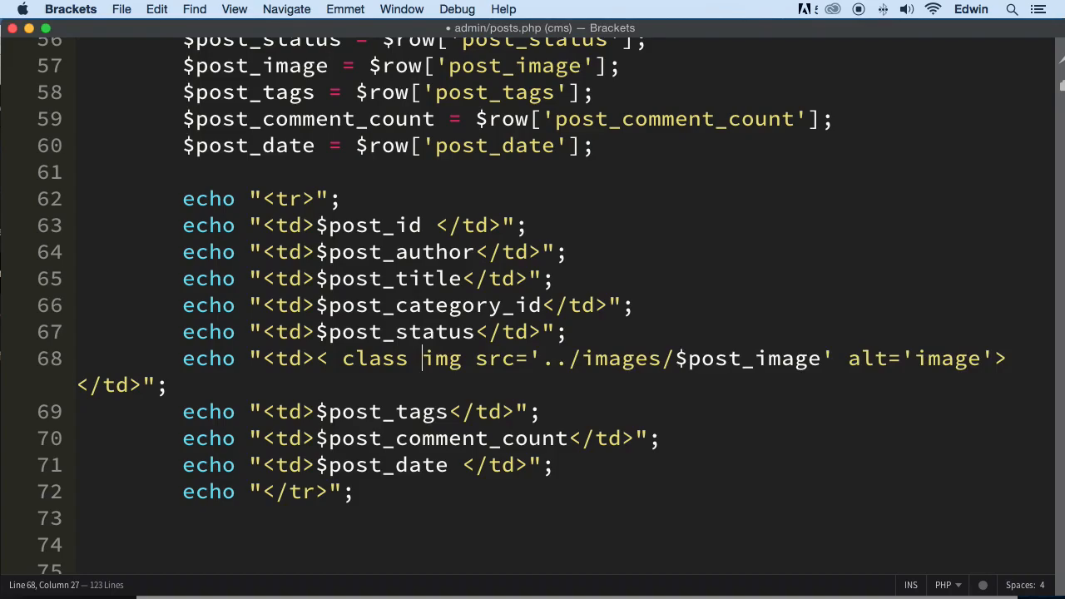
key("backspace")
type("='")
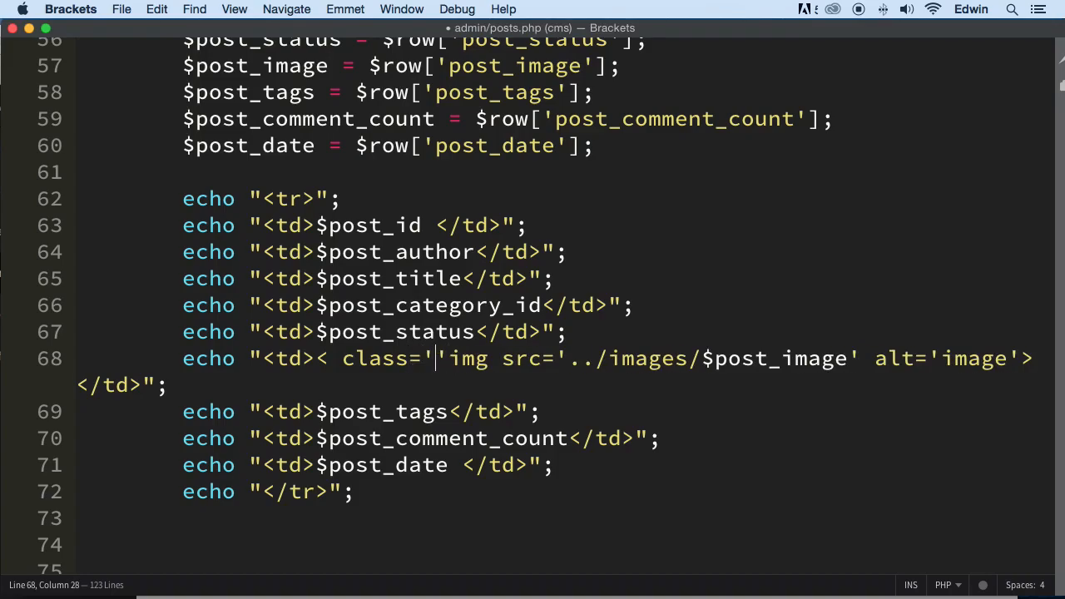
type("img-responss")
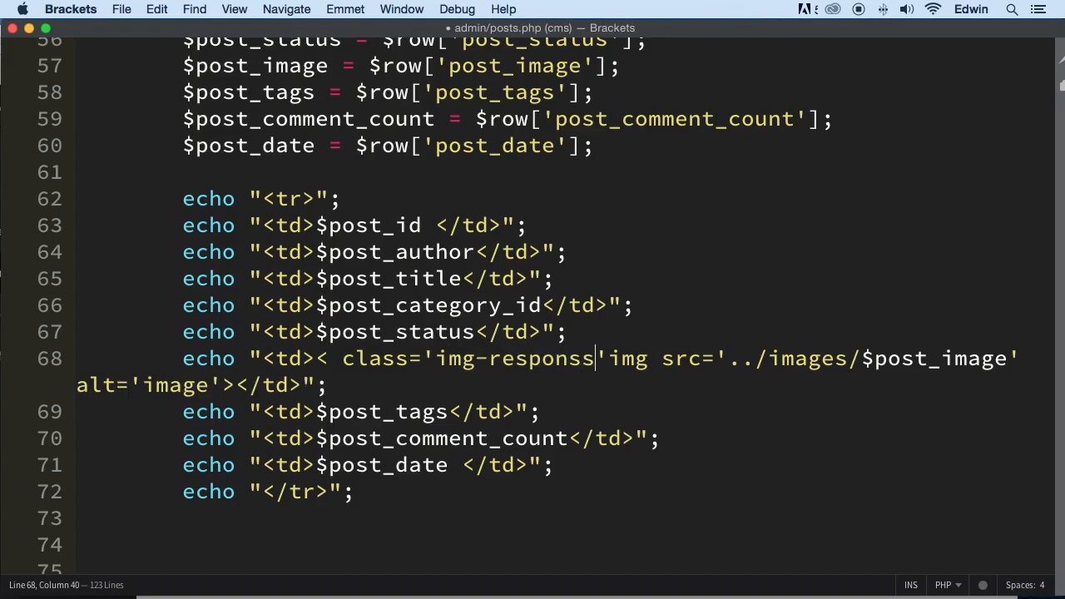
type("ve")
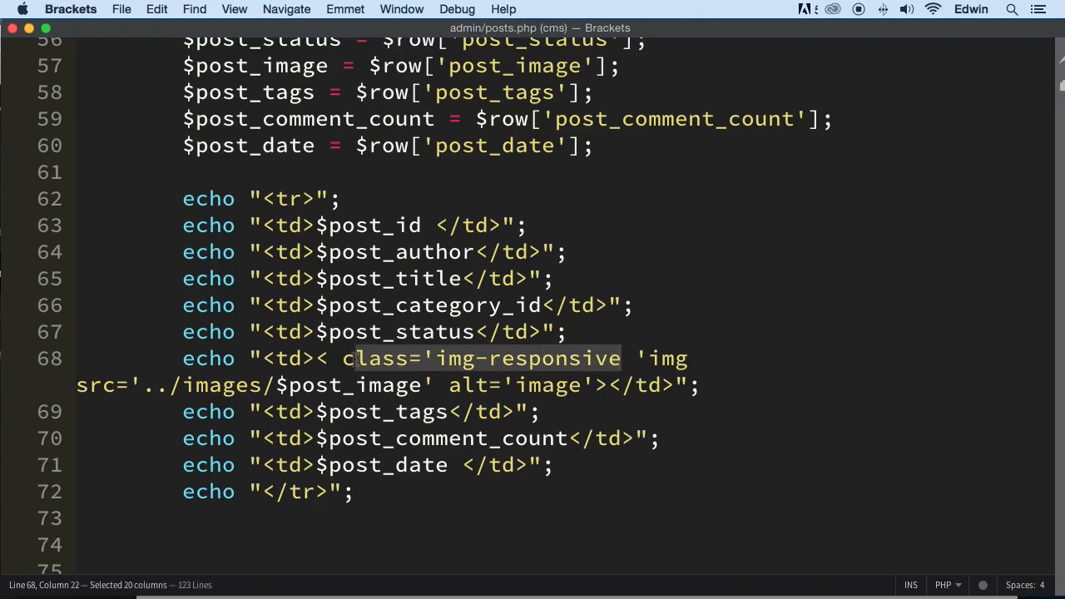
left_click(635, 359)
type("'")
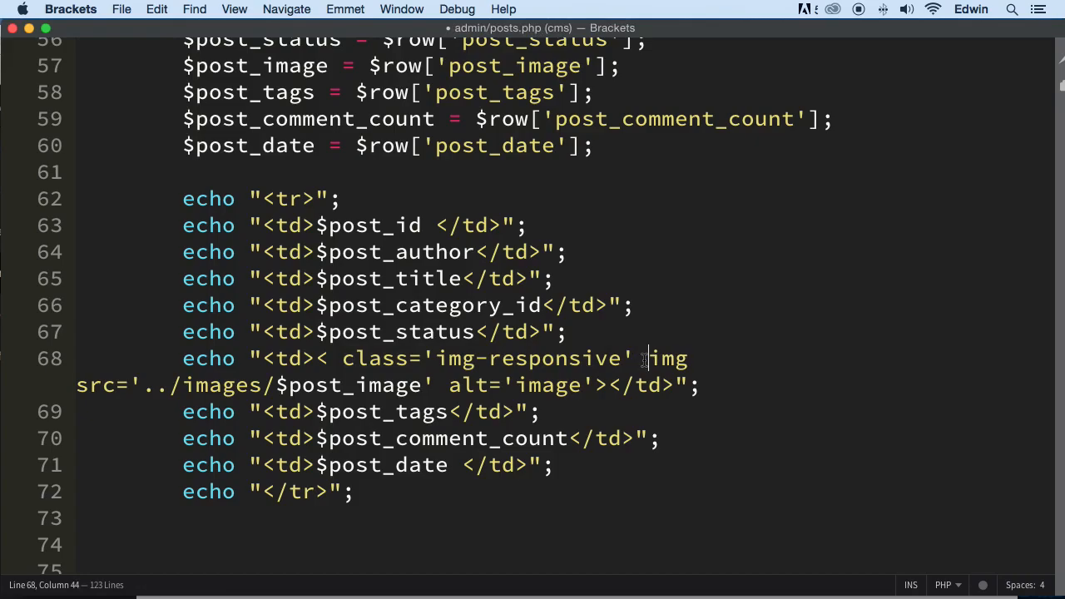
Step: Remove the class attribute again, leaving the plain img tag
left_click_drag(641, 358, 342, 359)
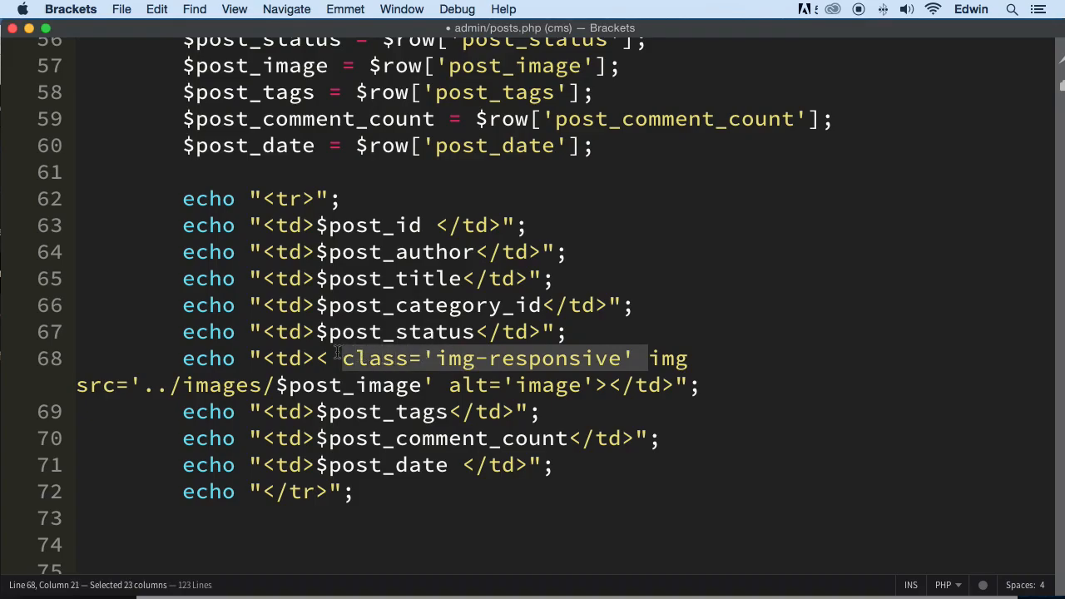
key("delete")
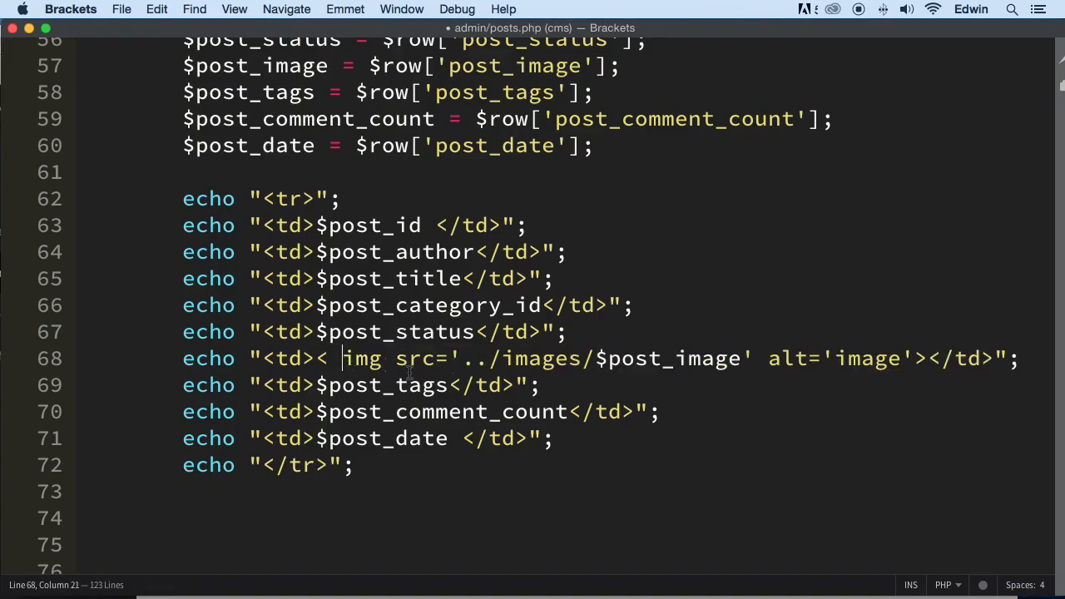
key("backspace")
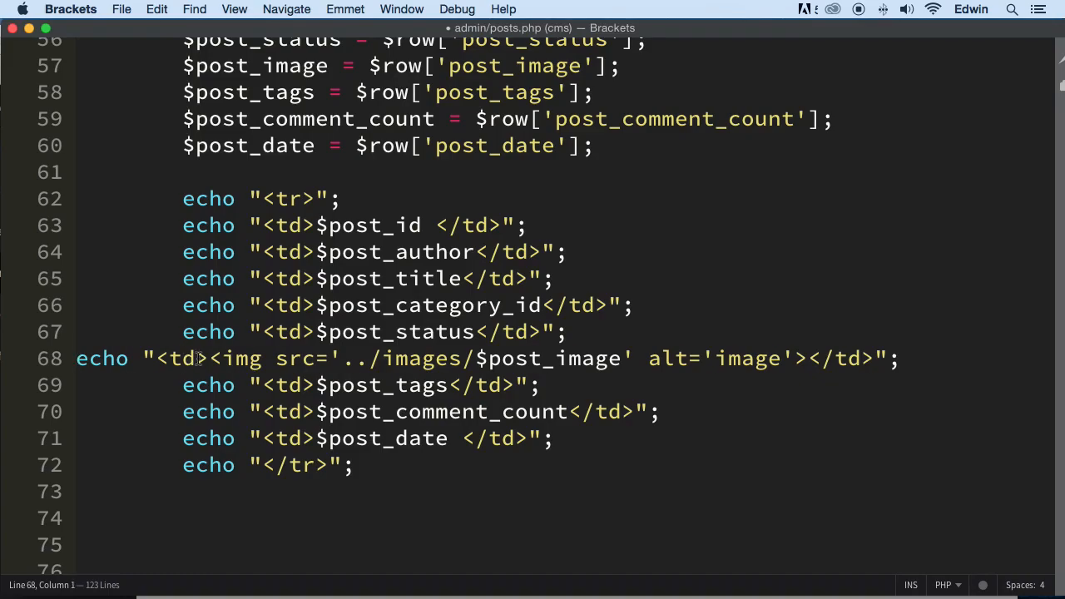
left_click(220, 359)
type(" class='img-responsive' ")
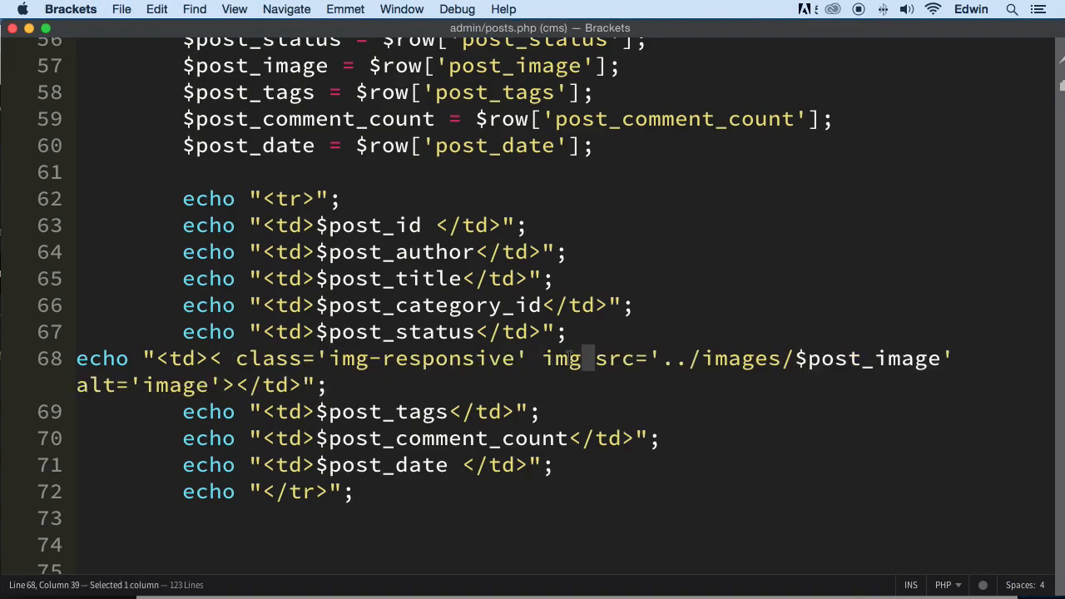
key("backspace")
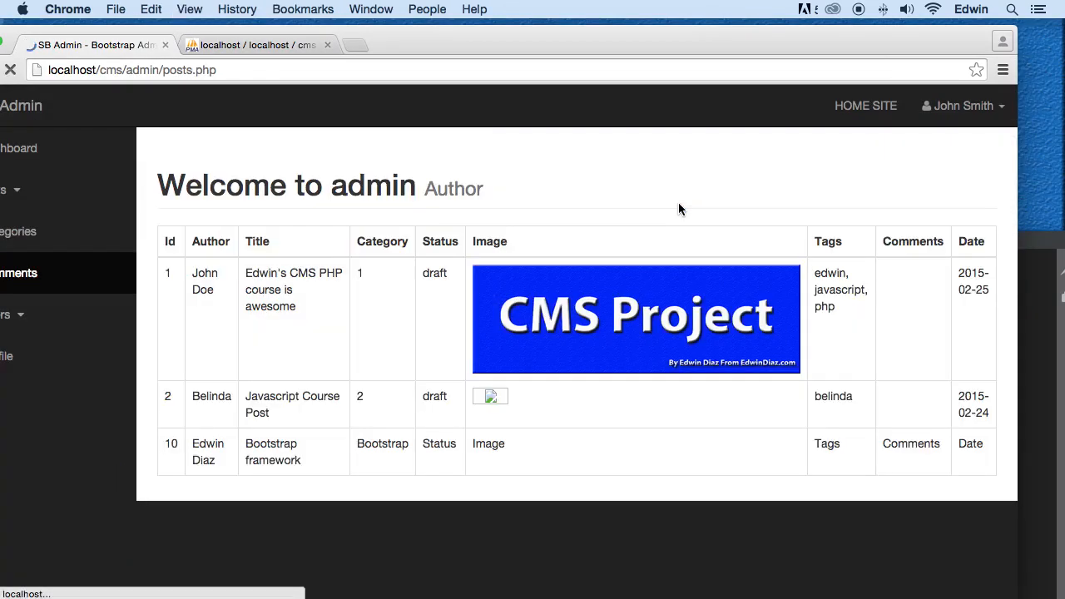
mouse_move(520, 280)
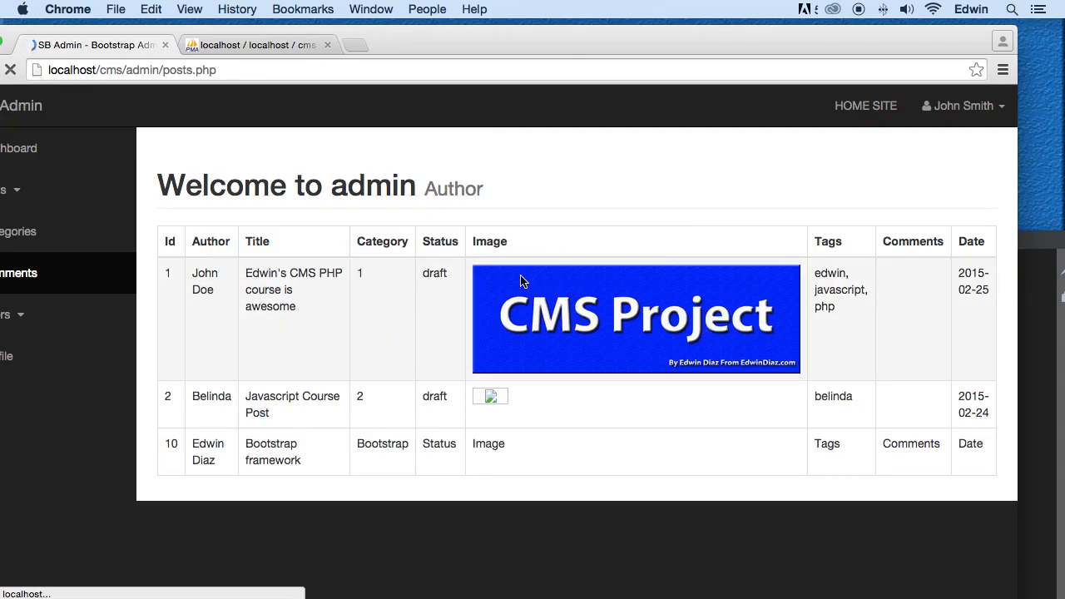
mouse_move(628, 327)
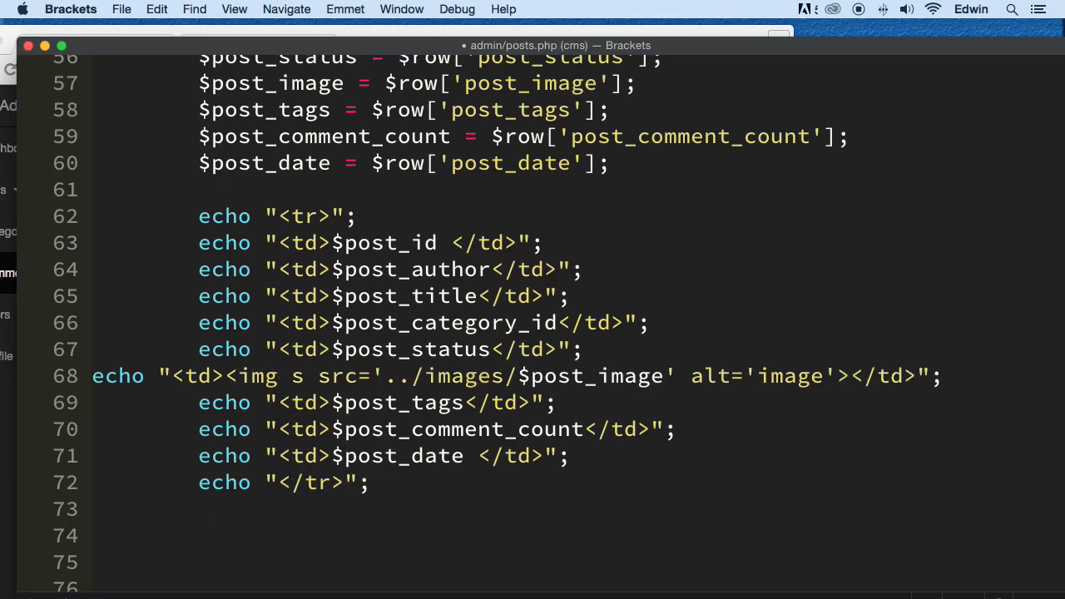
Step: Add width='100' to the img tag on line 68 and save posts.php
type("idth='")
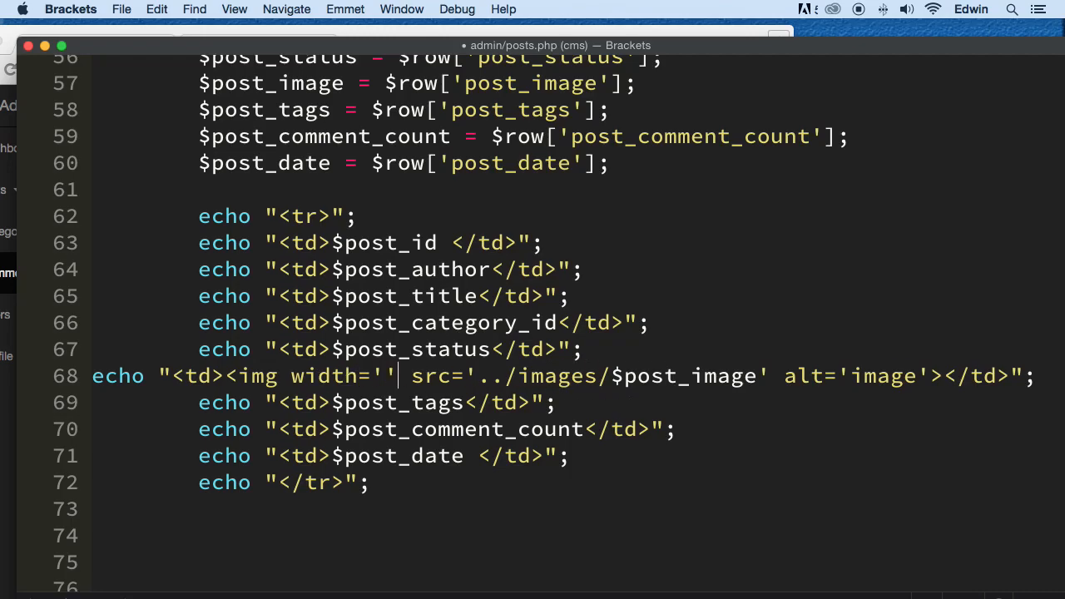
type("100")
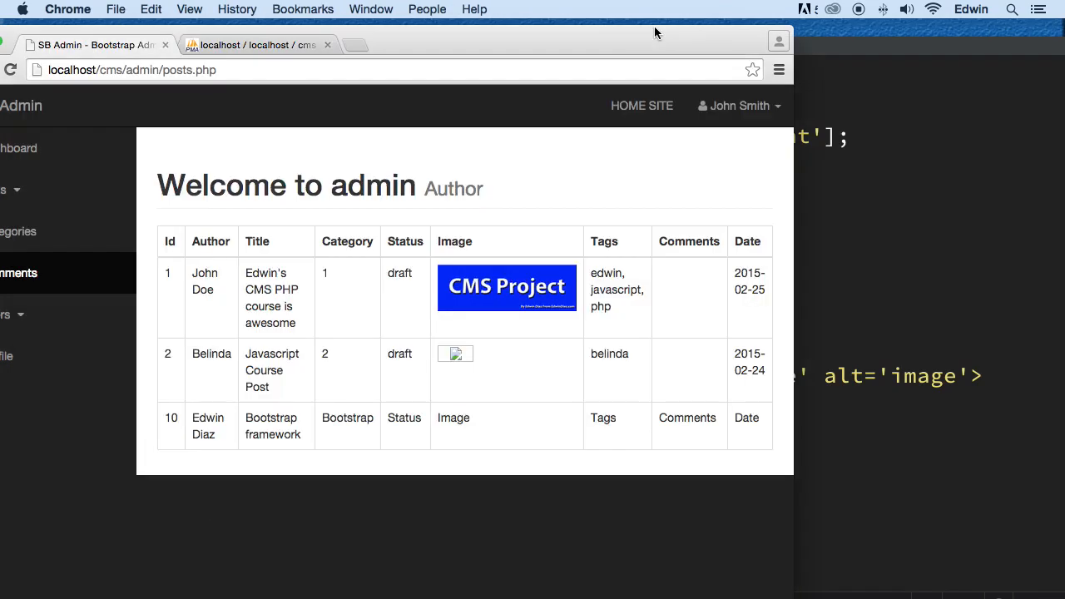
Step: Reload the posts.php tab in Chrome to see the post images at width 100
left_click(10, 70)
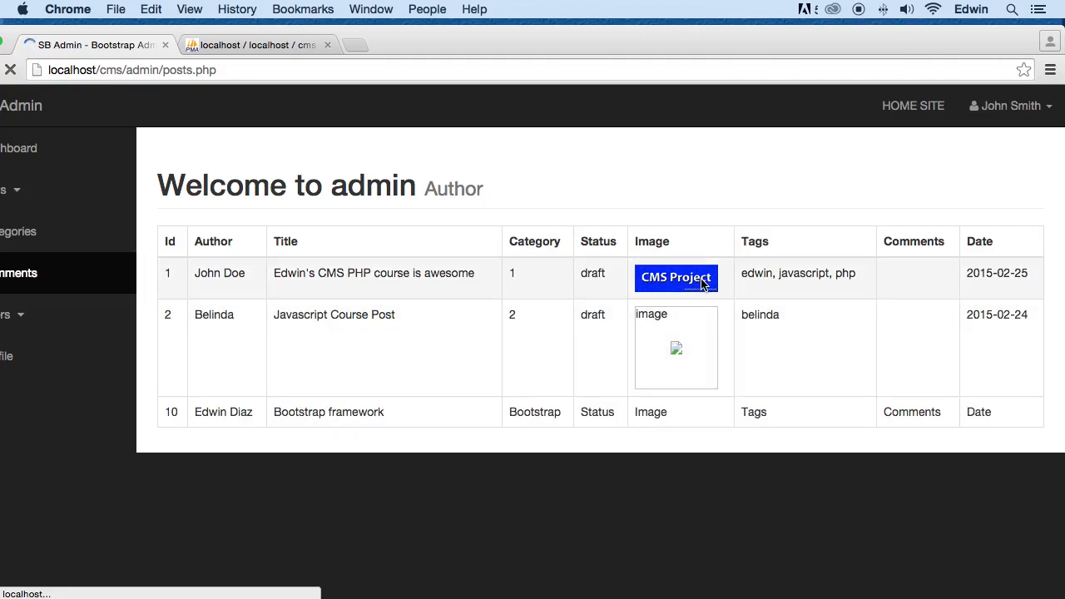
mouse_move(675, 341)
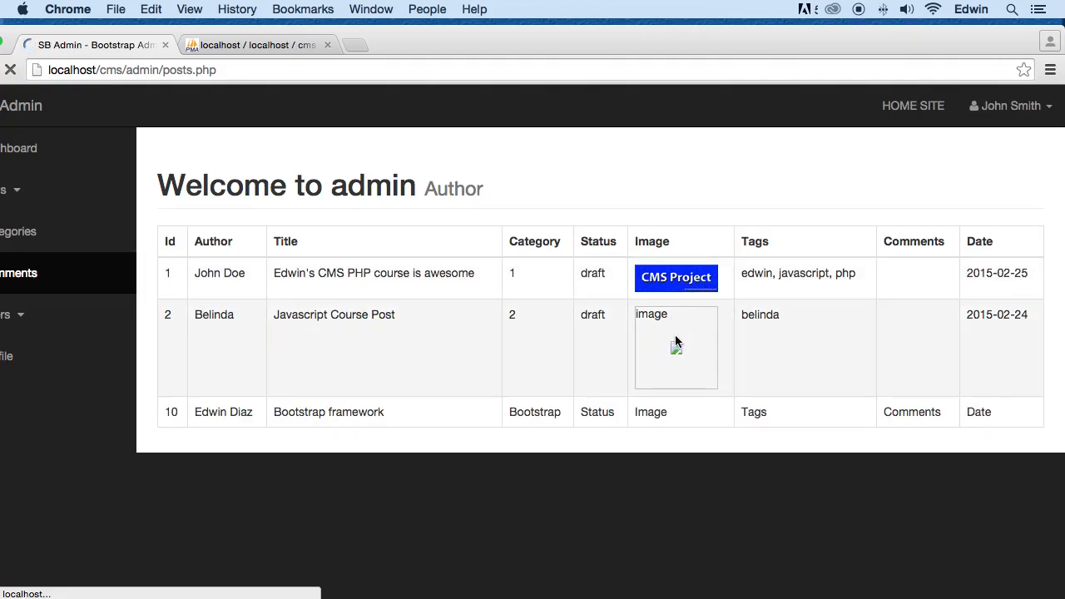
mouse_move(656, 323)
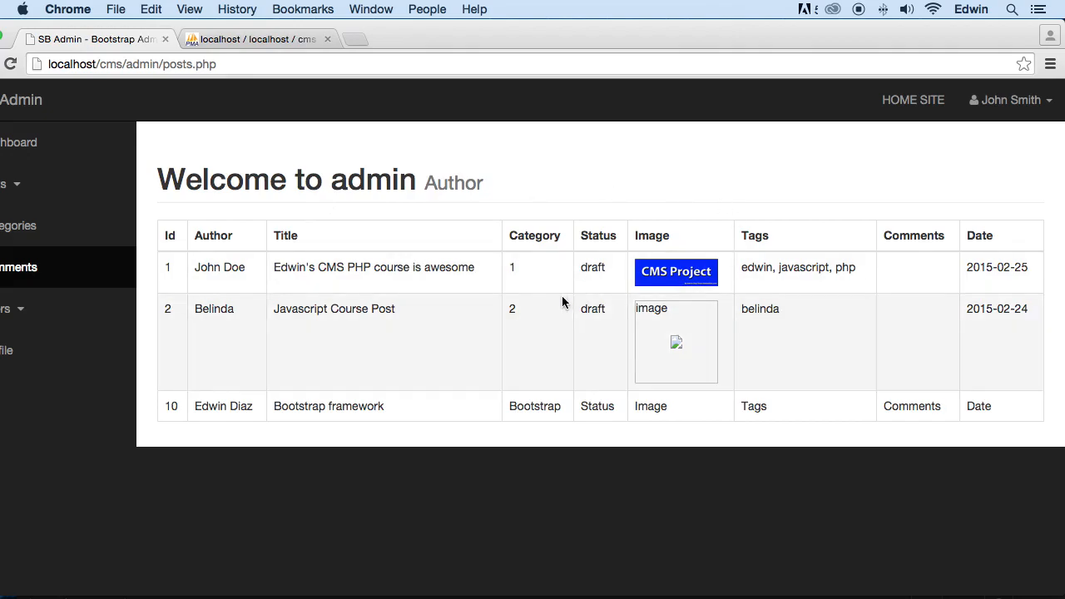
mouse_move(524, 301)
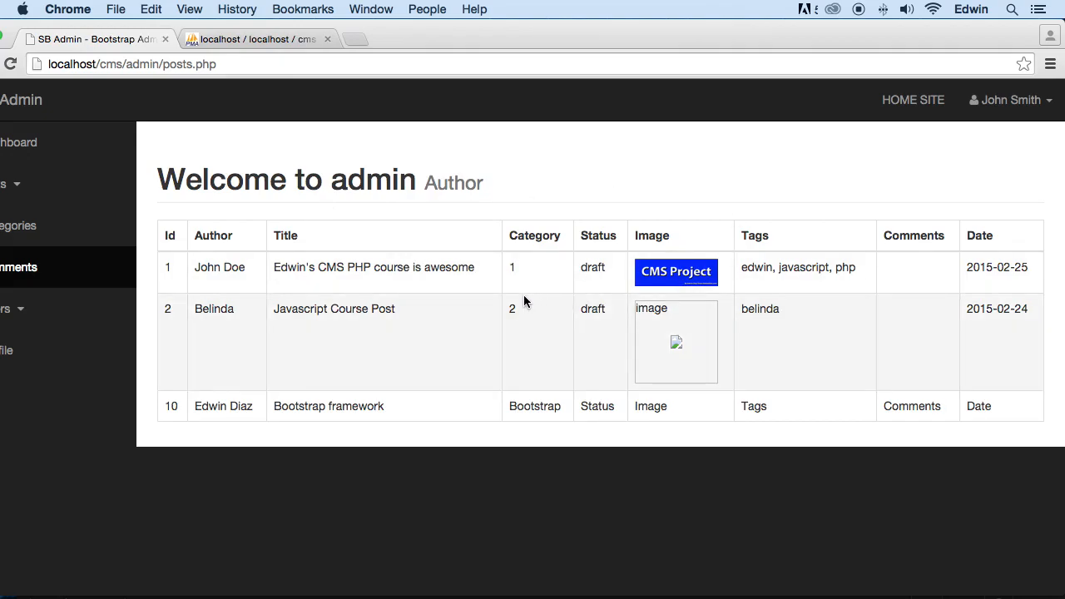
mouse_move(796, 327)
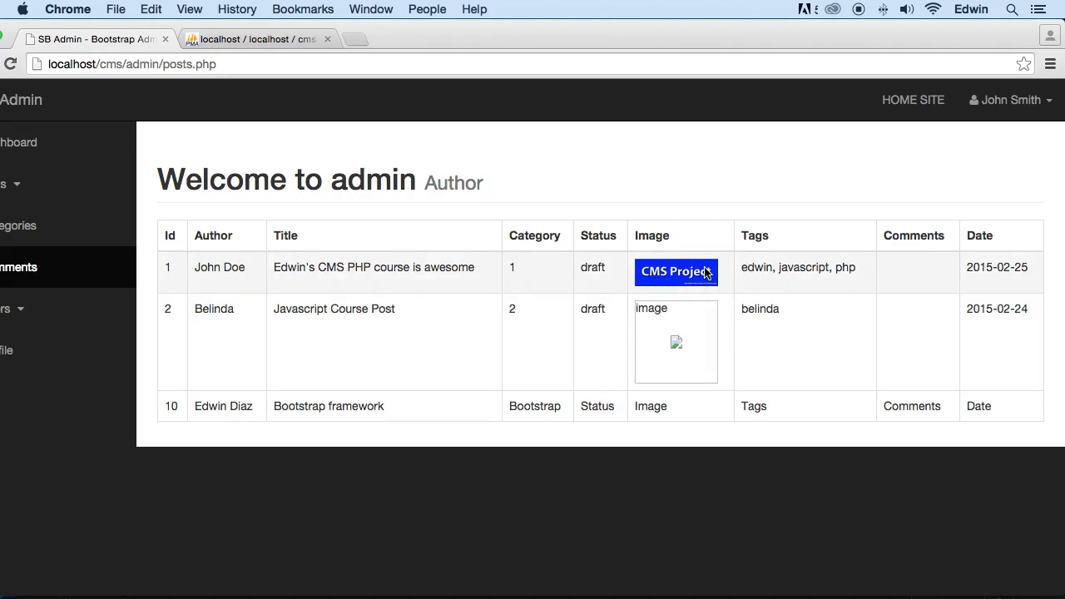
mouse_move(695, 273)
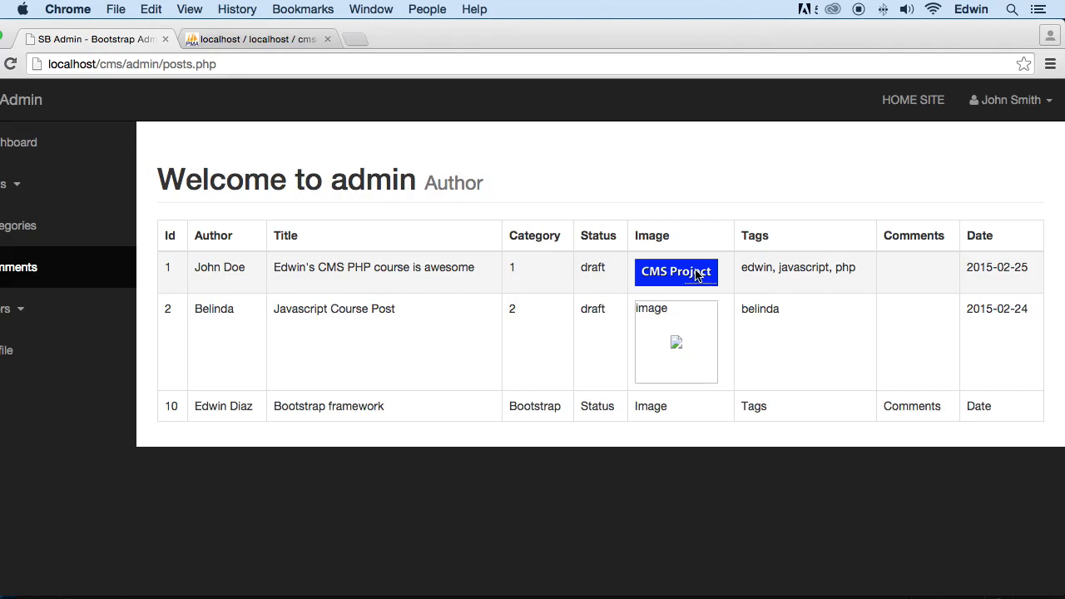
mouse_move(419, 139)
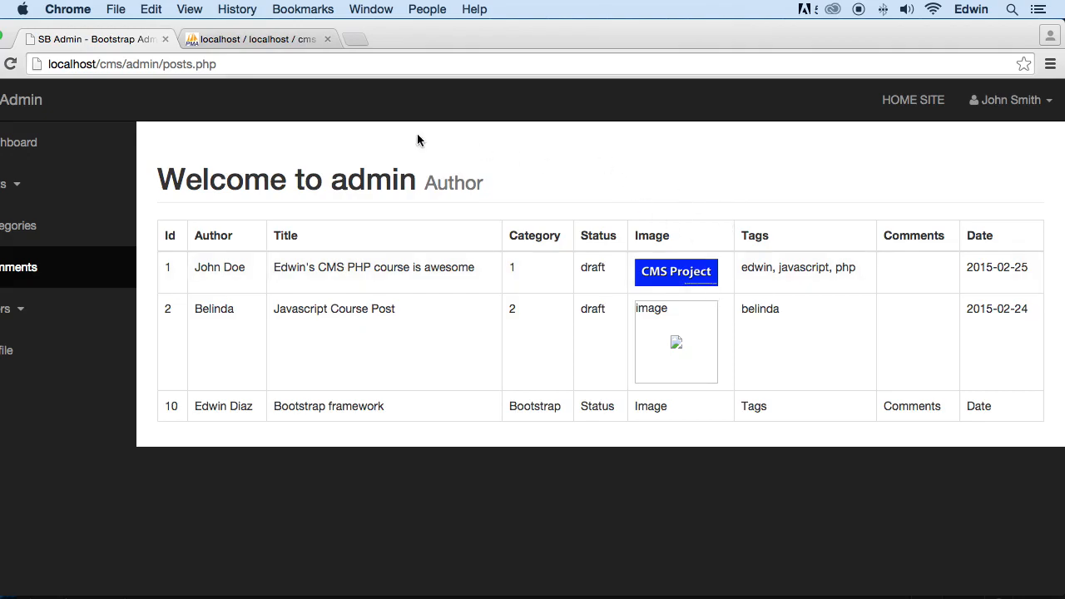